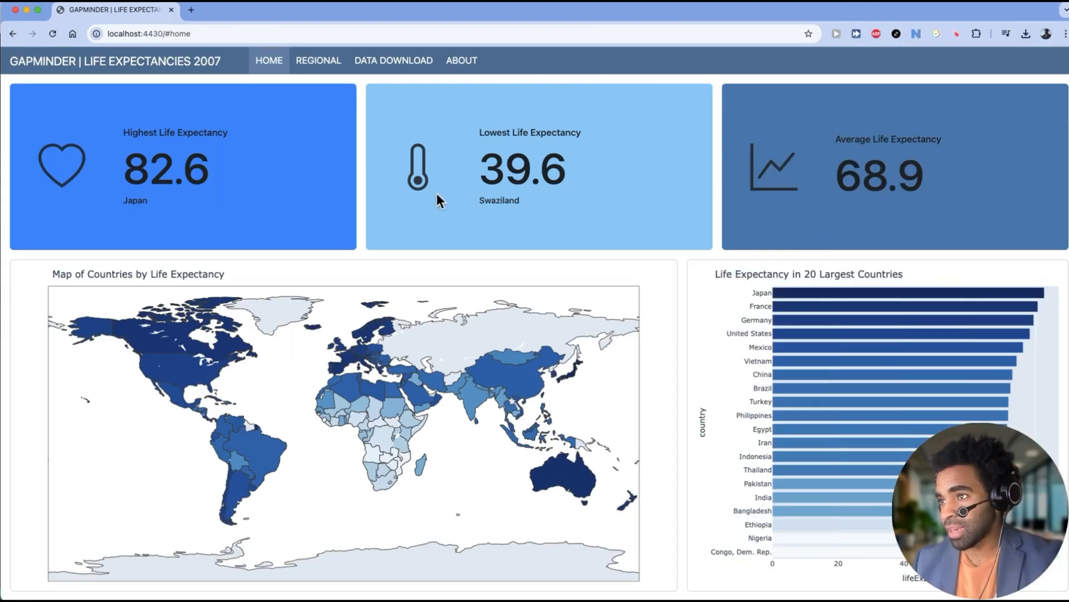
pyautogui.moveTo(200, 236)
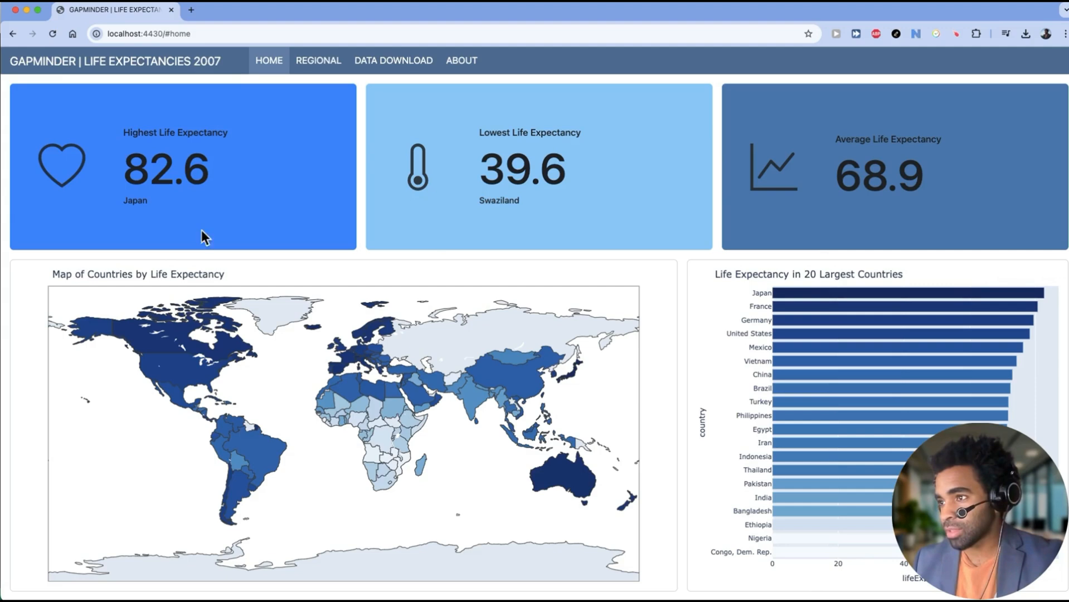
pyautogui.moveTo(349, 118)
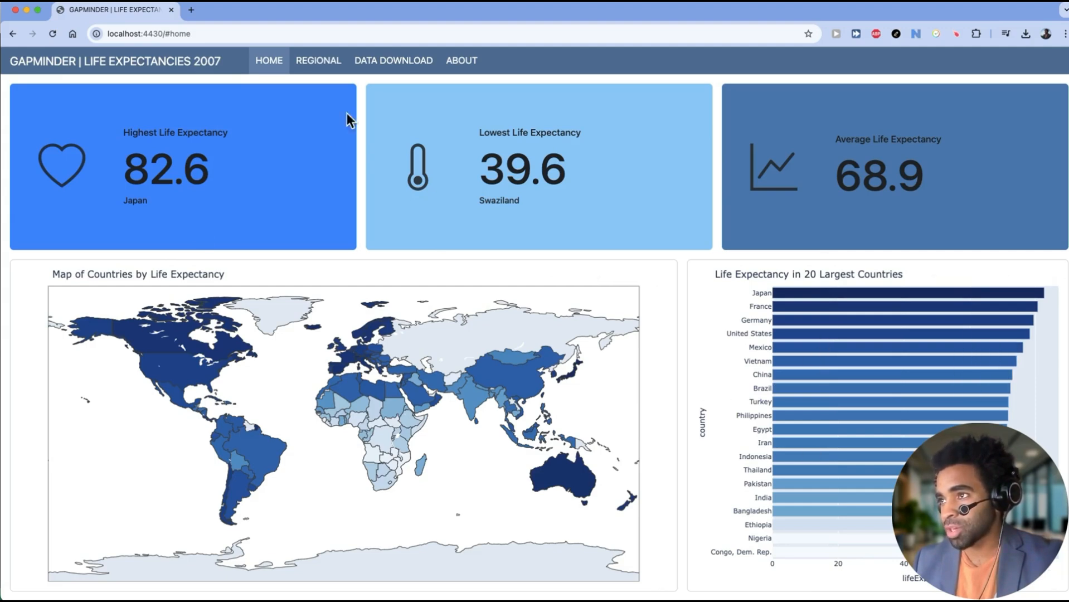
# - Visit the Regional, Data Download and About pages, highlighting the About text on the data source
pyautogui.click(318, 60)
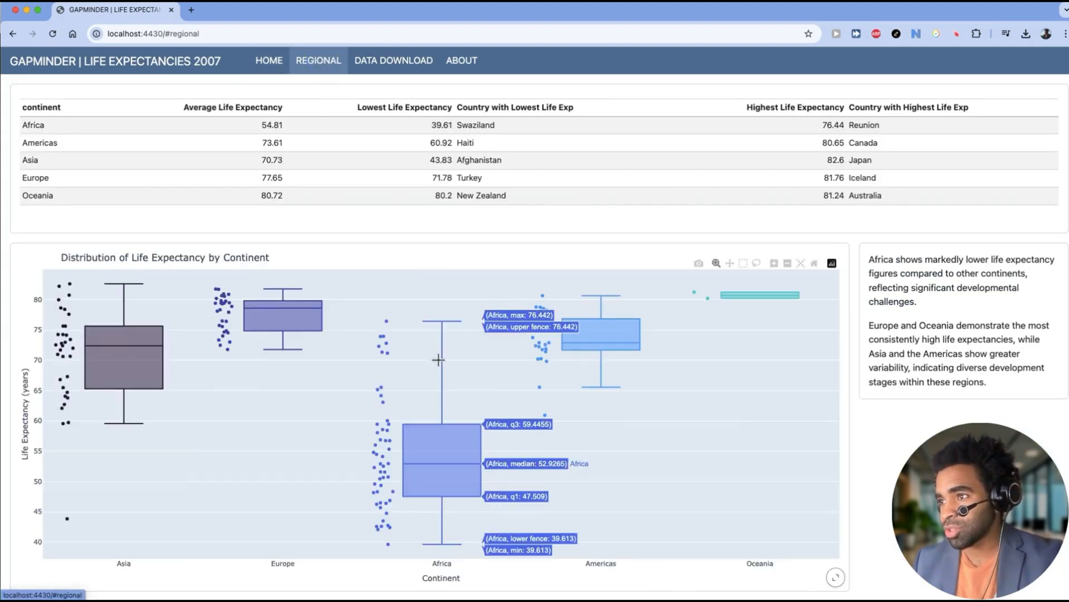
pyautogui.moveTo(920, 354)
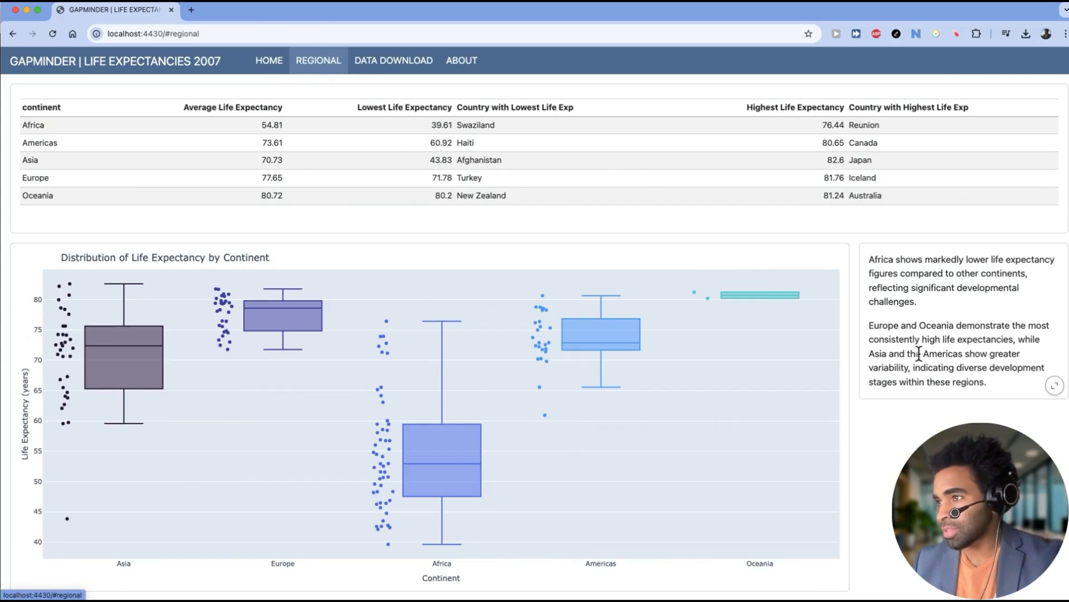
pyautogui.click(392, 60)
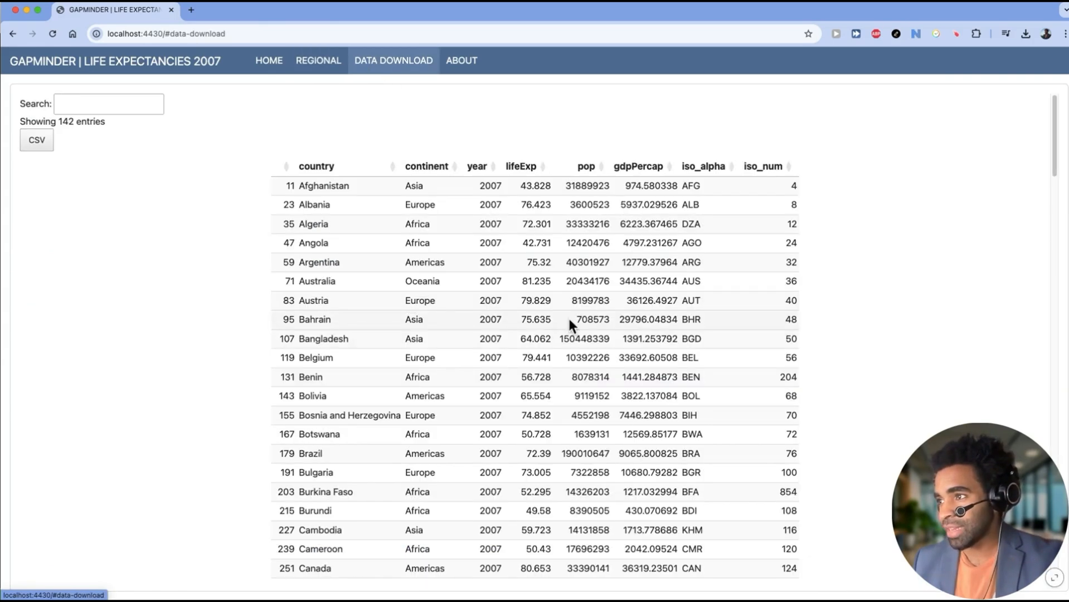
pyautogui.moveTo(570, 197)
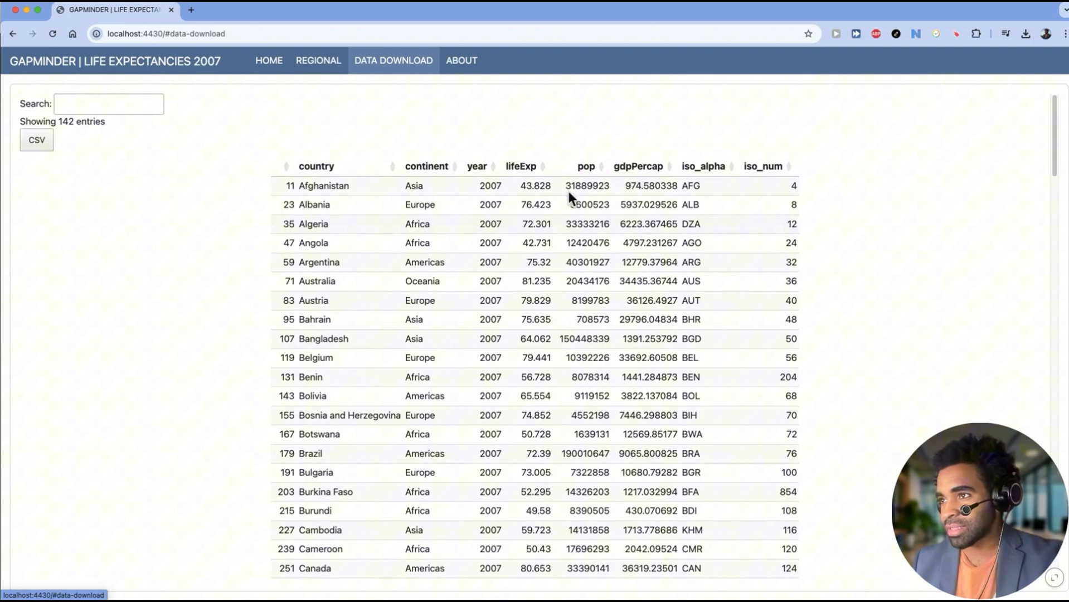
pyautogui.moveTo(41, 156)
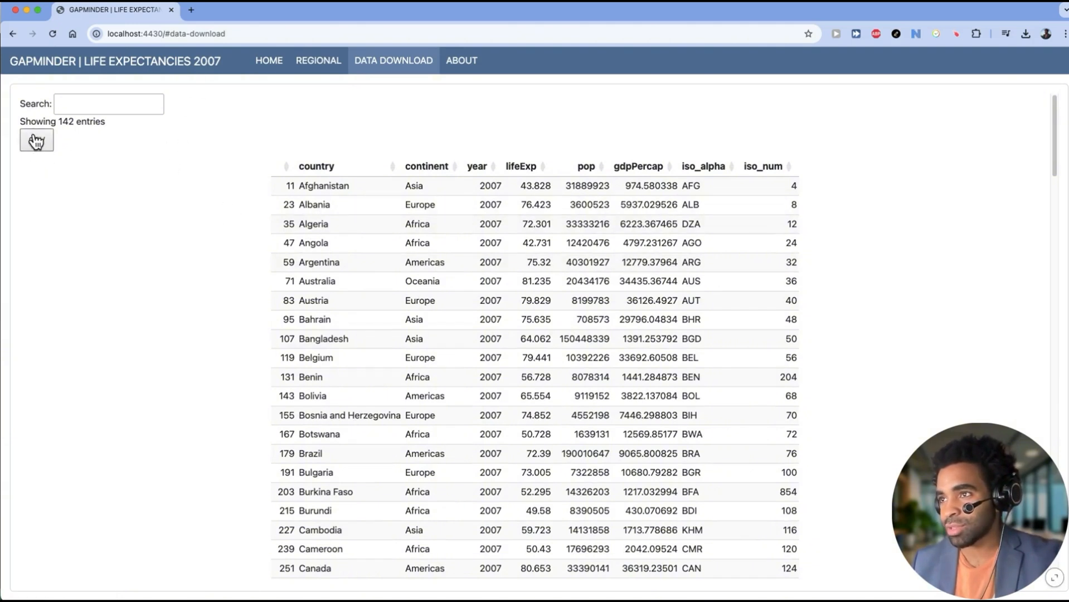
pyautogui.click(461, 60)
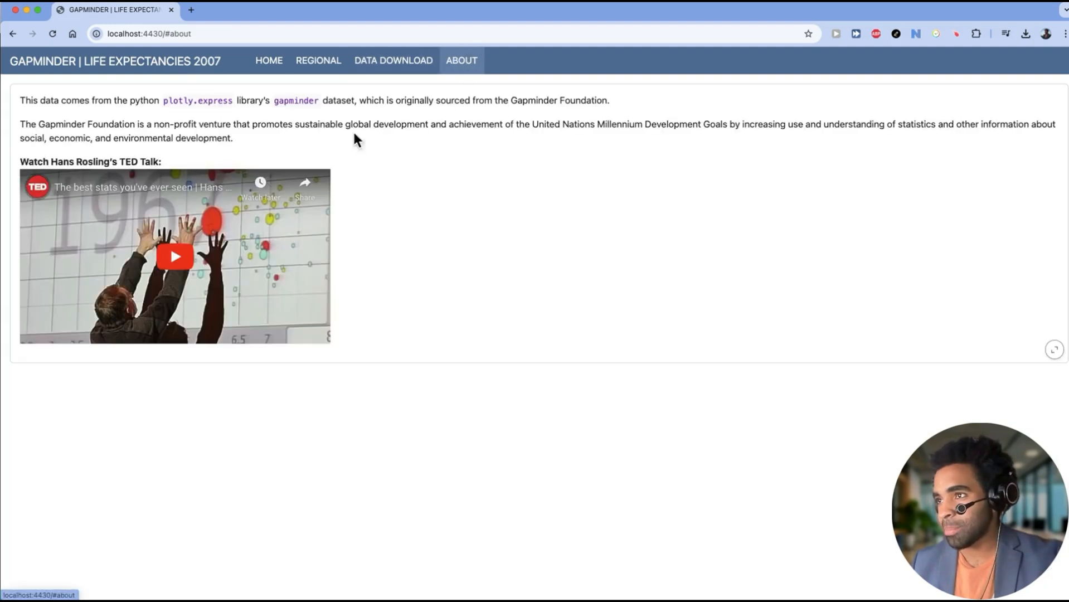
pyautogui.moveTo(68, 100); pyautogui.dragTo(232, 138)
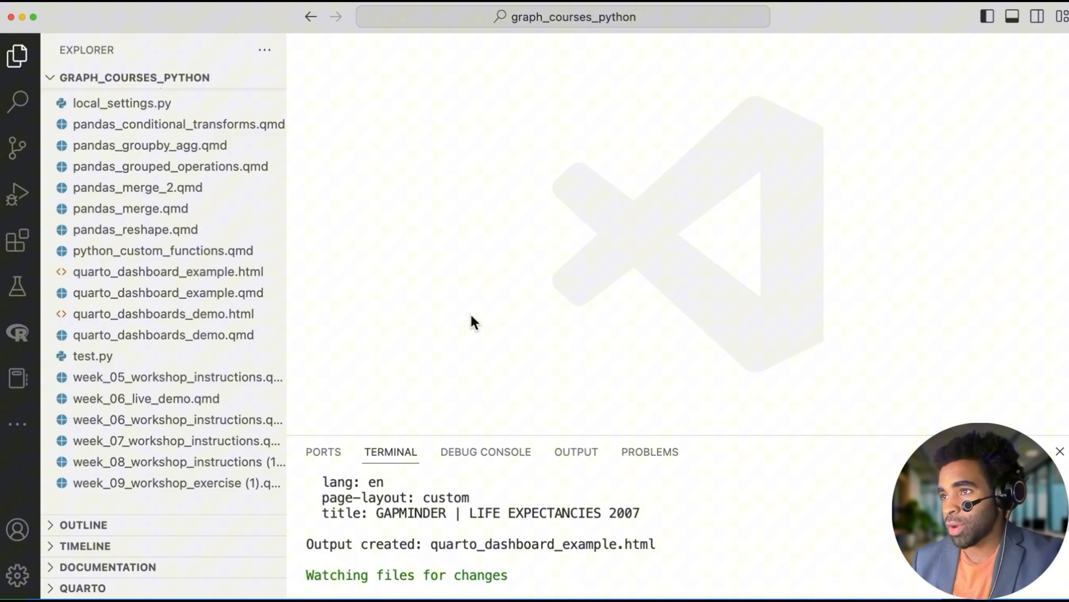
pyautogui.moveTo(312, 217)
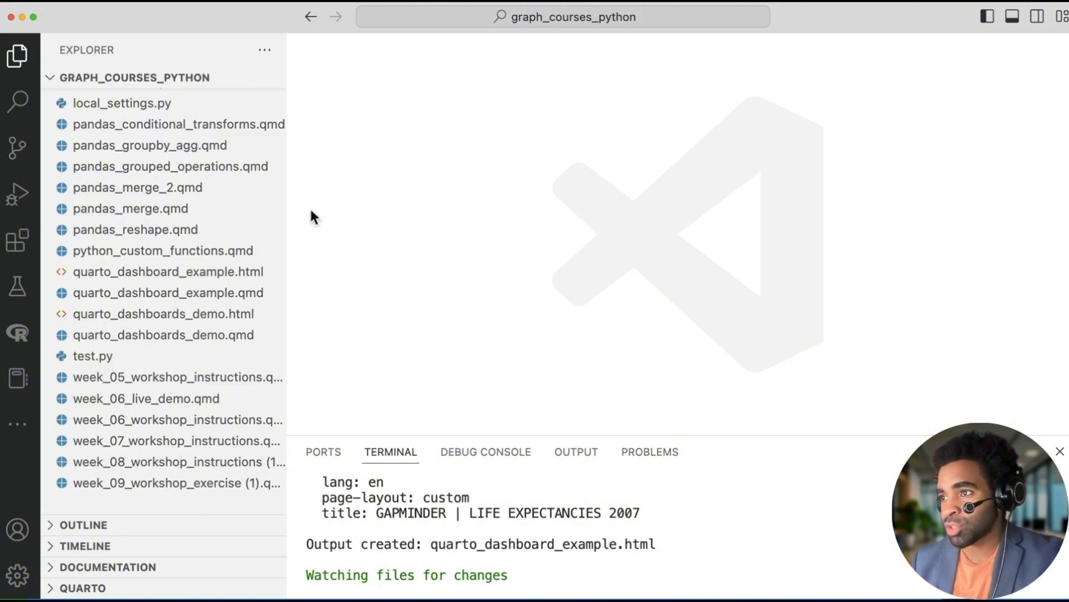
pyautogui.moveTo(354, 319)
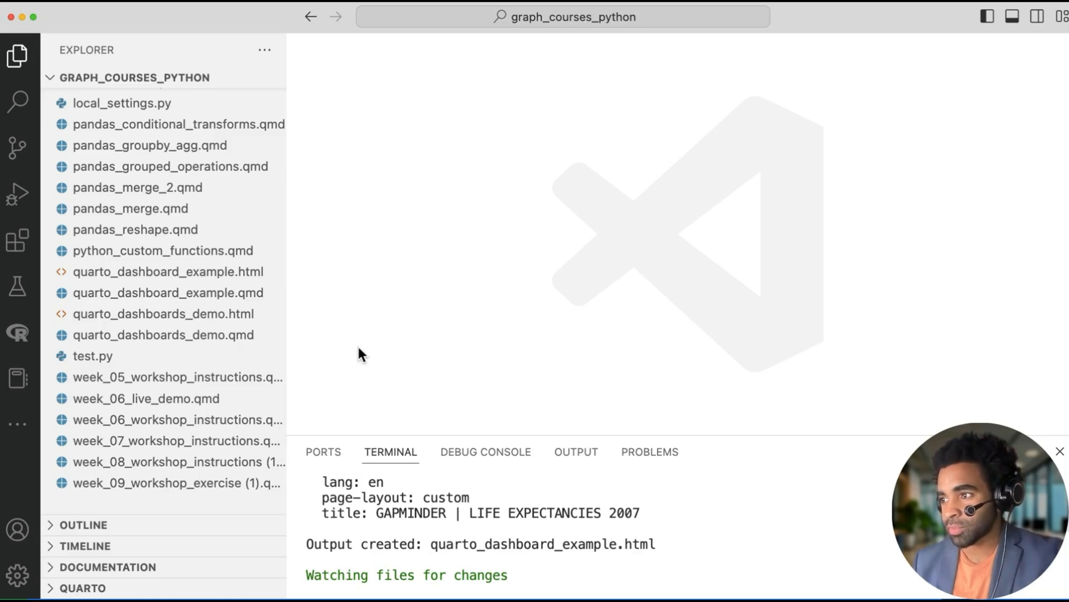
pyautogui.moveTo(388, 426)
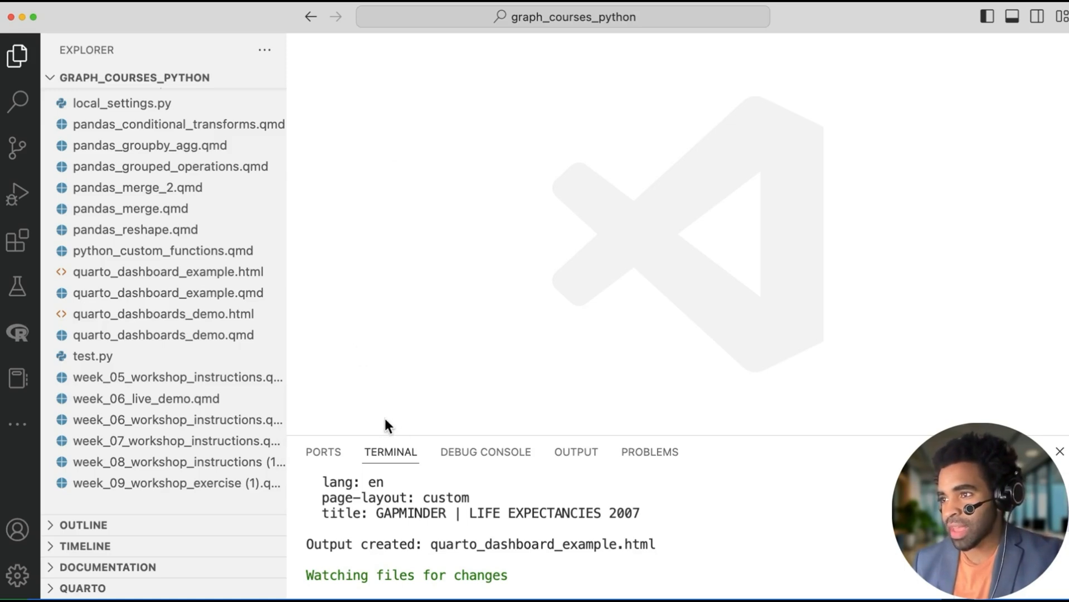
pyautogui.moveTo(379, 426)
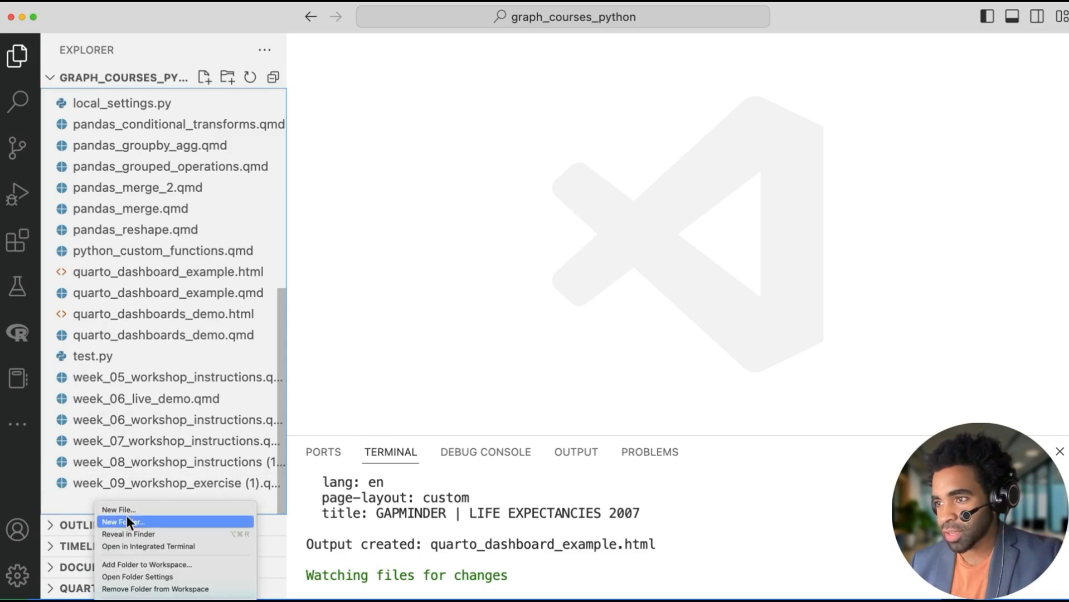
# - Create a new file named quarto_dashboard_lesson.qmd in the project folder
pyautogui.click(128, 522)
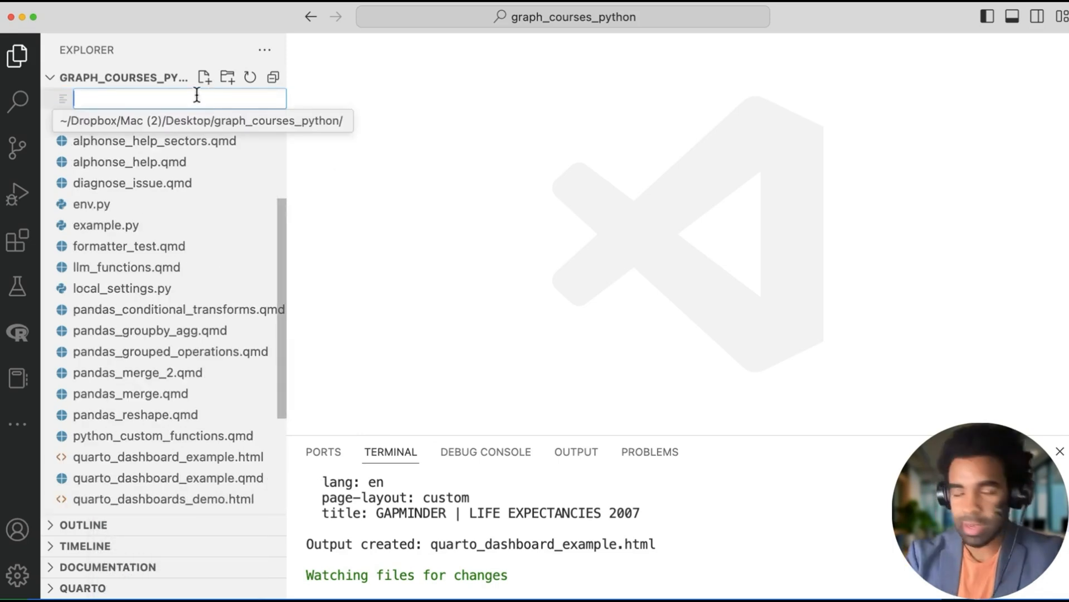
pyautogui.write('quarto)da')
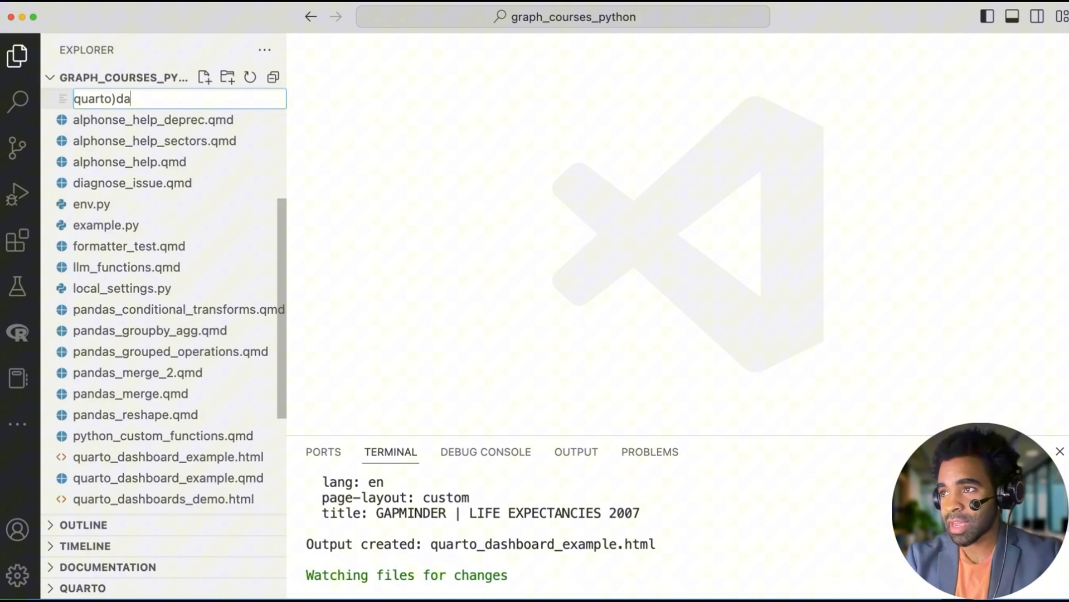
pyautogui.write('quarto_dashboard_lesson.')
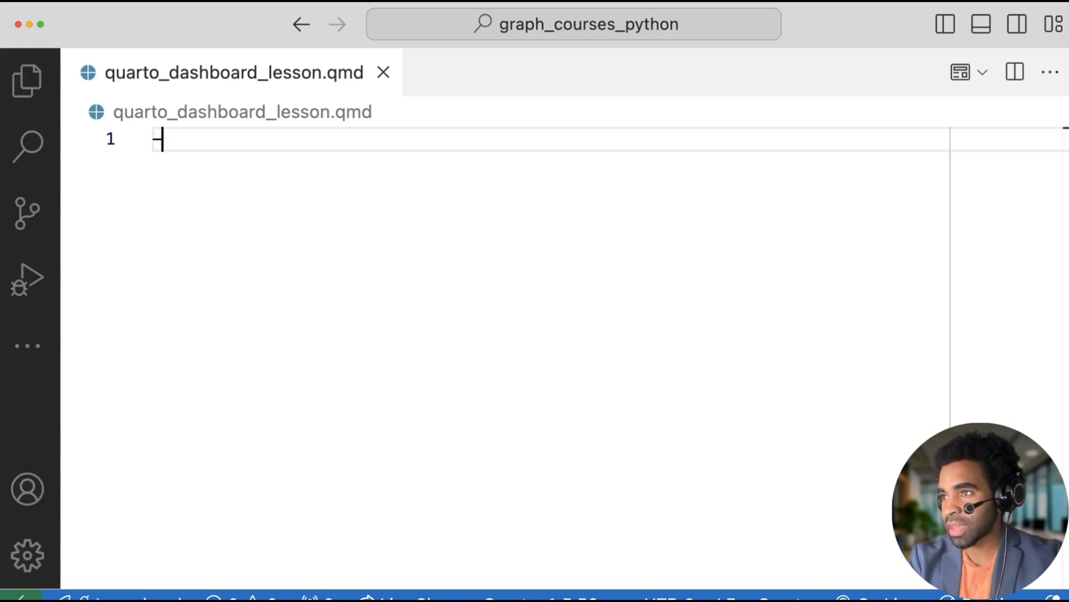
# - Write a YAML header with title "Gapminder 2007" and format: dashboard between --- lines
pyautogui.write('--')
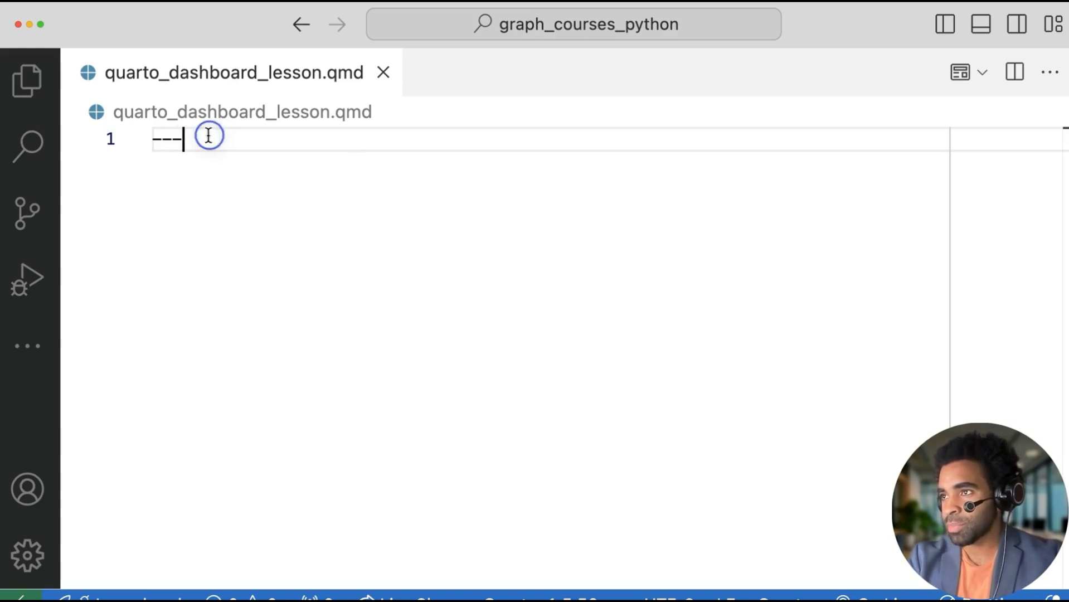
pyautogui.press('Enter')
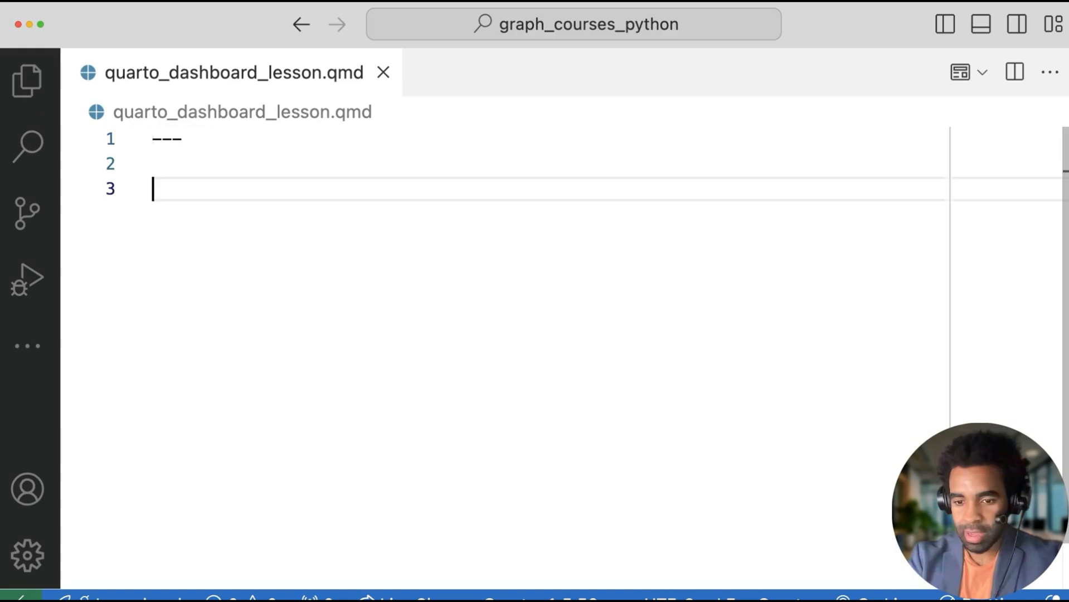
pyautogui.write('---')
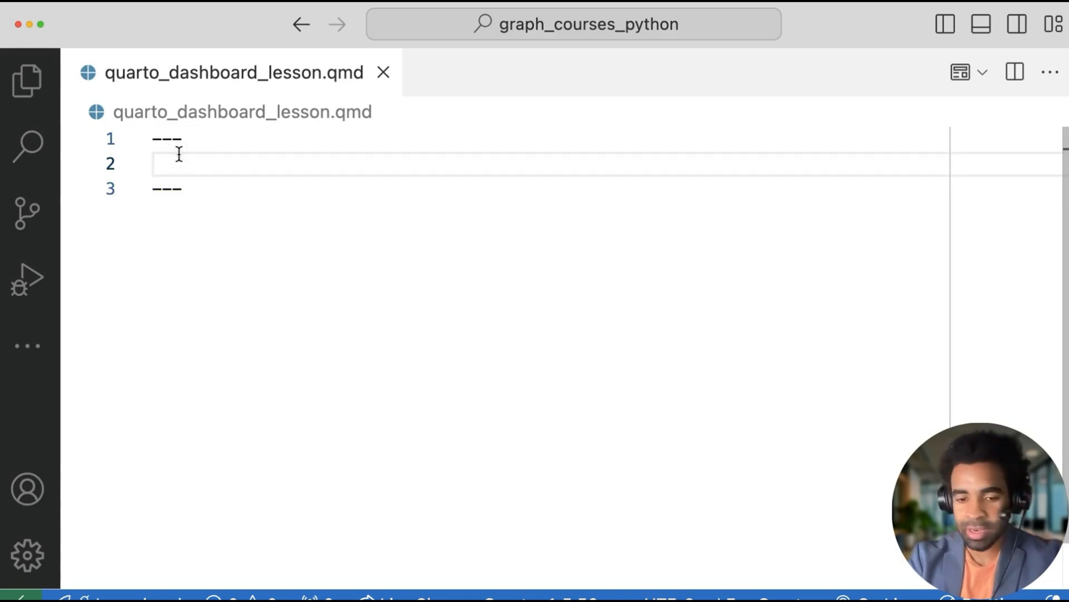
pyautogui.write('title: "')
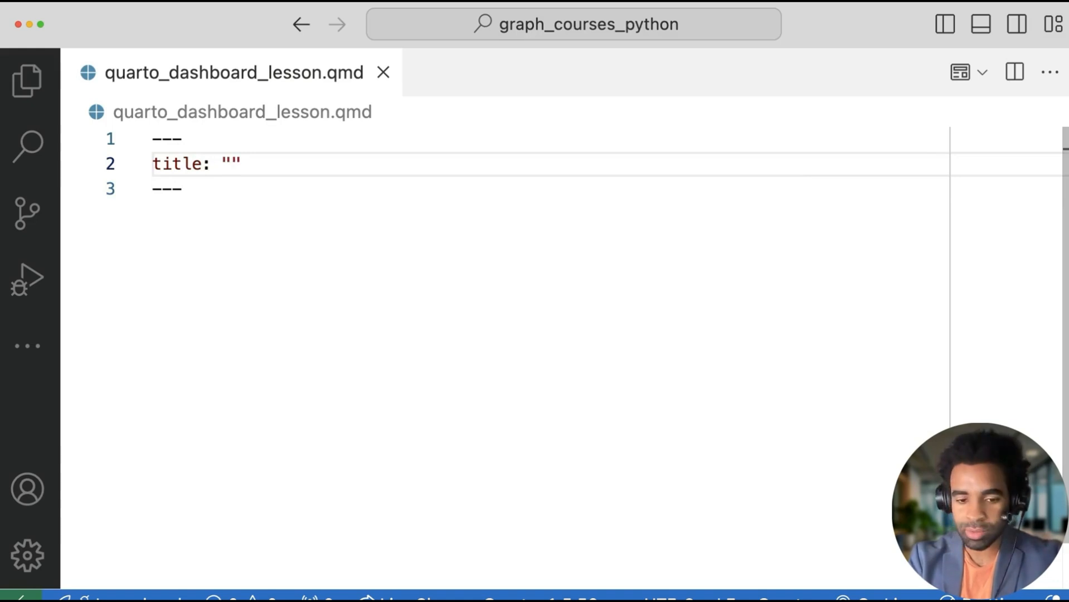
pyautogui.write('Gapminde')
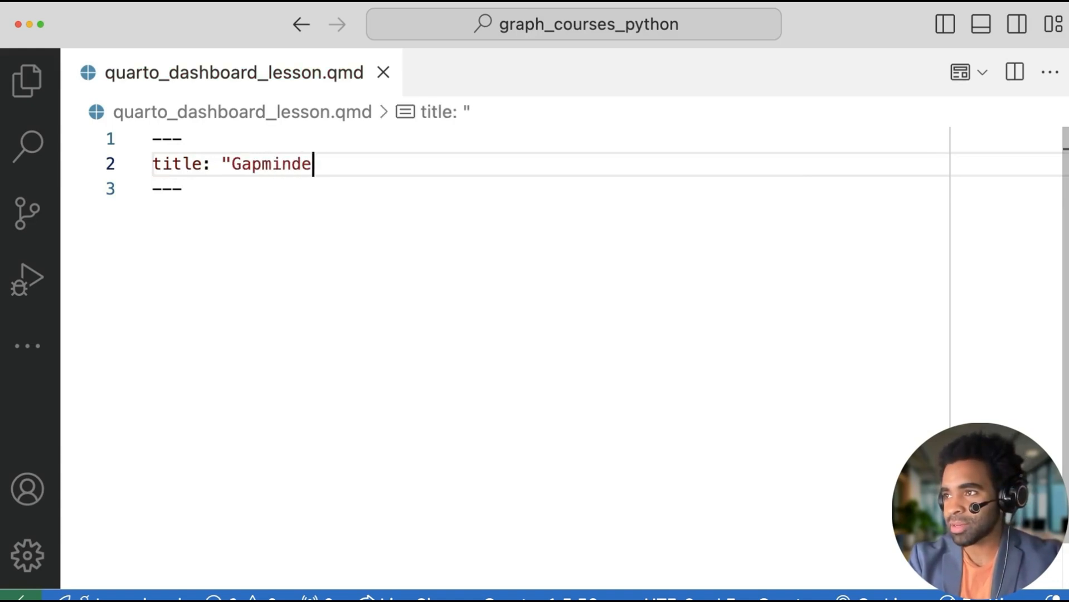
pyautogui.write('r 2007"')
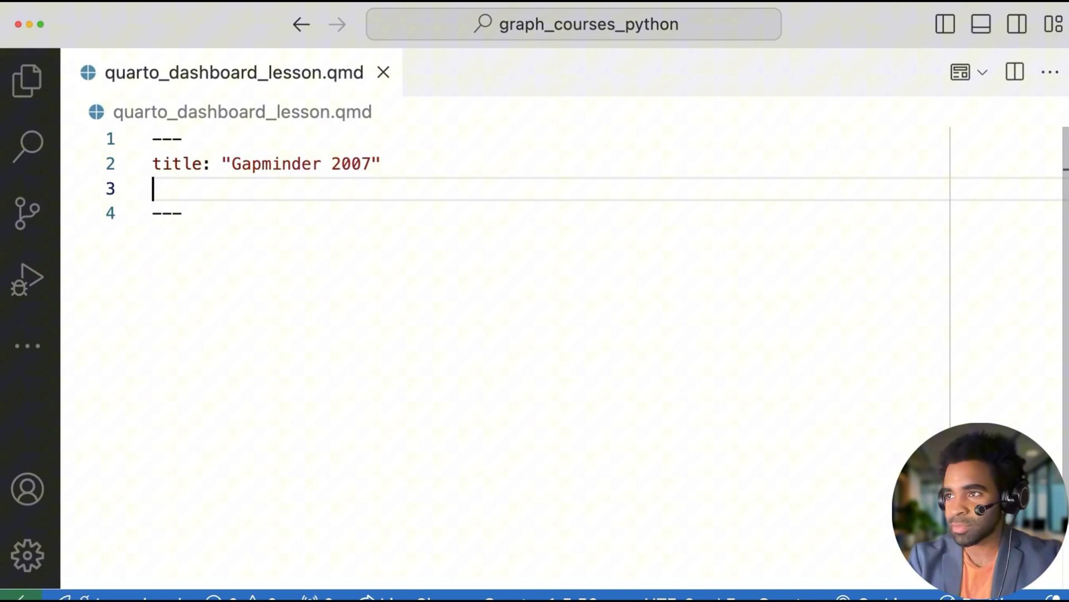
pyautogui.write('format:')
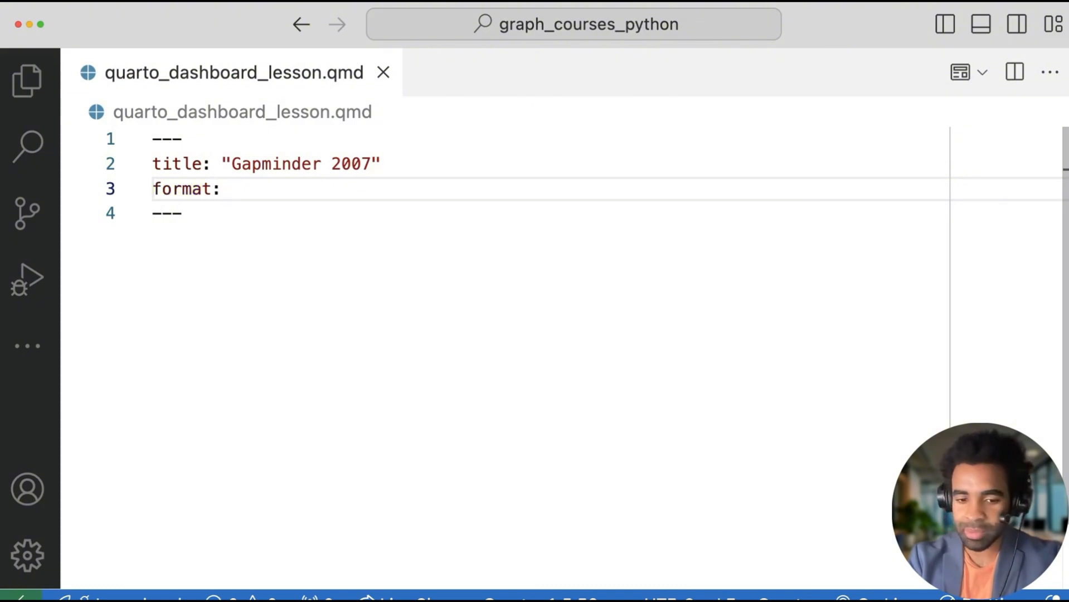
pyautogui.write('dashboard')
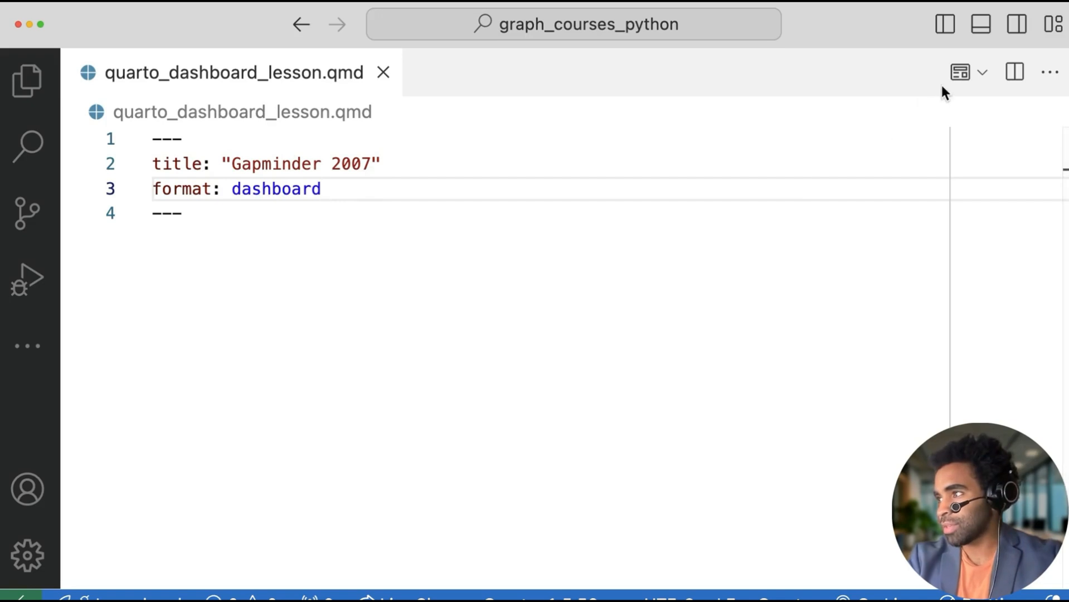
pyautogui.moveTo(960, 71)
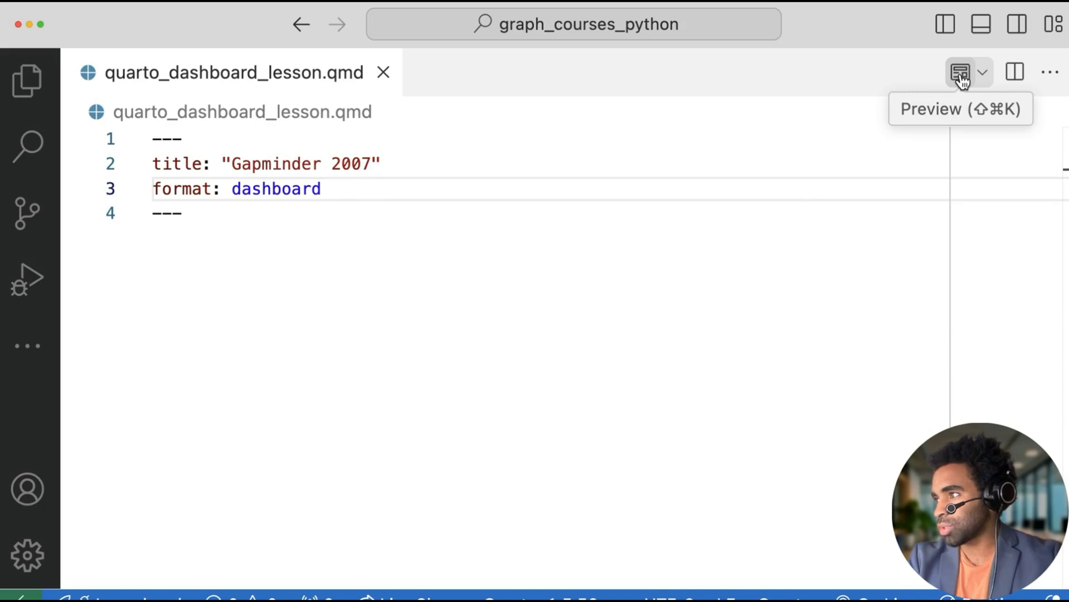
# - Preview the empty Gapminder 2007 dashboard beside the editor and widen the preview pane
pyautogui.click(961, 72)
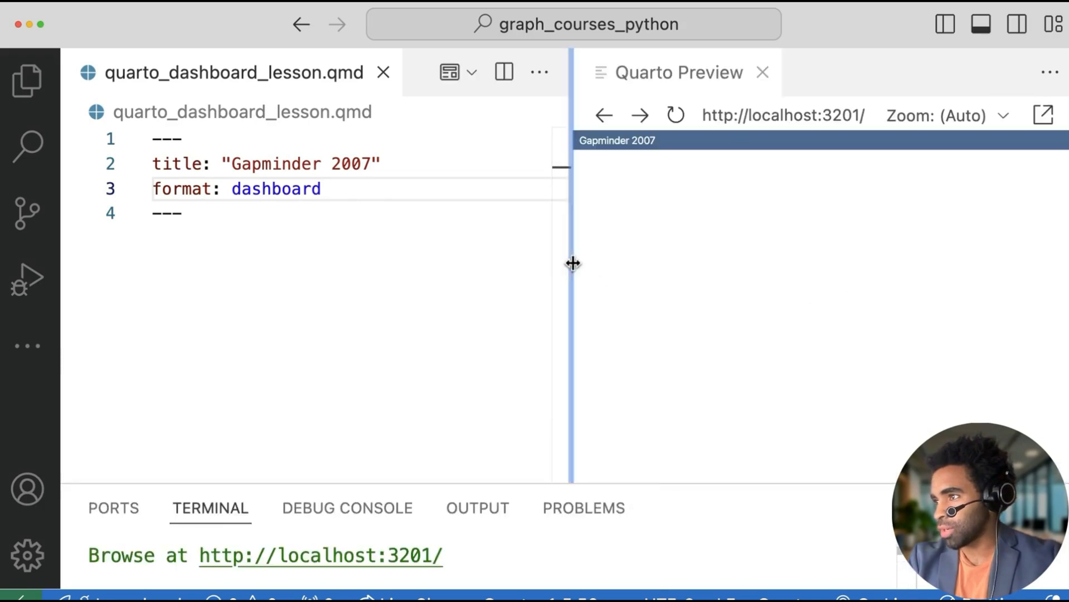
pyautogui.moveTo(572, 263); pyautogui.dragTo(443, 263)
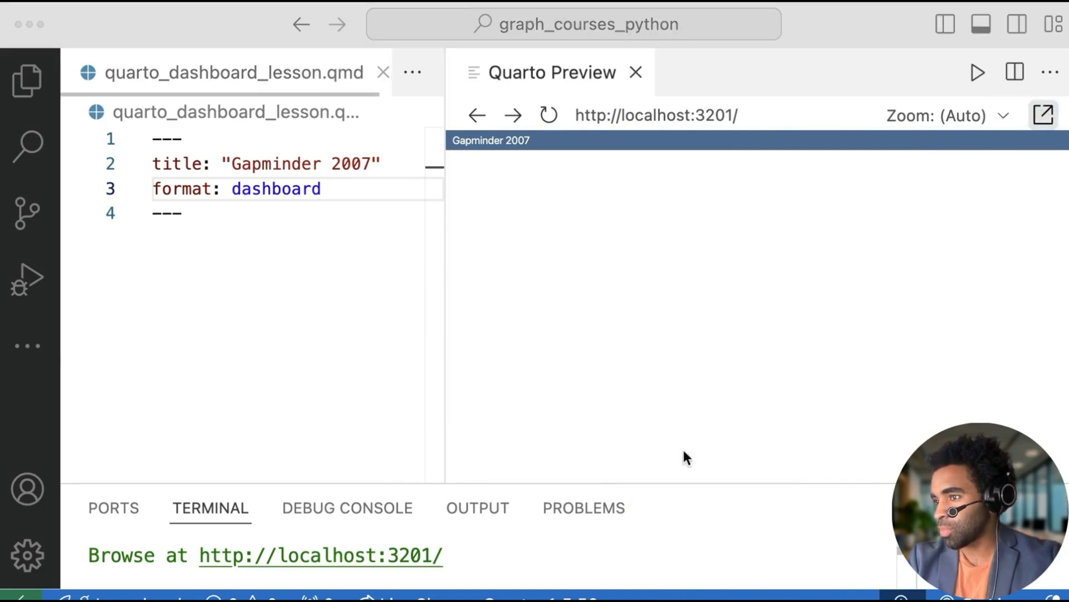
pyautogui.click(1044, 114)
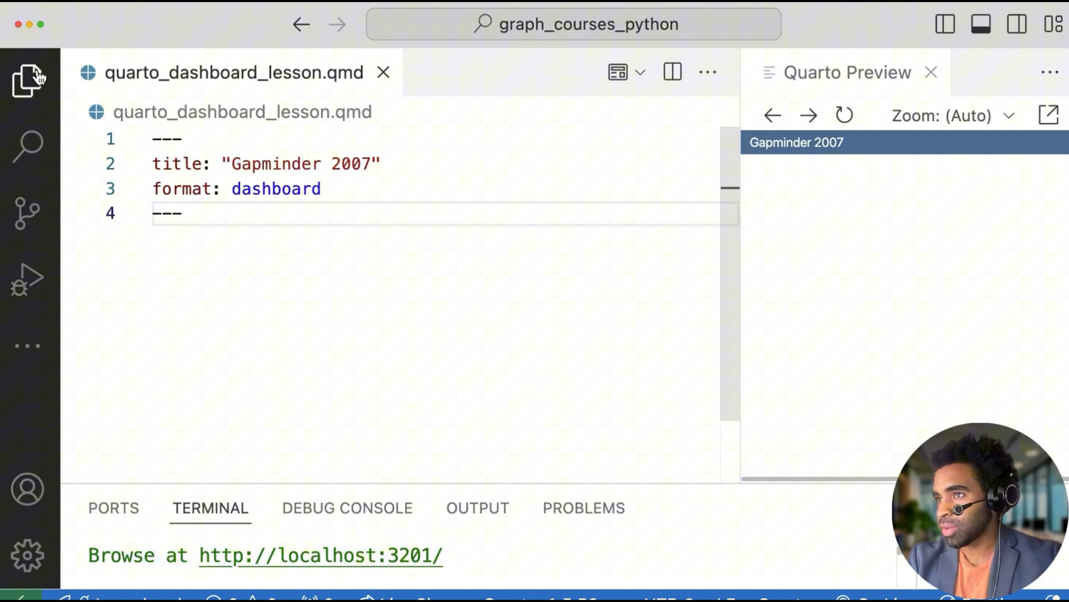
pyautogui.click(30, 86)
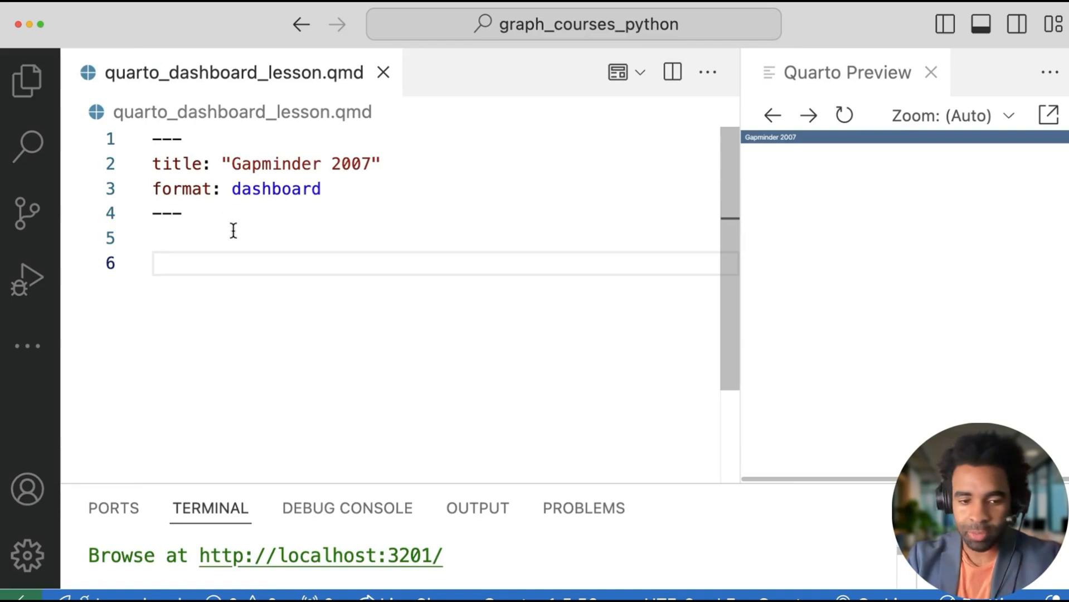
# - Add # Page 1 and # Page 2 headings below the header and view Page 1 in the preview
pyautogui.click(165, 263)
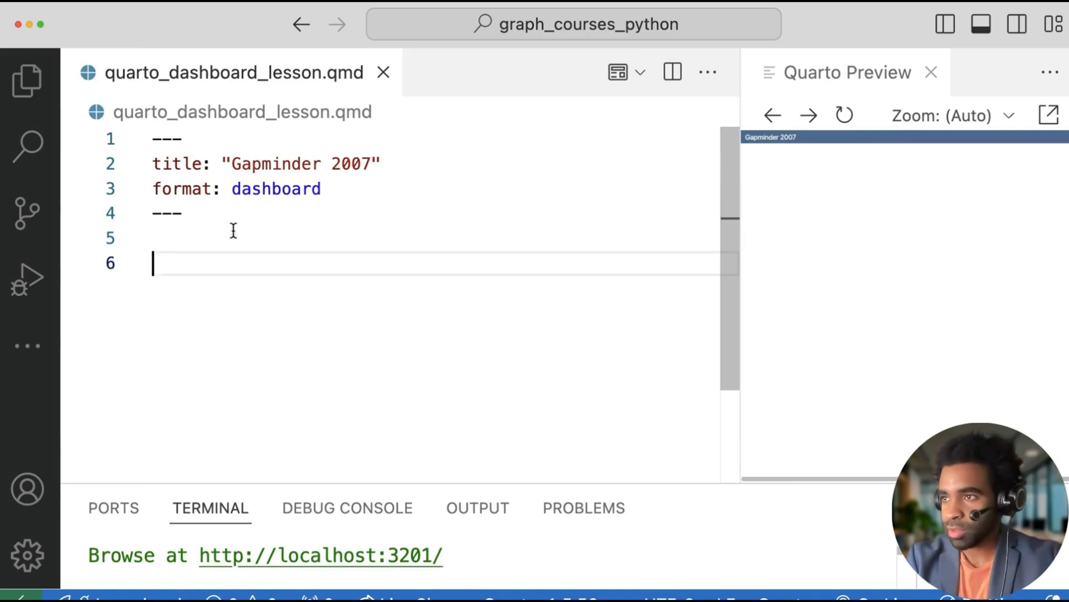
pyautogui.write('# P')
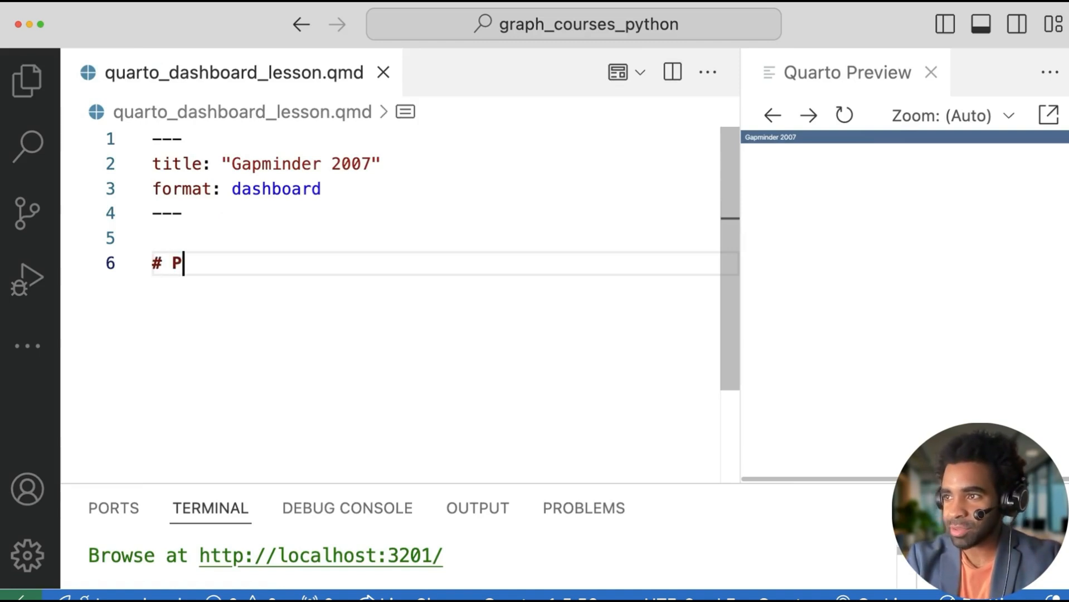
pyautogui.write('age')
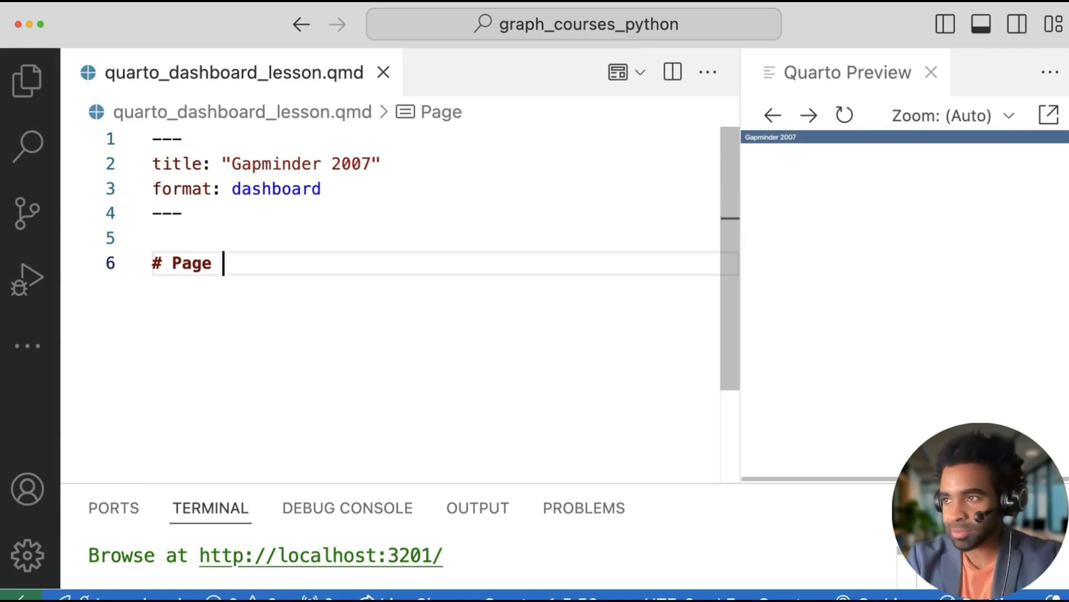
pyautogui.write('1')
pyautogui.write('# Page 2')
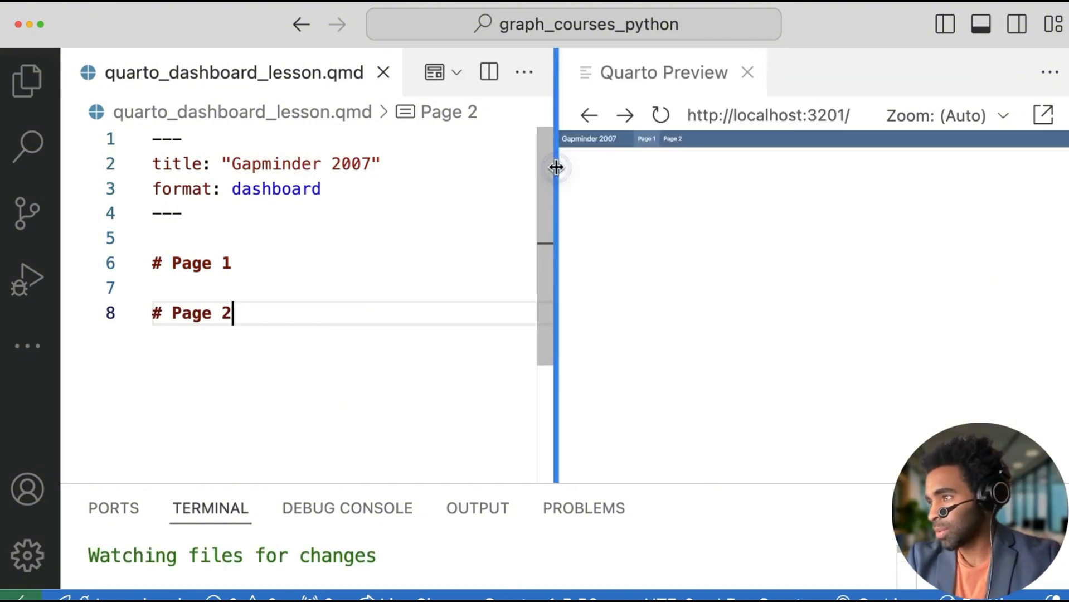
pyautogui.click(671, 138)
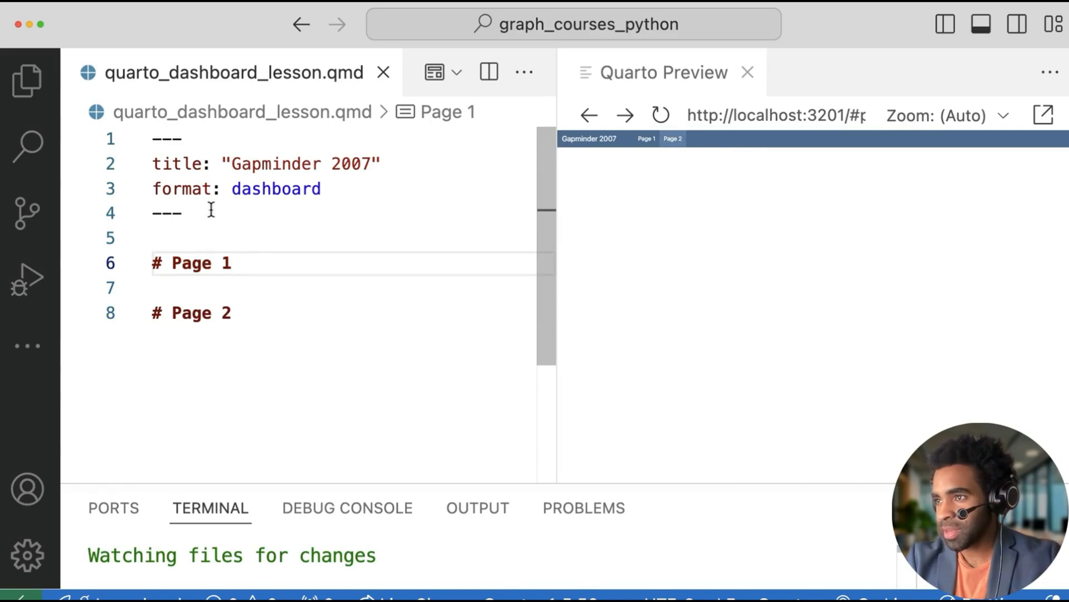
# - Add a Python chunk importing plotly.express as px with p = px.line(y=[1, 2, 3]), and display p under Page 1
pyautogui.write('```{python}')
pyautogui.write('im')
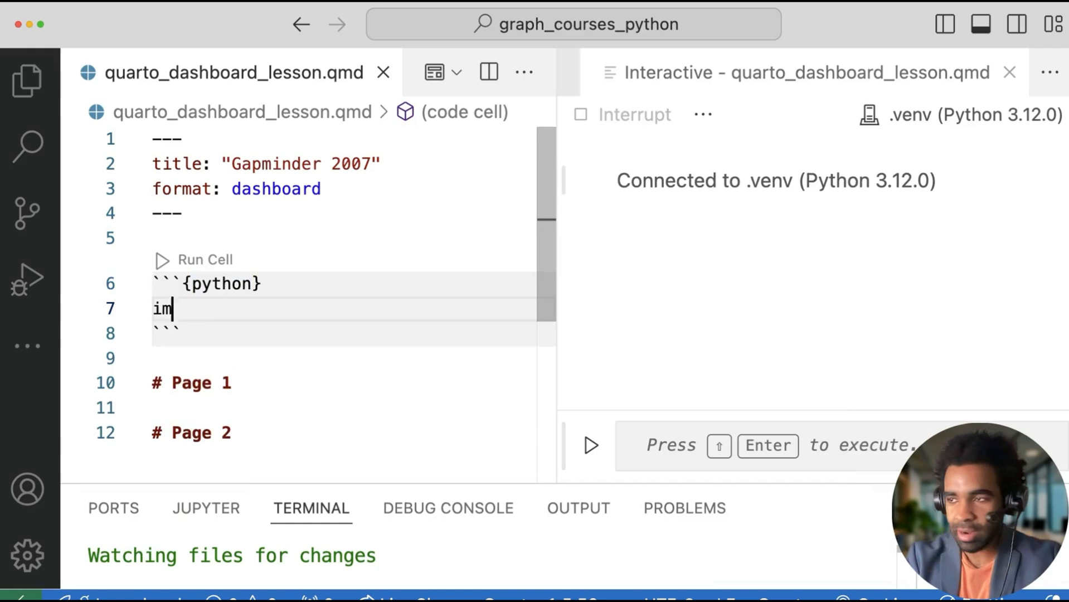
pyautogui.write('port plotly.express as')
pyautogui.write('p =')
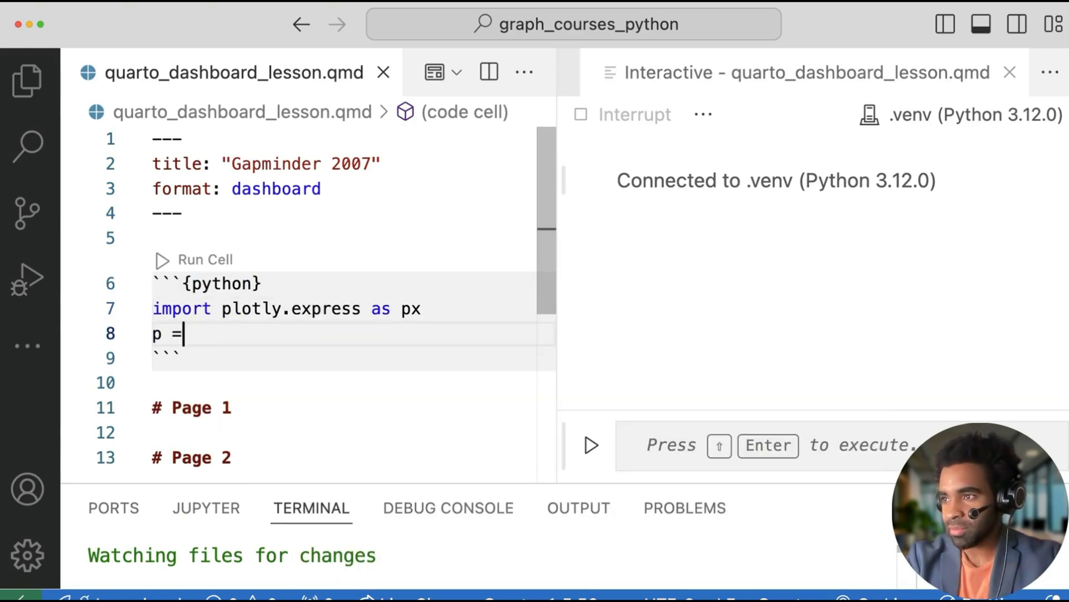
pyautogui.write('px.')
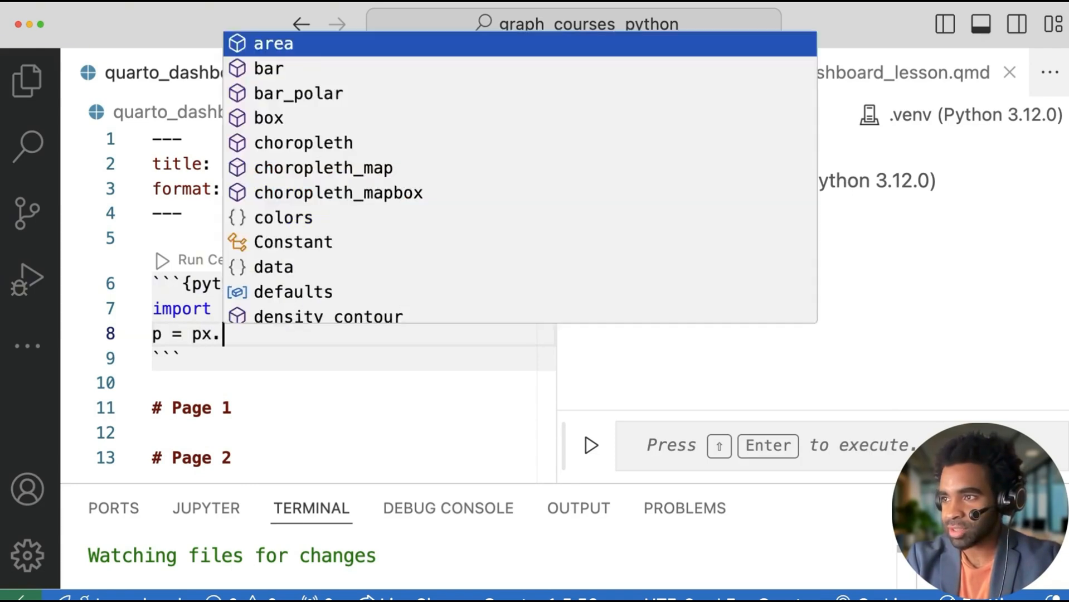
pyautogui.write('line(y=')
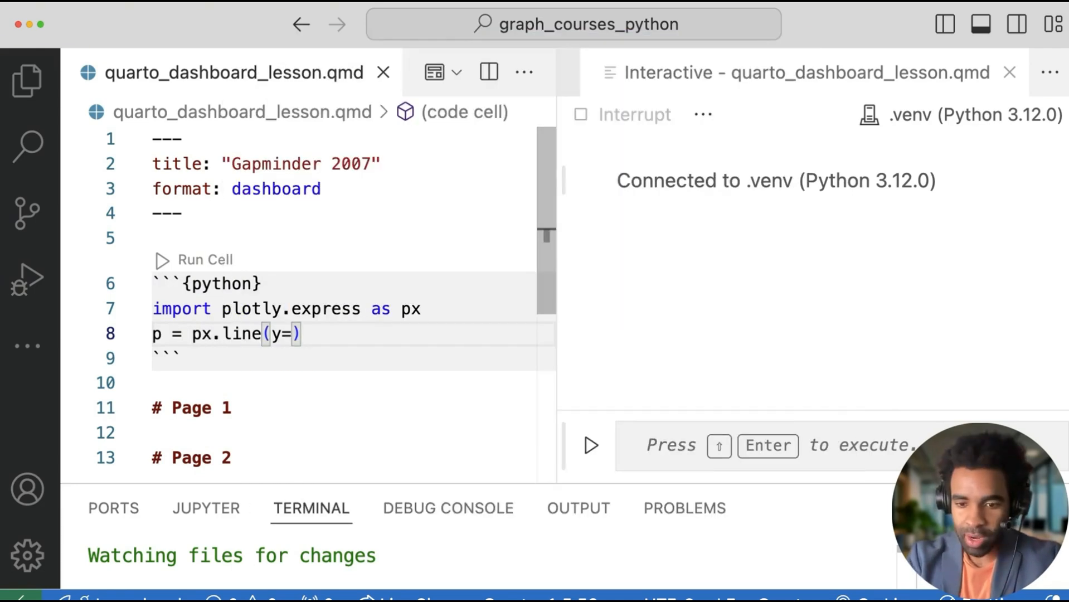
pyautogui.write('[1, 2]')
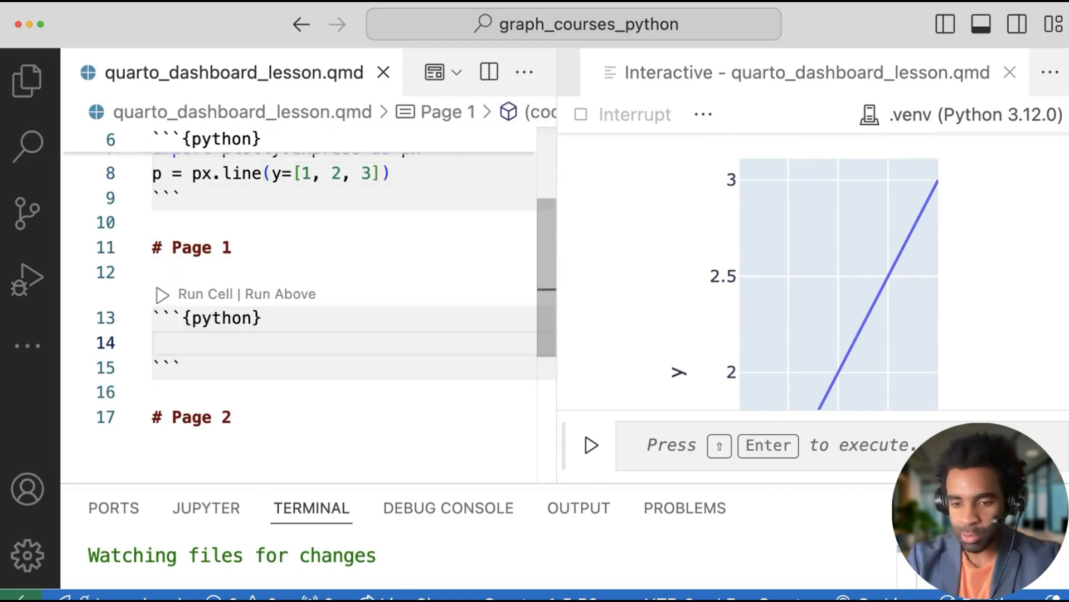
pyautogui.write('p')
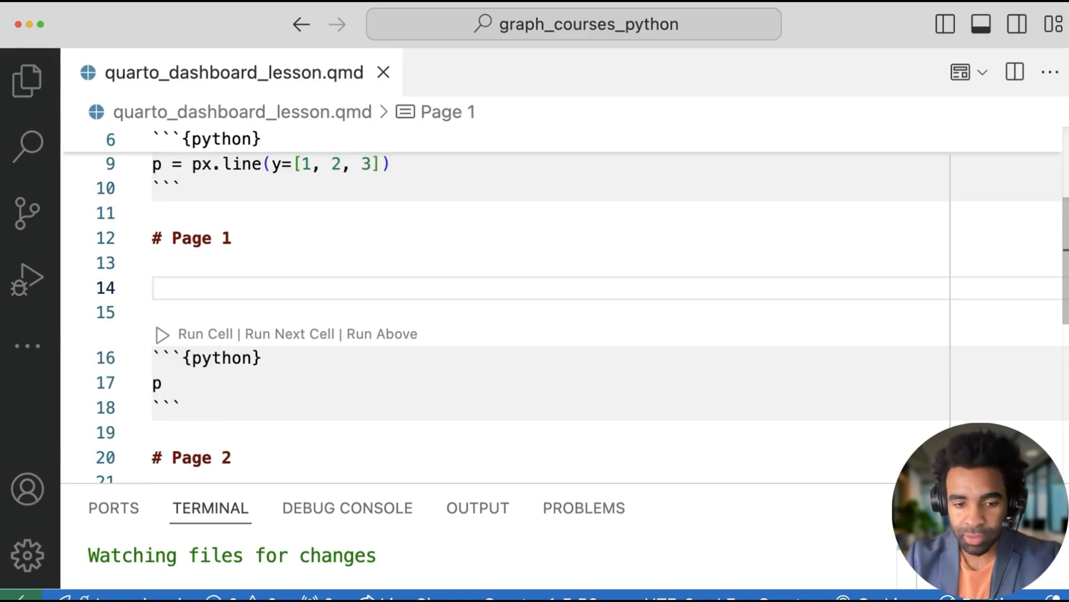
# - Add '## Row {height="30%"}' and '## Row {height="70%"}' headings, each holding the chart, on Page 1
pyautogui.write('##')
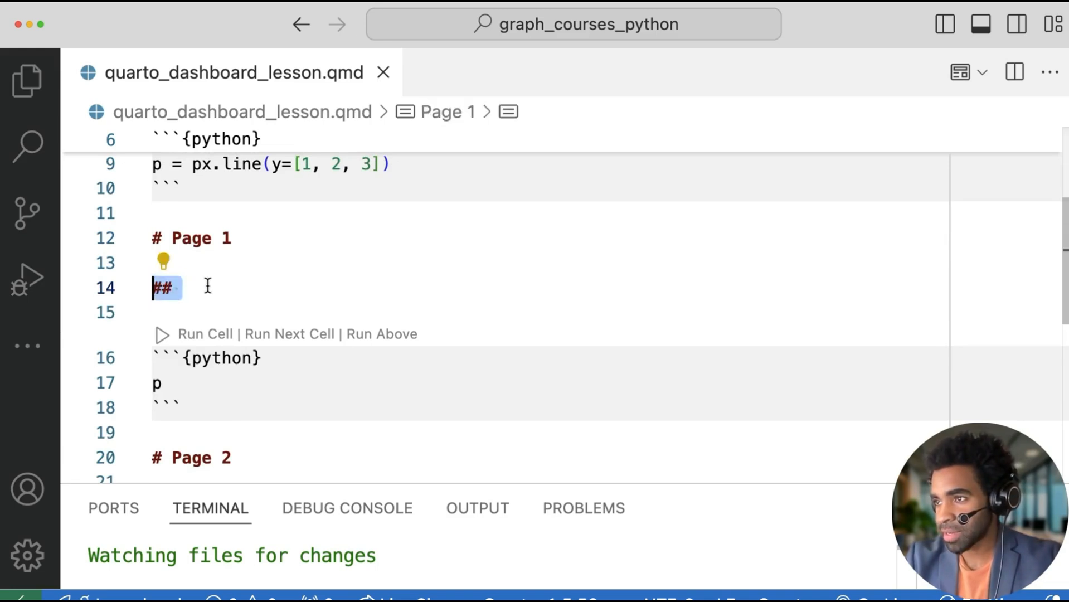
pyautogui.click(131, 288)
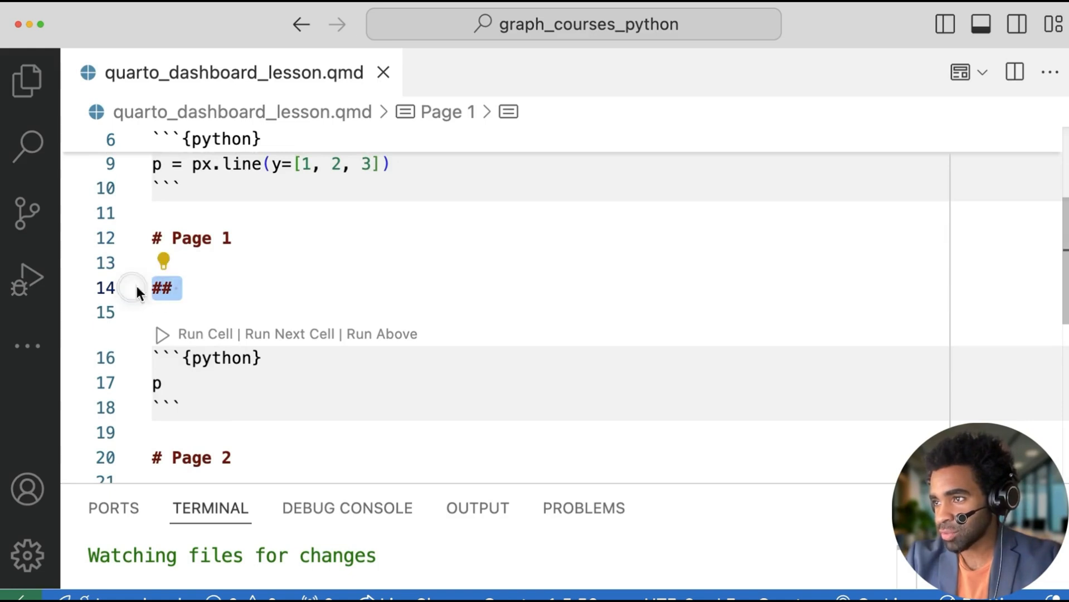
pyautogui.write('R')
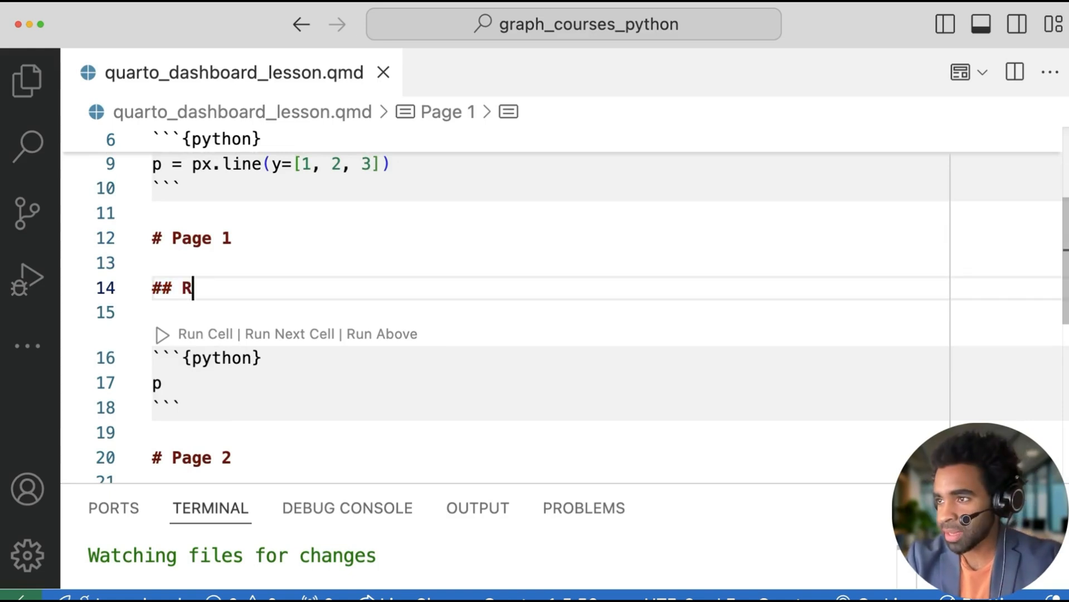
pyautogui.write('ow')
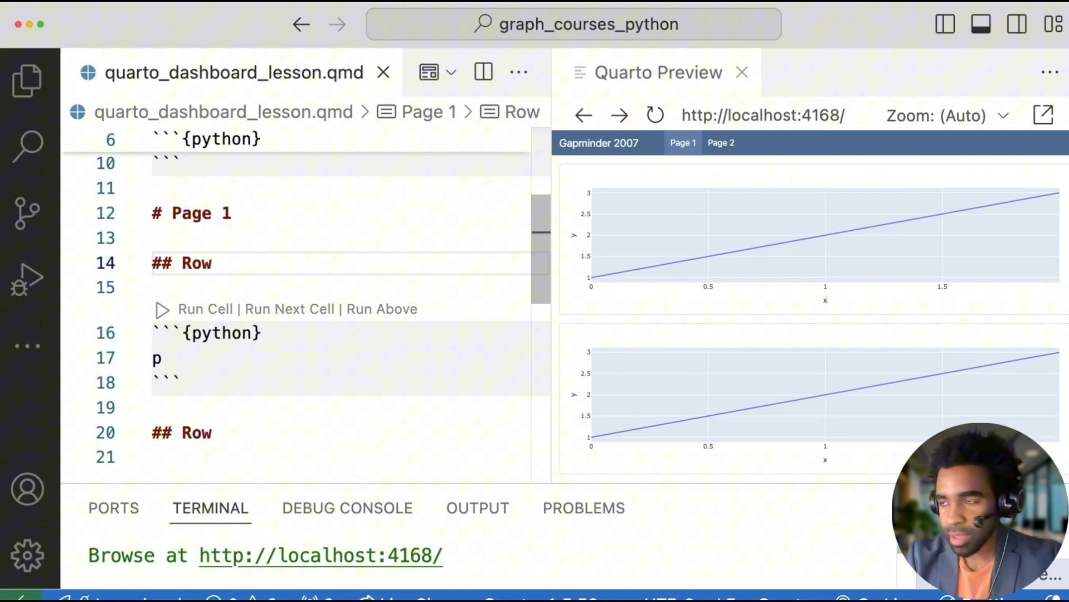
pyautogui.write('{}')
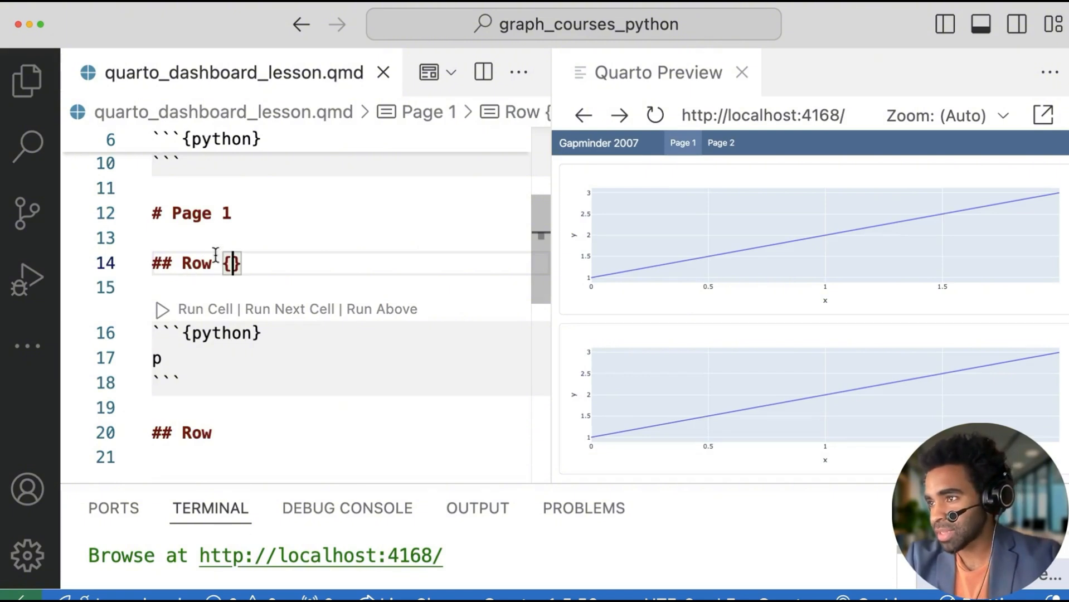
pyautogui.write('height="')
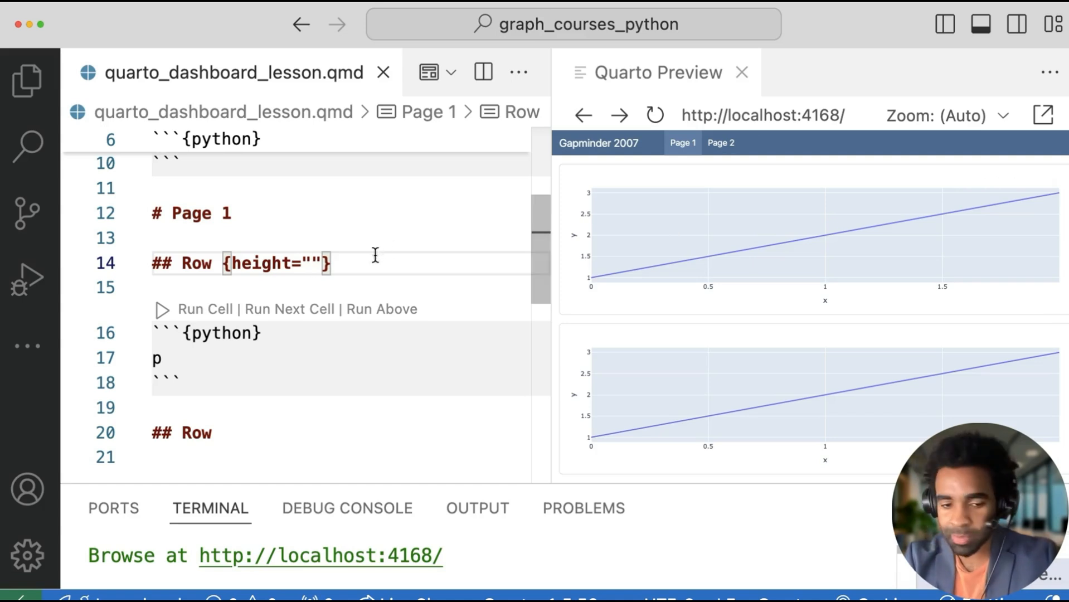
pyautogui.write('30%')
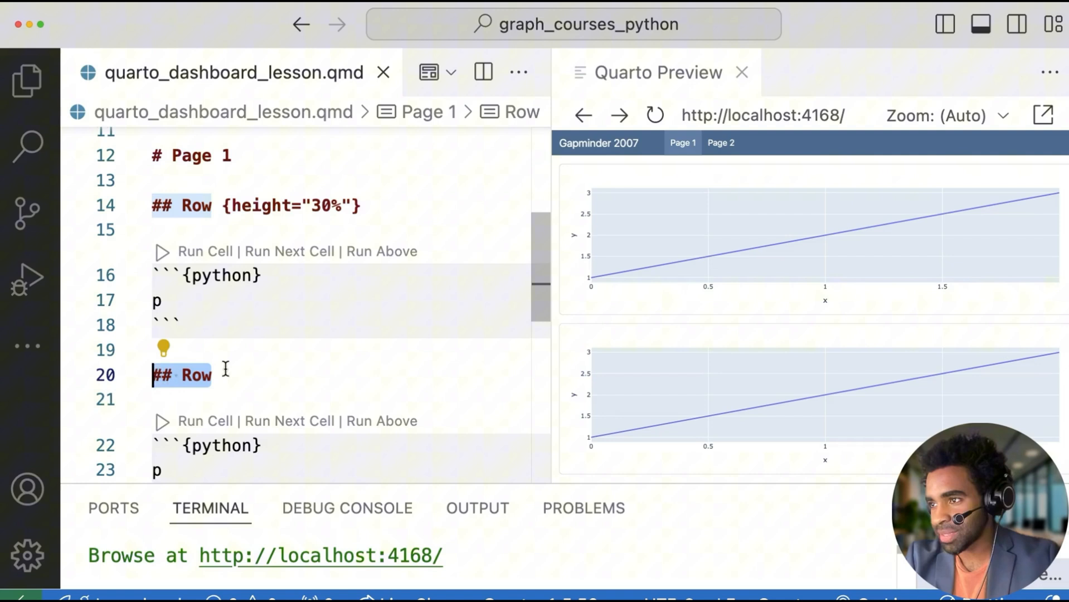
pyautogui.write('{height="30%"}')
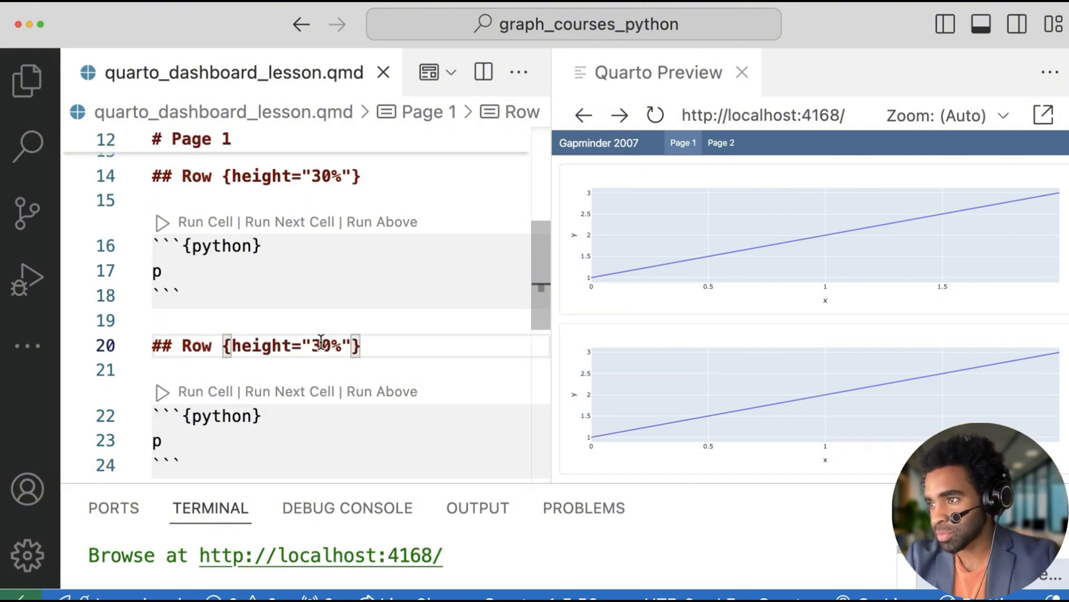
pyautogui.write('70%')
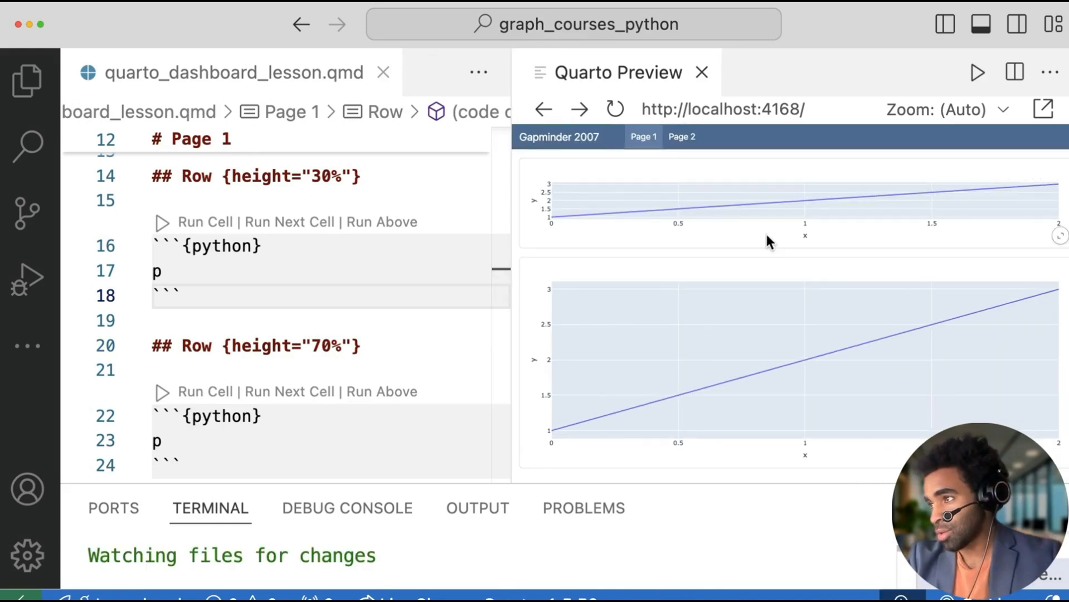
pyautogui.moveTo(751, 157)
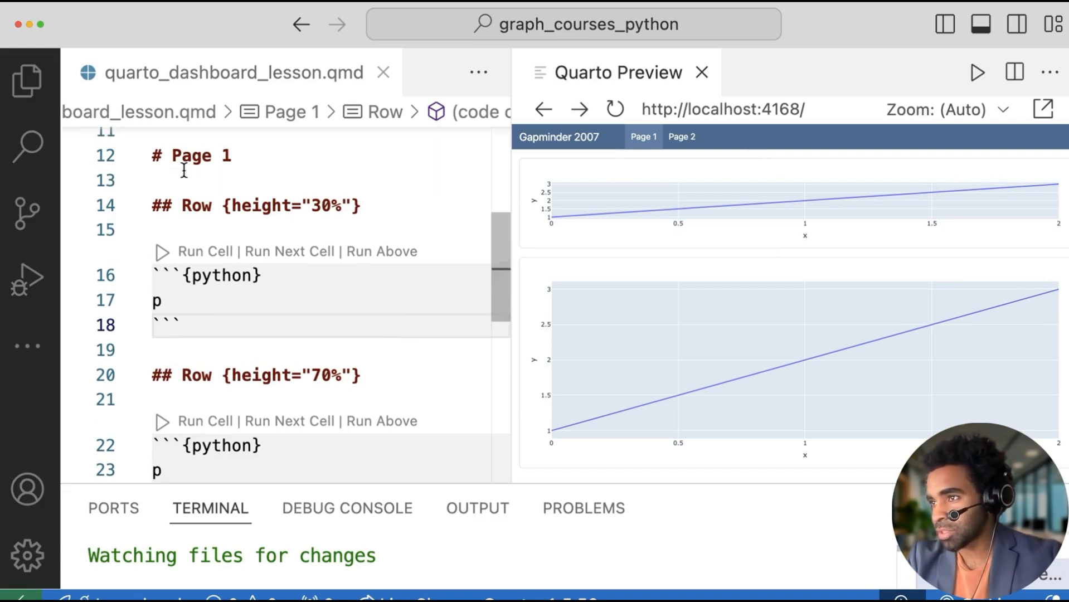
# - Add two ### Column headings with the chart under the 30% row, the first with width="20%"
pyautogui.click(184, 350)
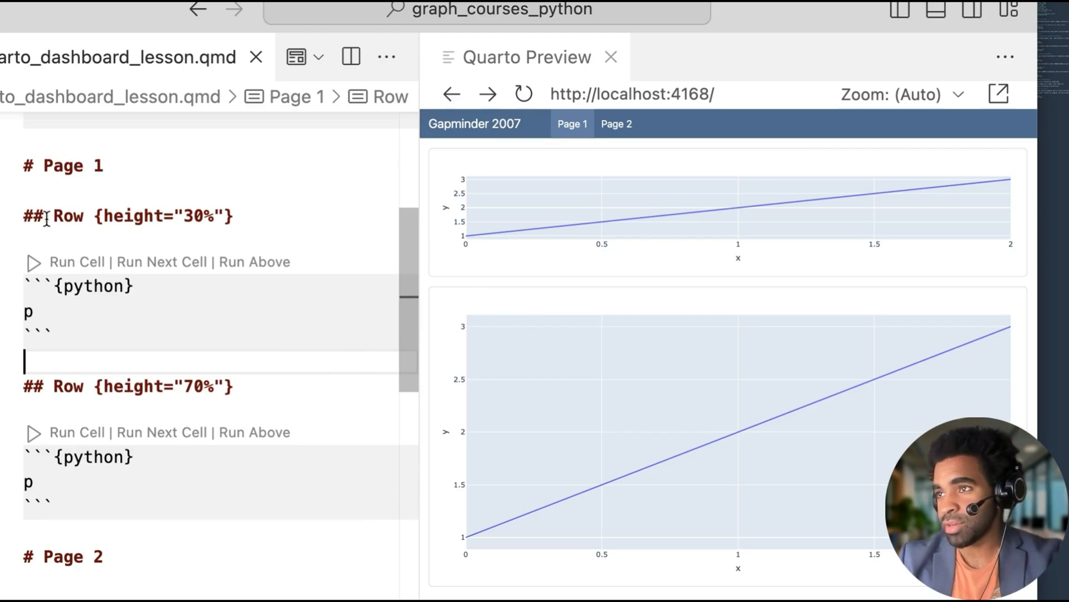
pyautogui.write('### Column')
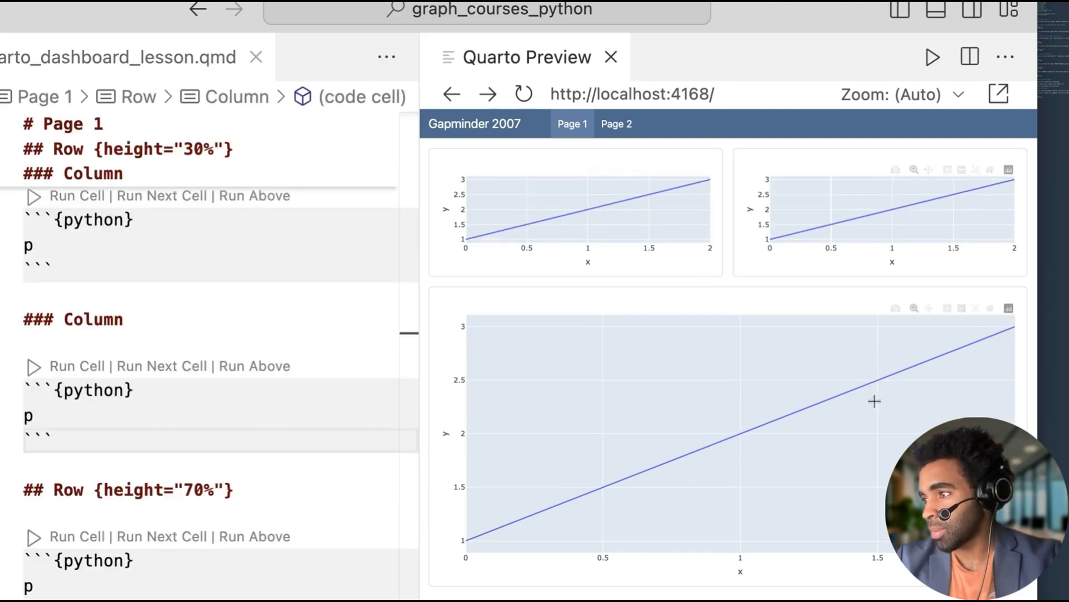
pyautogui.moveTo(620, 527)
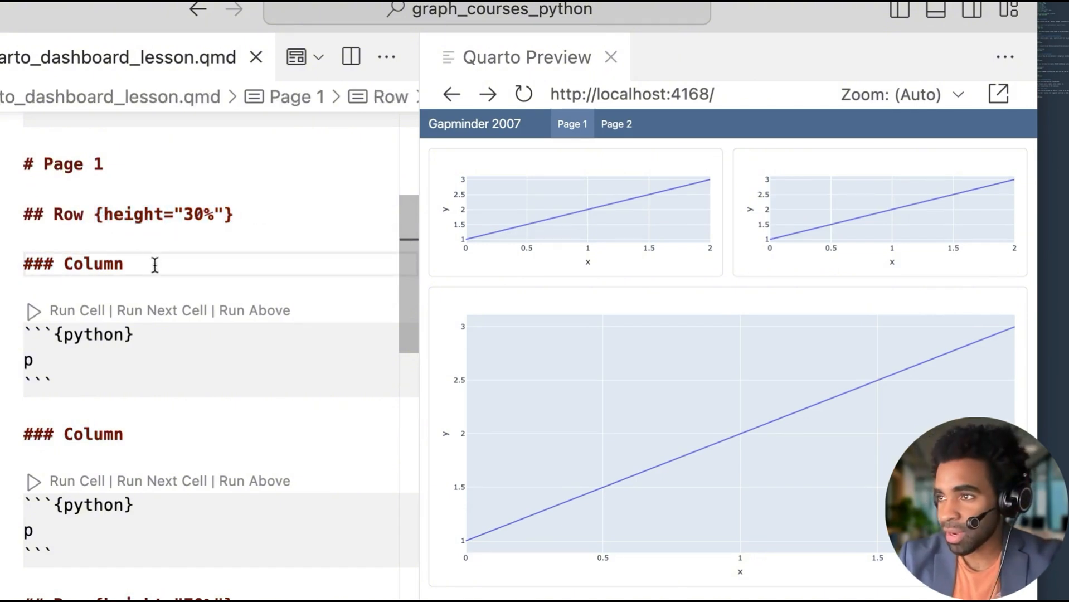
pyautogui.write('{width="')
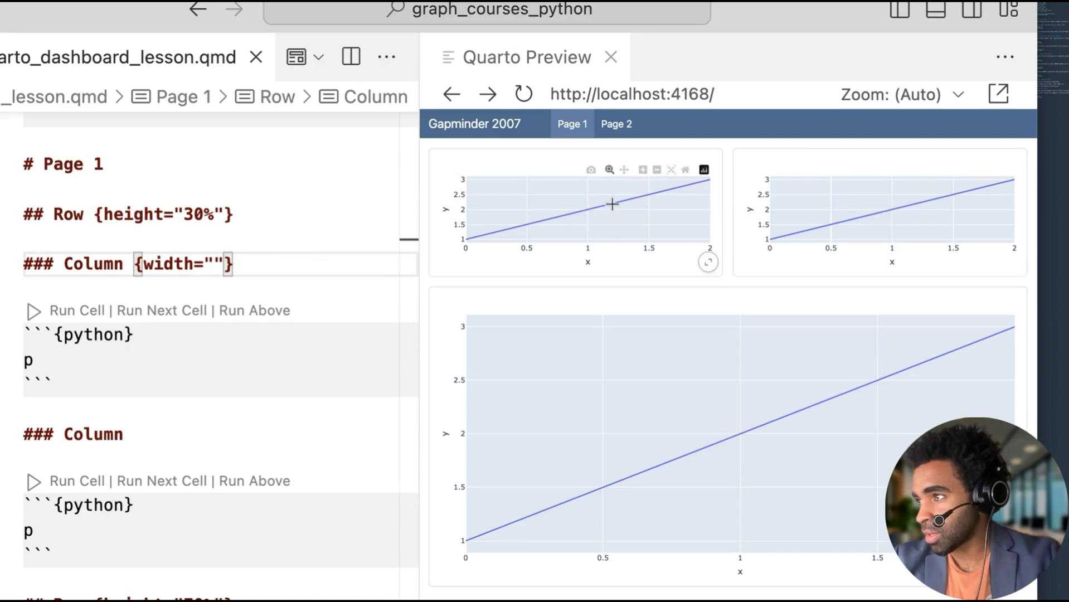
pyautogui.write('20')
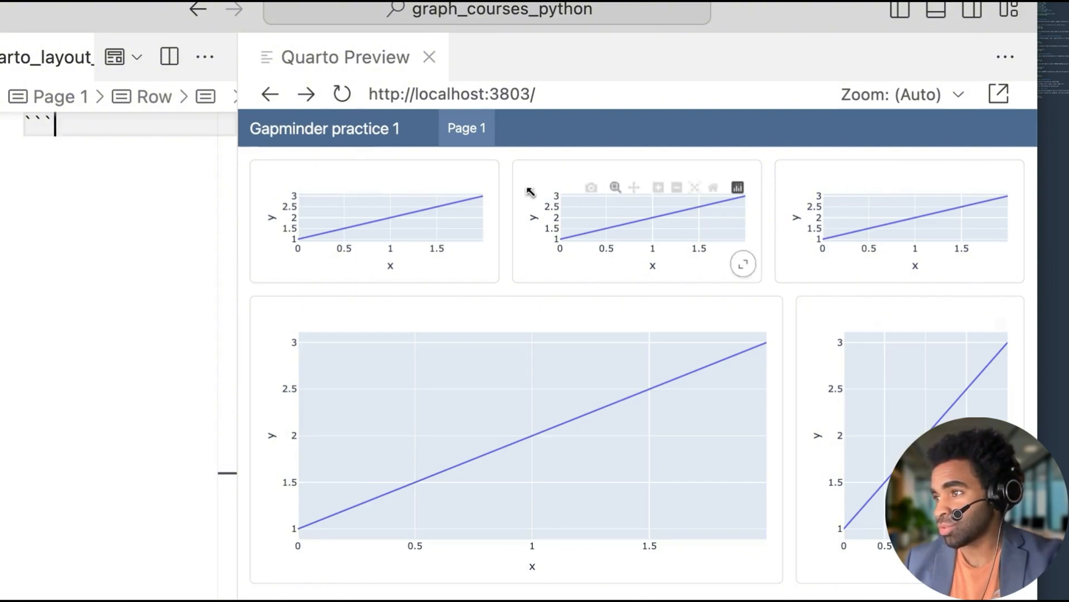
pyautogui.moveTo(521, 245)
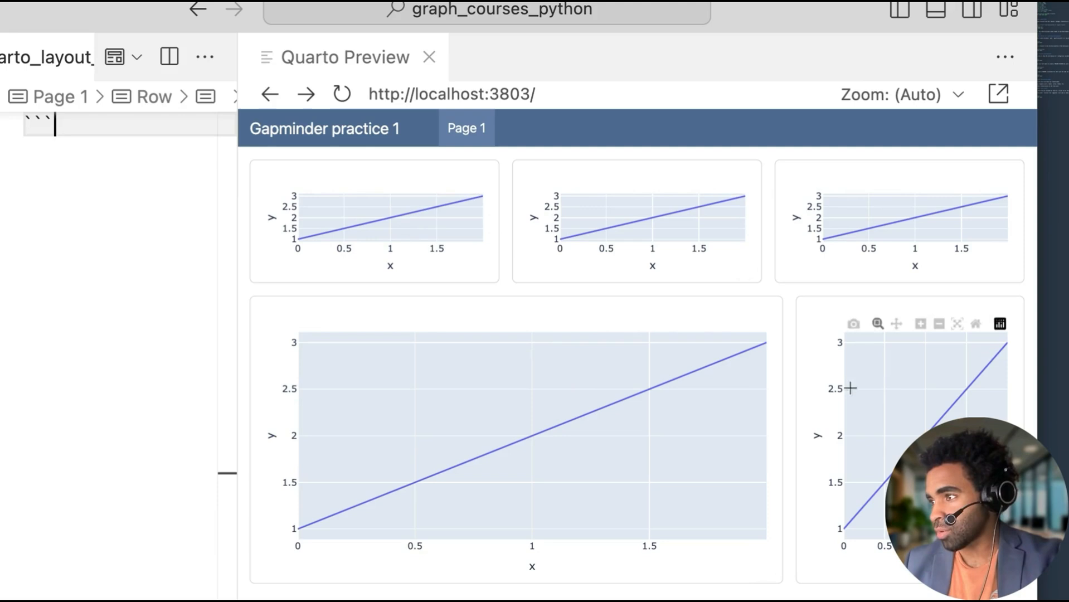
pyautogui.moveTo(852, 512)
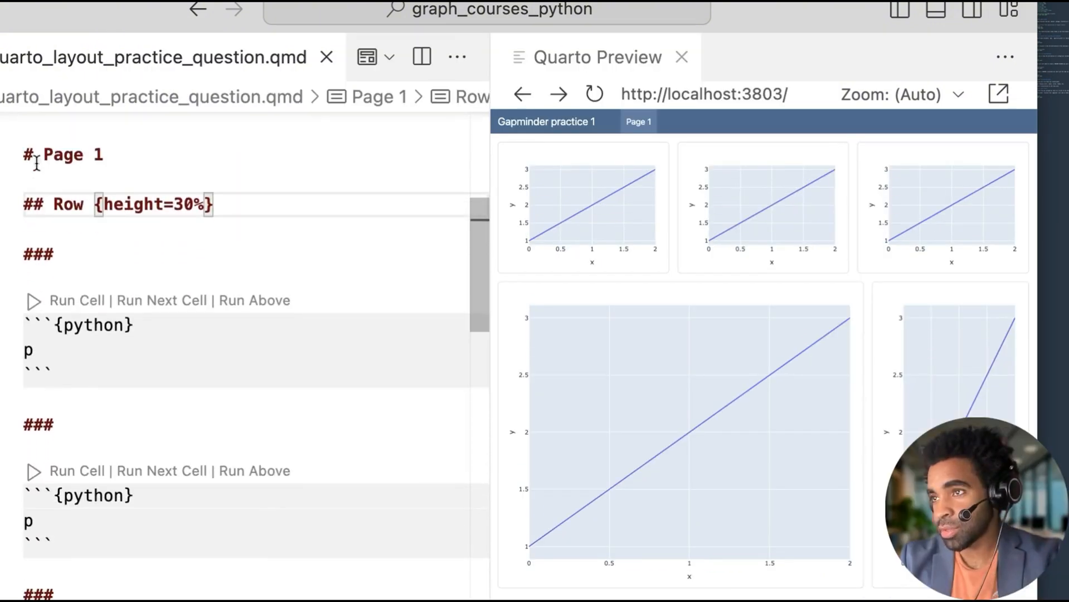
# - Quote the 30% row height value in quarto_layout_practice_question.qmd and scroll through its layout
pyautogui.doubleClick(144, 205)
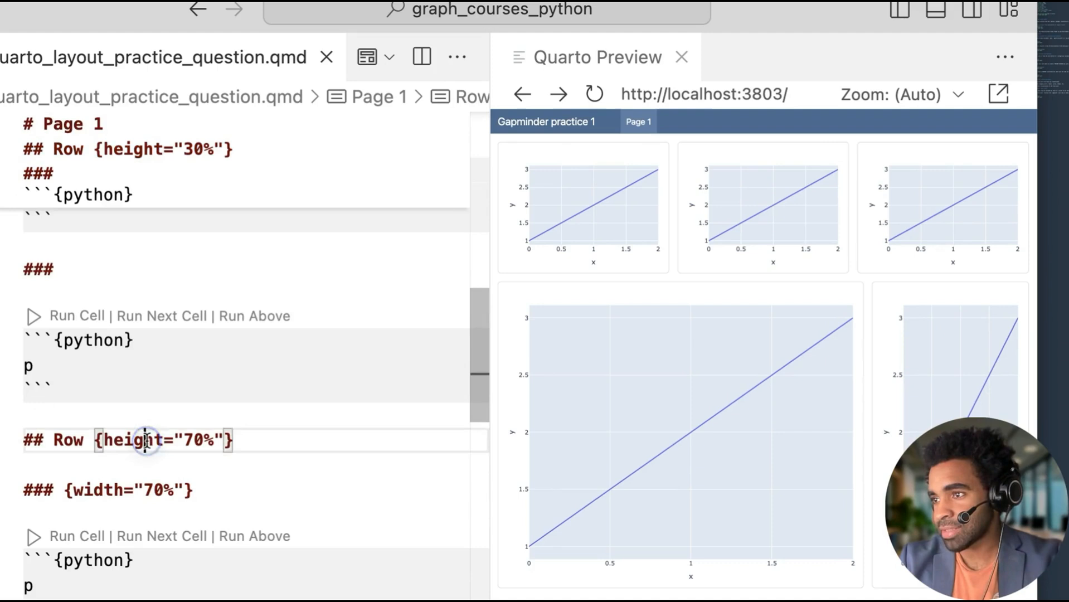
pyautogui.scroll(-3)
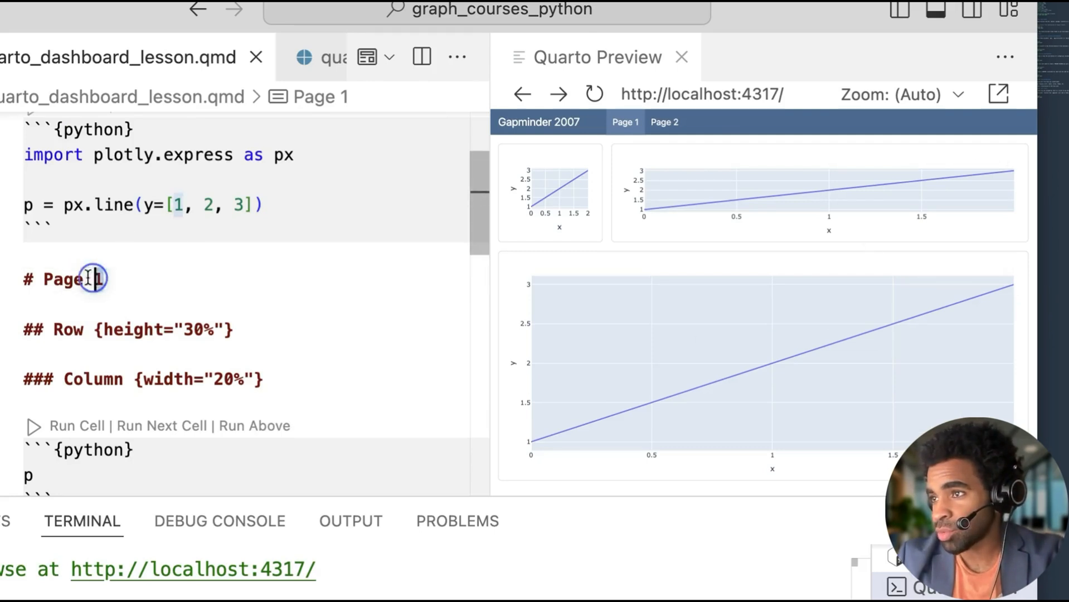
# - Rename the first page heading to Layout and view the renamed pages in the preview navigation
pyautogui.write('La')
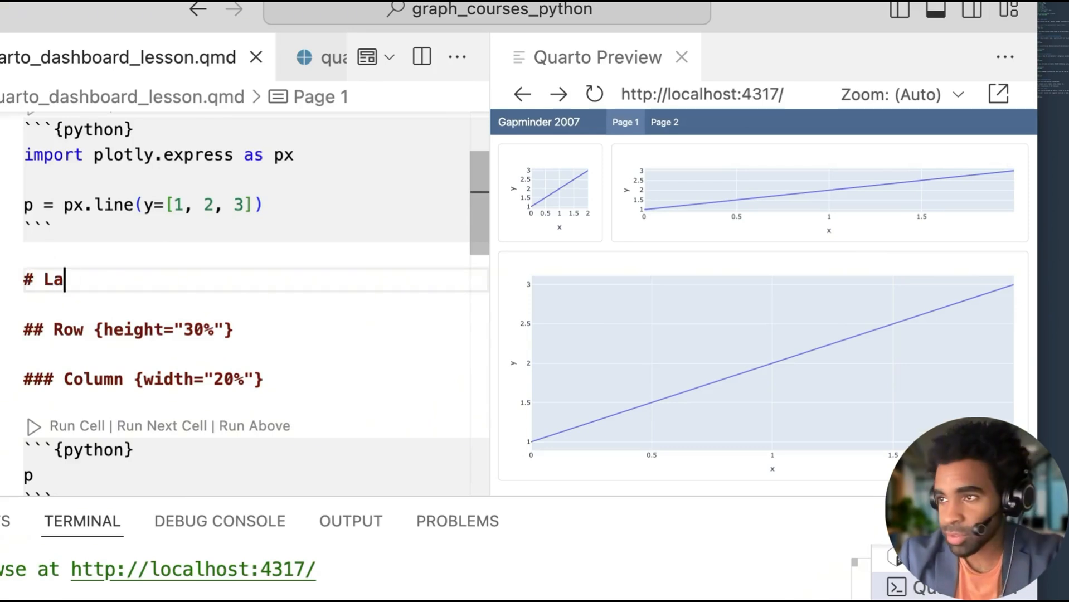
pyautogui.write('yout')
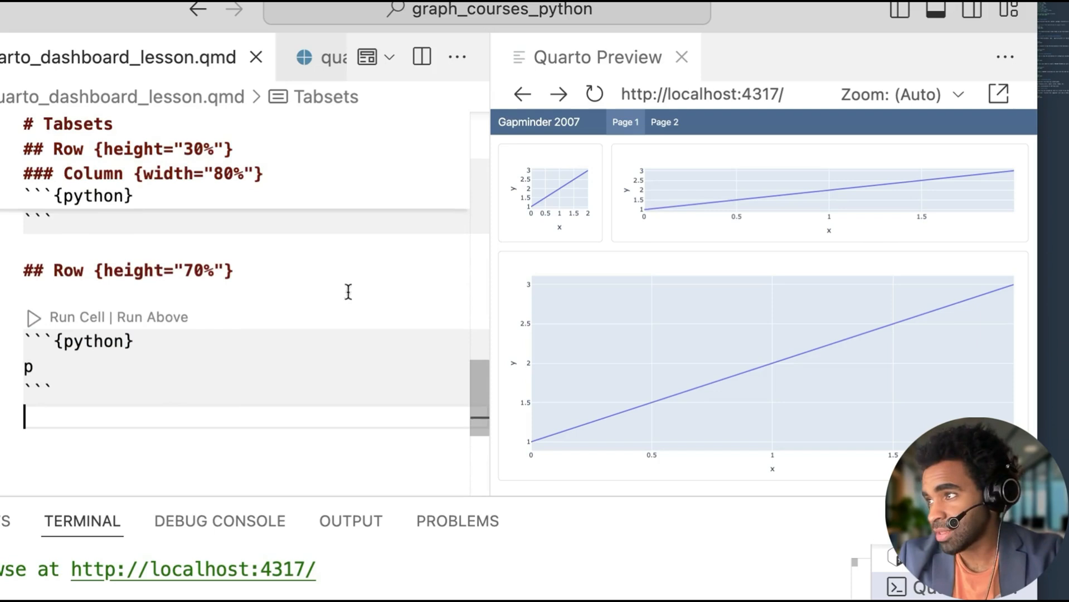
pyautogui.click(366, 57)
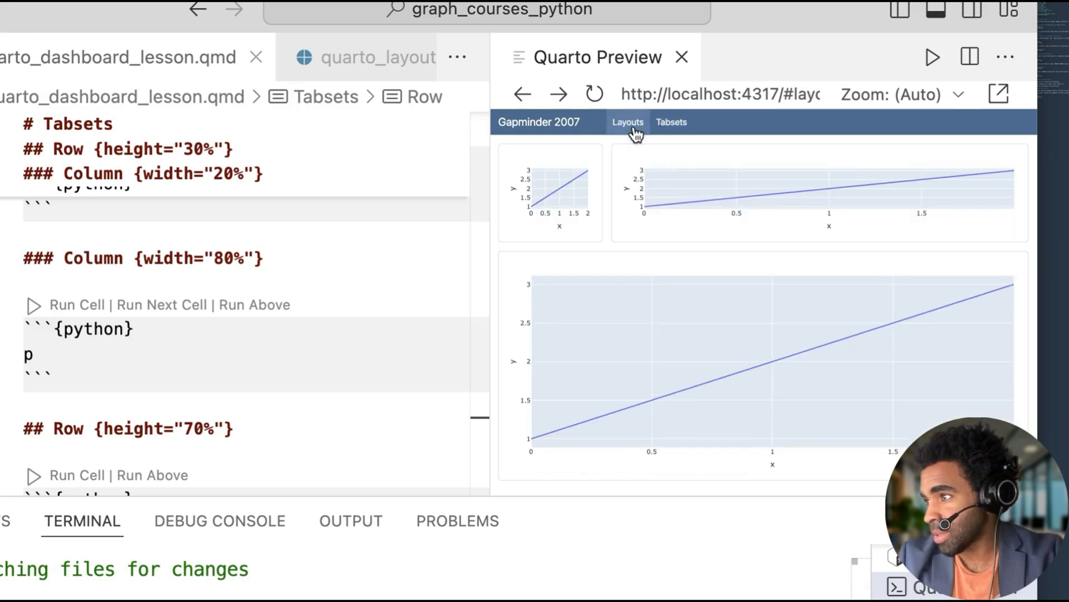
# - On the Tabsets page, add the .tabset class to the 20% column's attributes
pyautogui.click(692, 122)
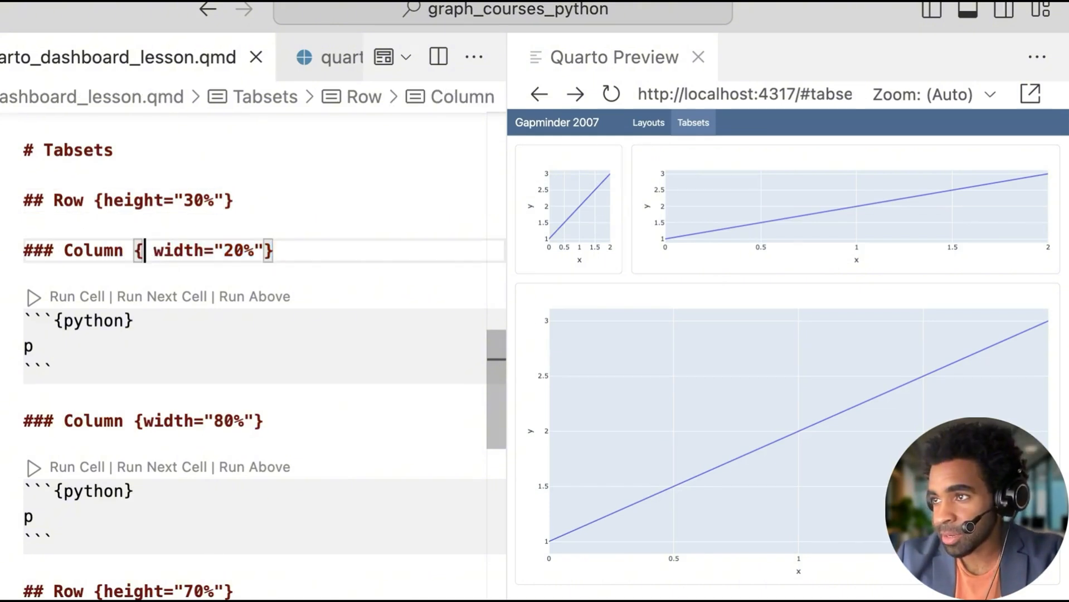
pyautogui.write('.t')
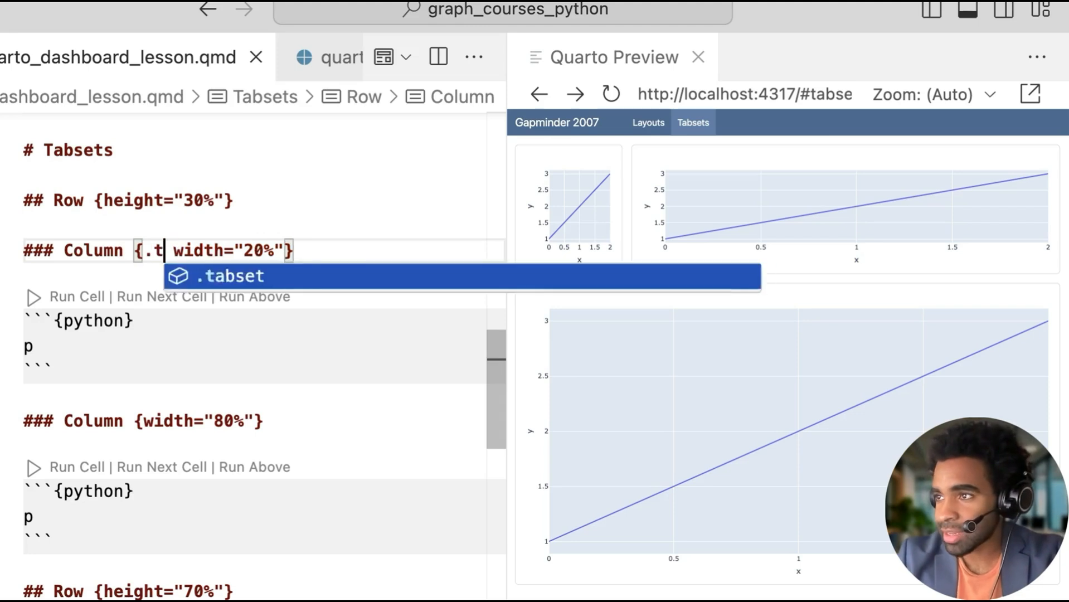
pyautogui.click(230, 276)
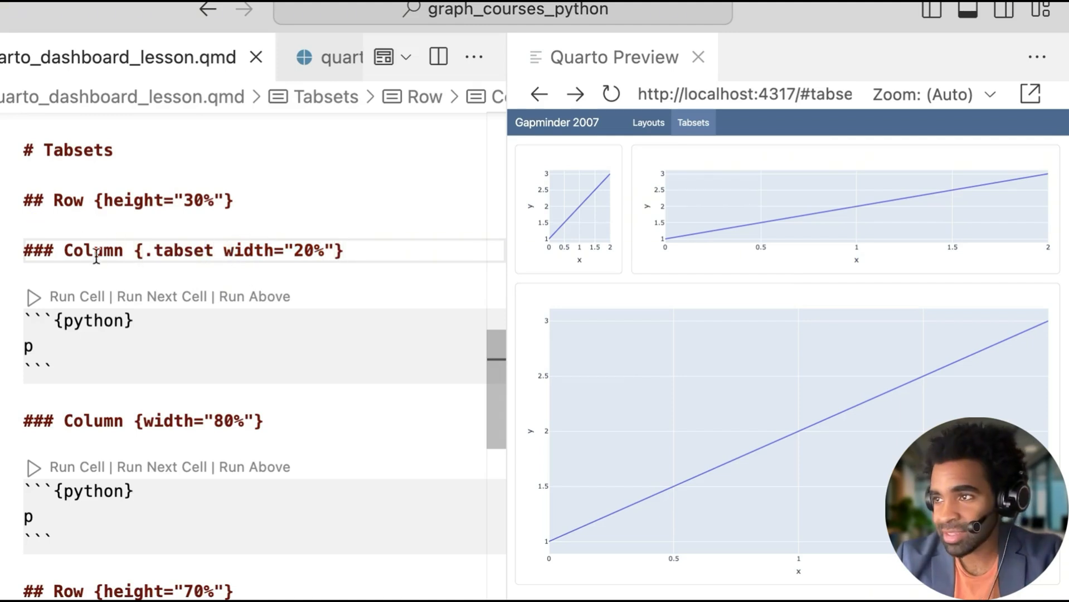
pyautogui.doubleClick(92, 251)
pyautogui.write('####')
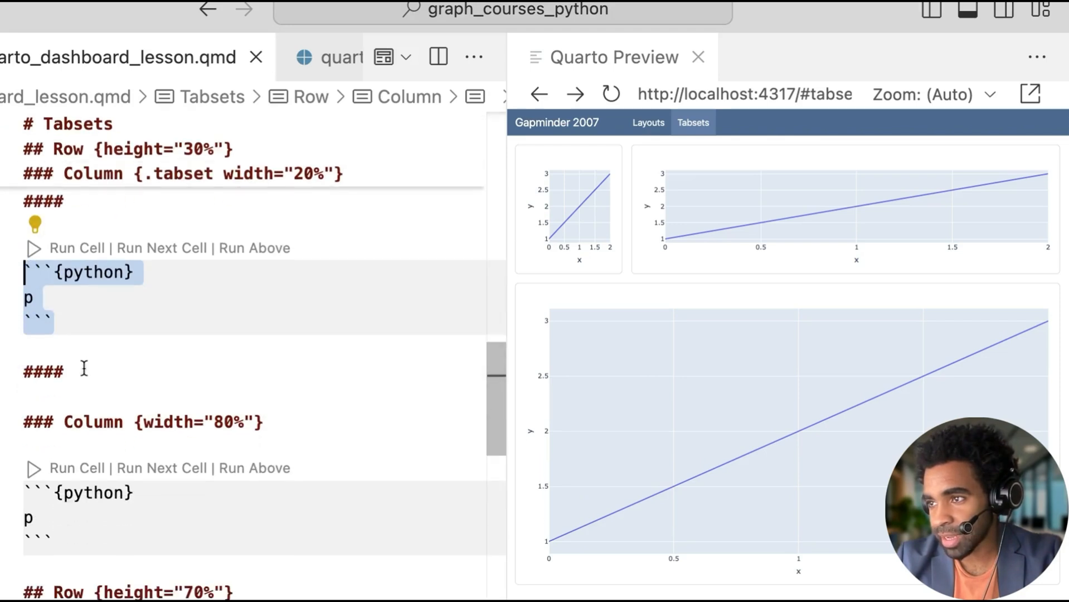
pyautogui.write('Second')
pyautogui.click(262, 397)
pyautogui.write('Hello World')
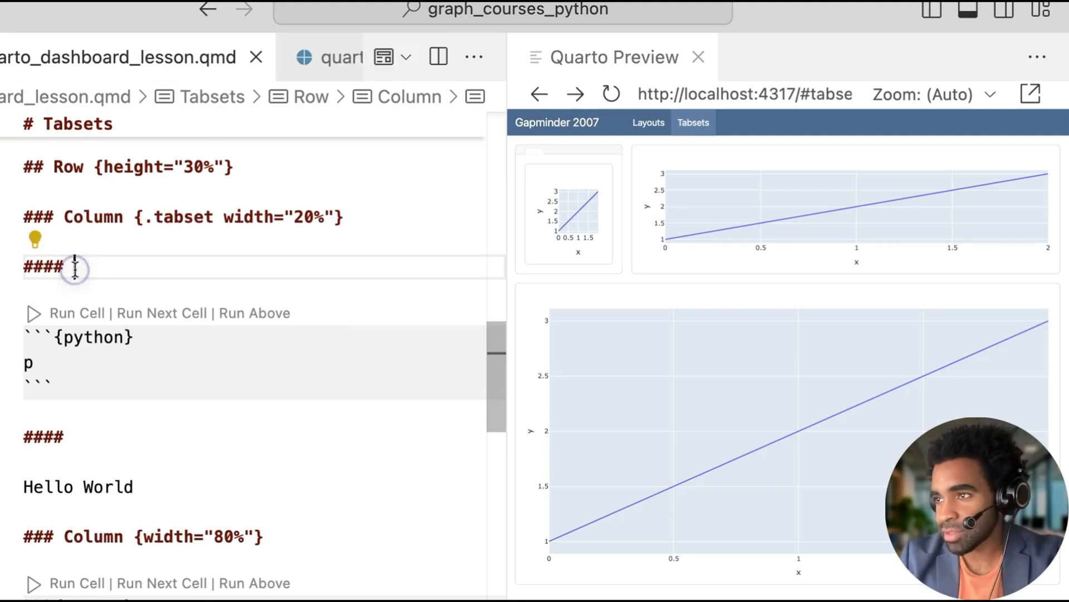
# - Insert '#### Tab 1' above the chart and '#### Tab 2' above Hello World, then check Tab 2 in the preview
pyautogui.click(71, 268)
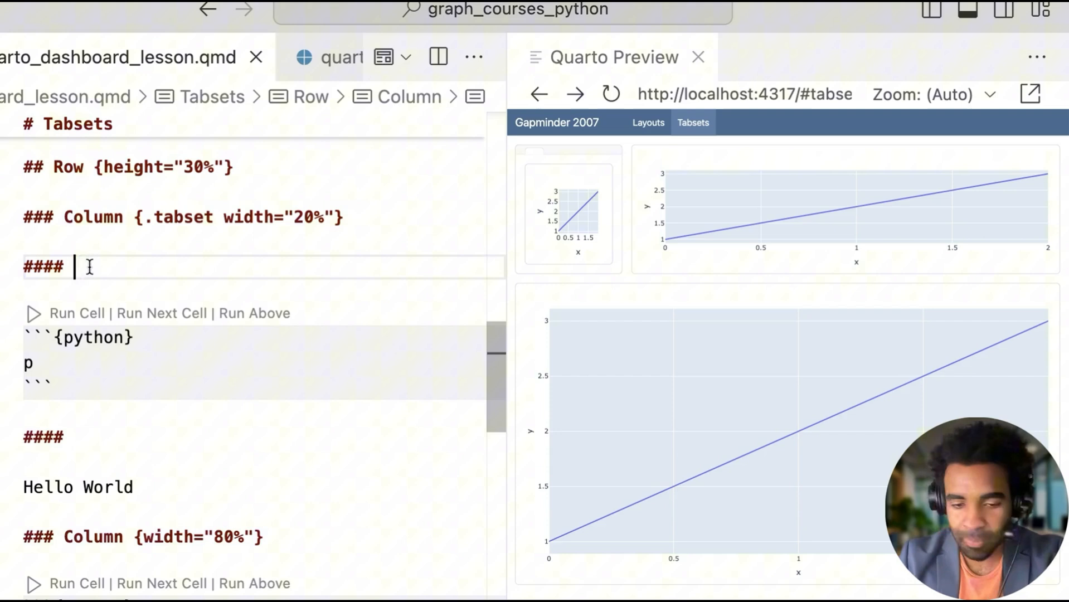
pyautogui.write('Tab 1')
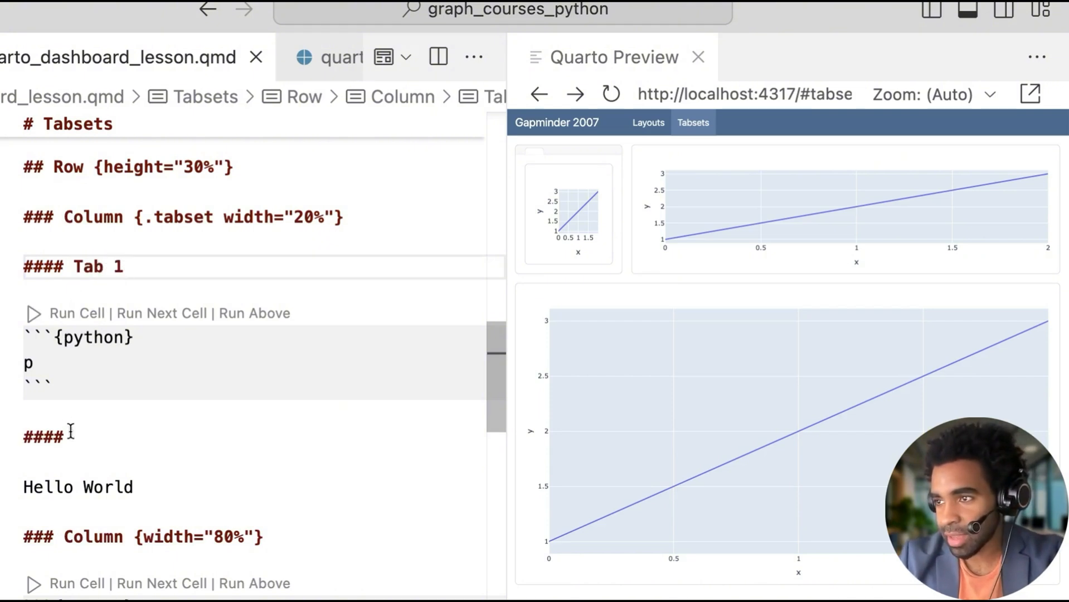
pyautogui.write('Tab 2')
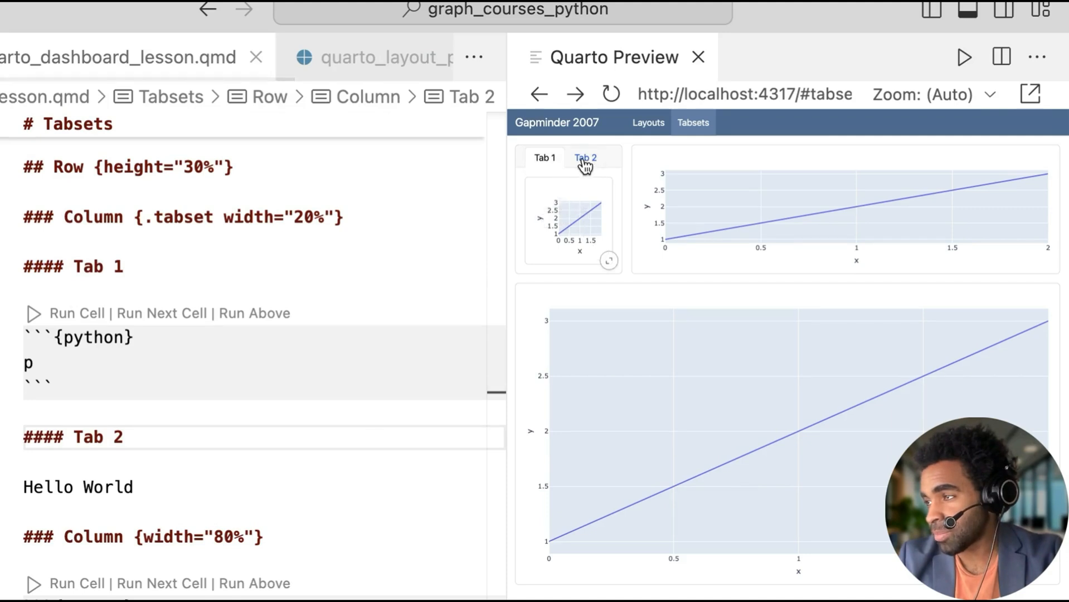
pyautogui.click(543, 157)
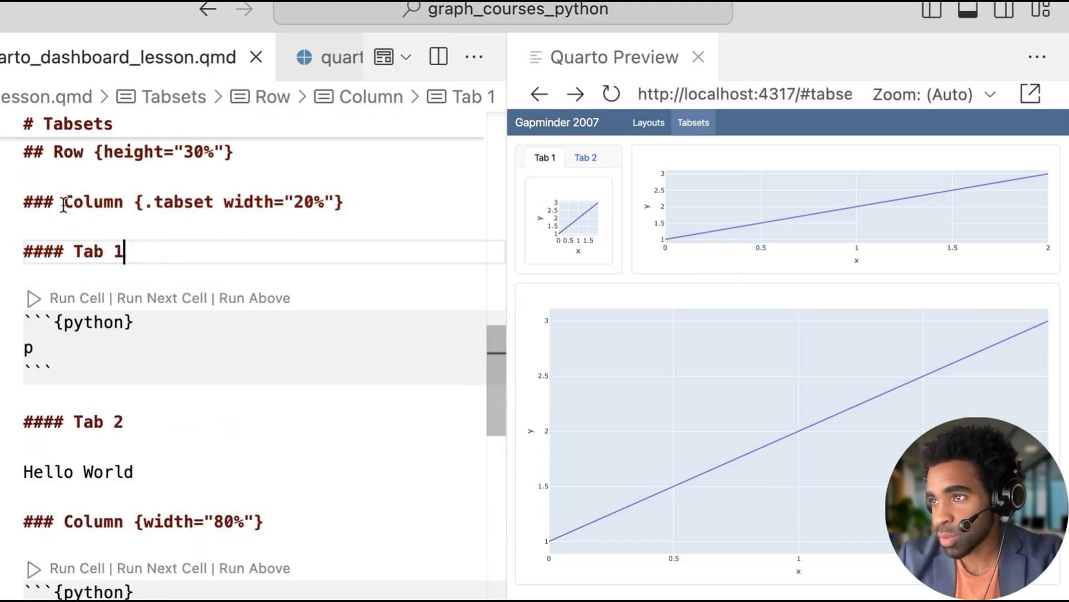
# - Add .tabset to the 70% row with '### Tab 1' above the chart and '### Tab 2' containing Hello World
pyautogui.click(12, 202)
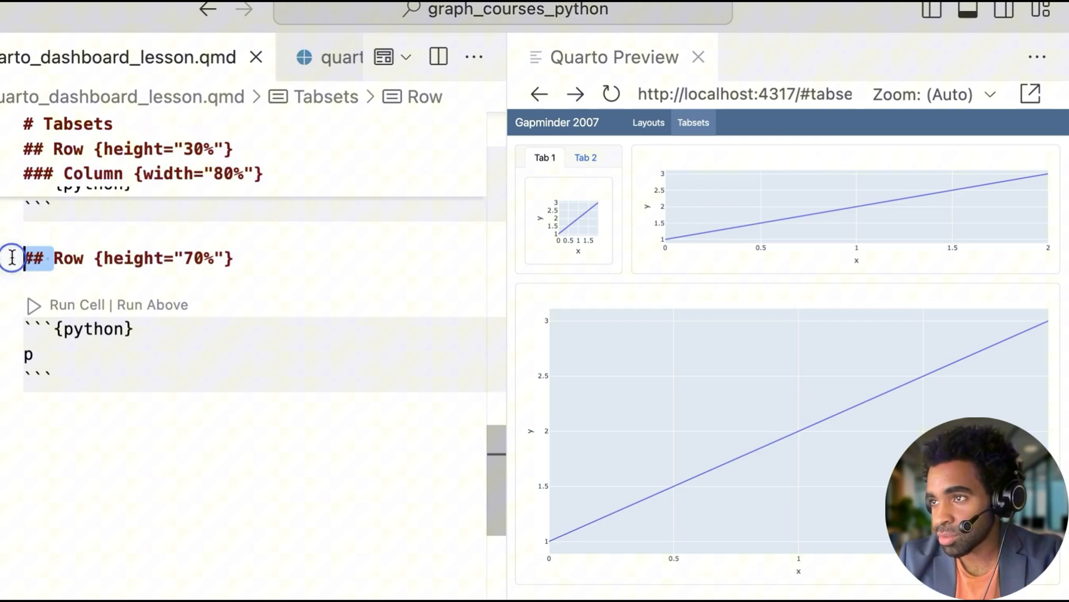
pyautogui.moveTo(99, 275)
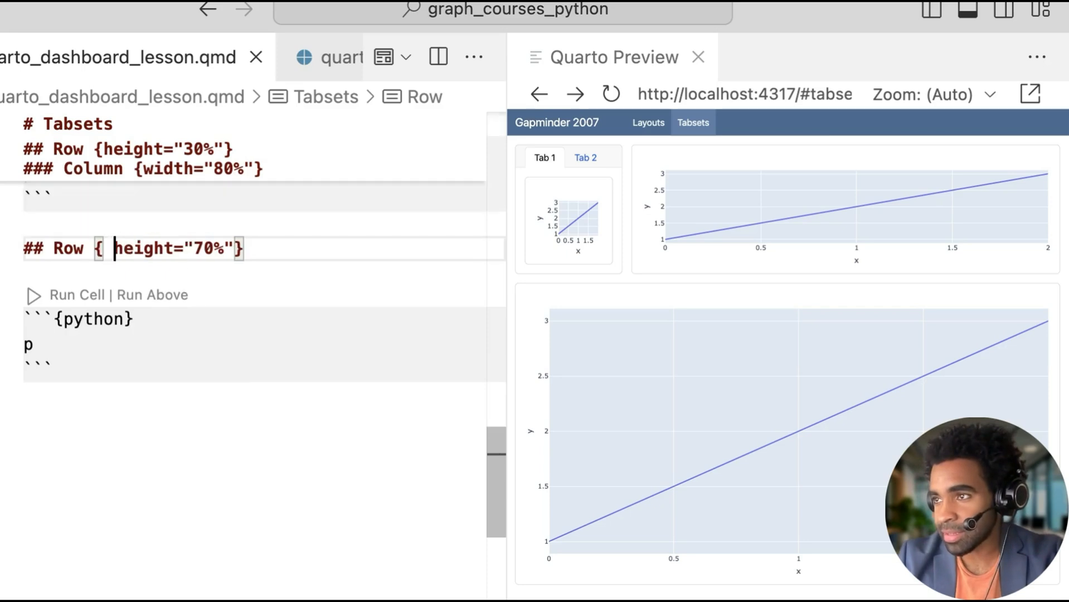
pyautogui.write('.tabset')
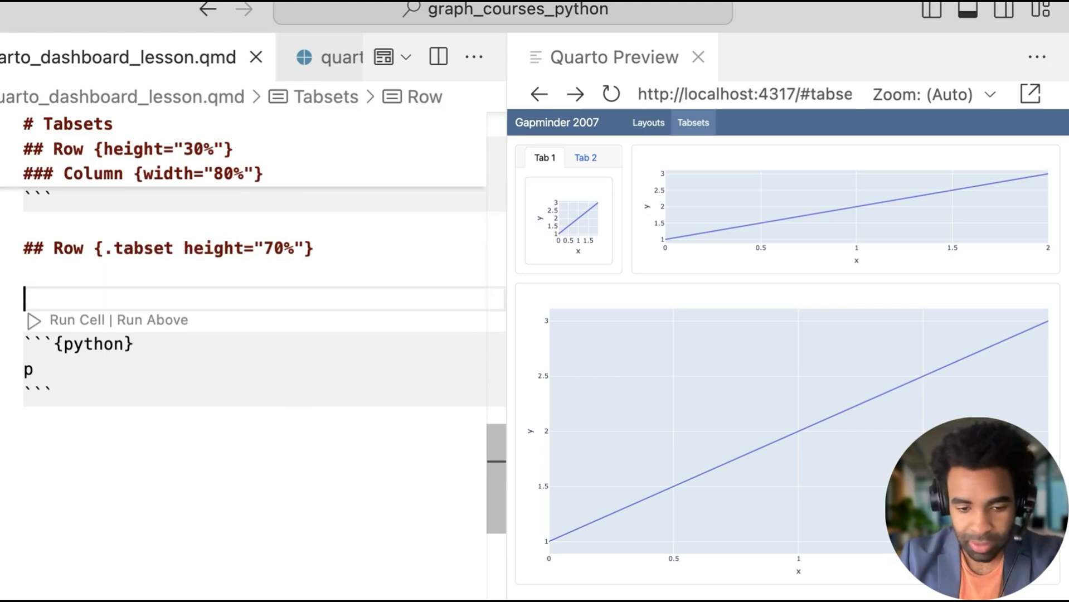
pyautogui.write('### Tab 1')
pyautogui.write('### Tab 2')
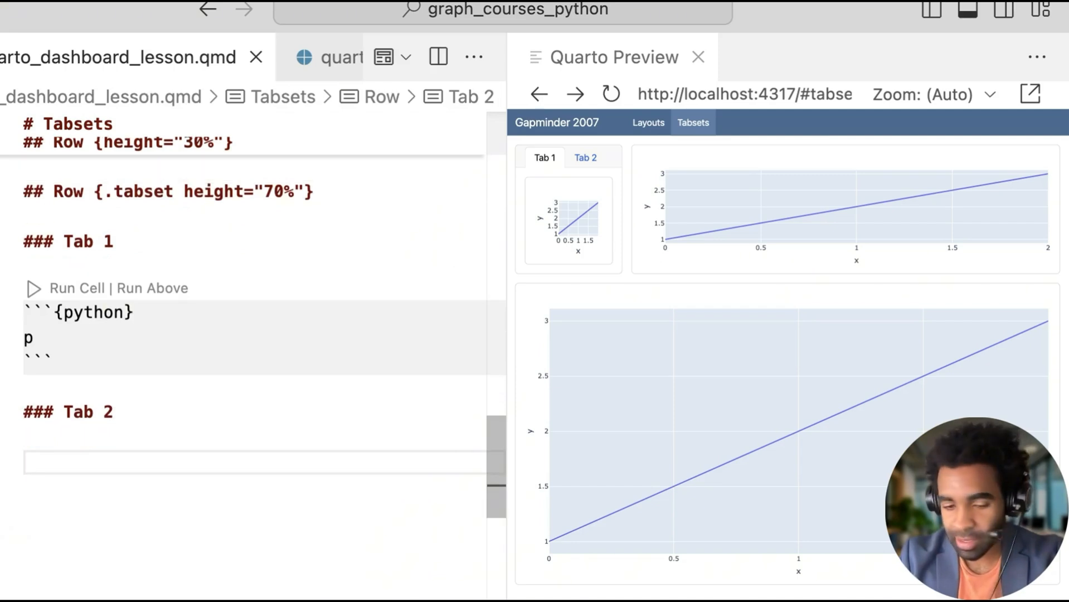
pyautogui.write('Hello Worl')
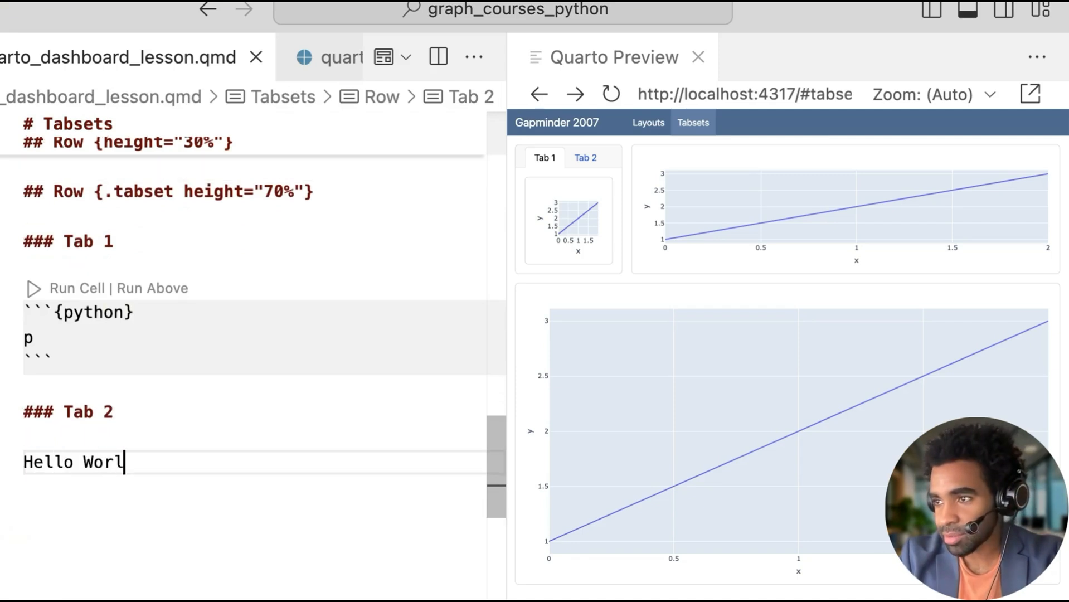
pyautogui.write('d')
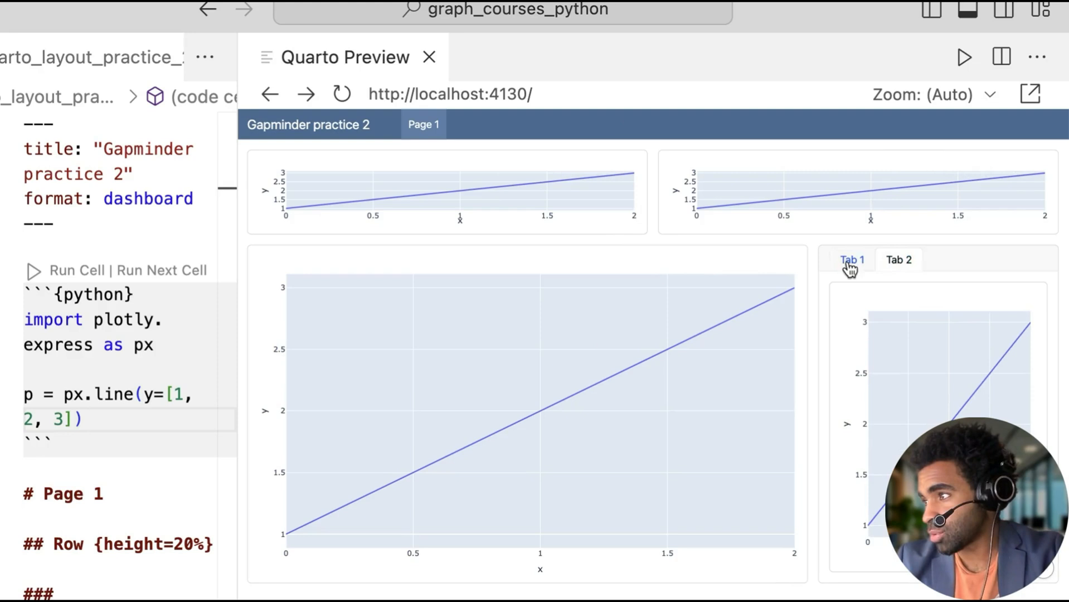
pyautogui.moveTo(221, 389)
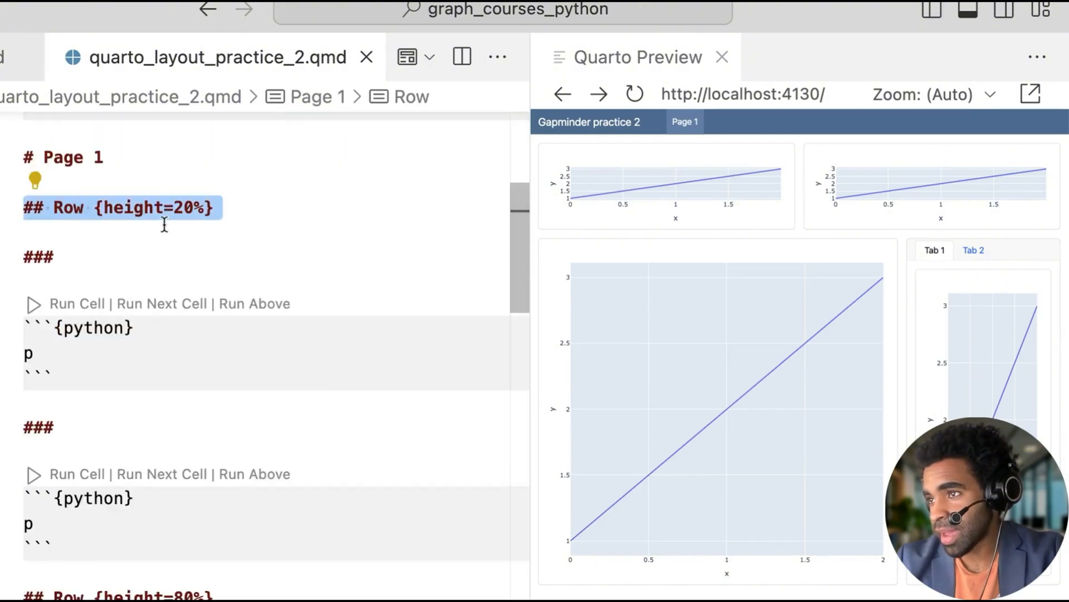
# - View the quarto_layout_practice_2.qmd dashboard preview and click through its tabs
pyautogui.click(52, 467)
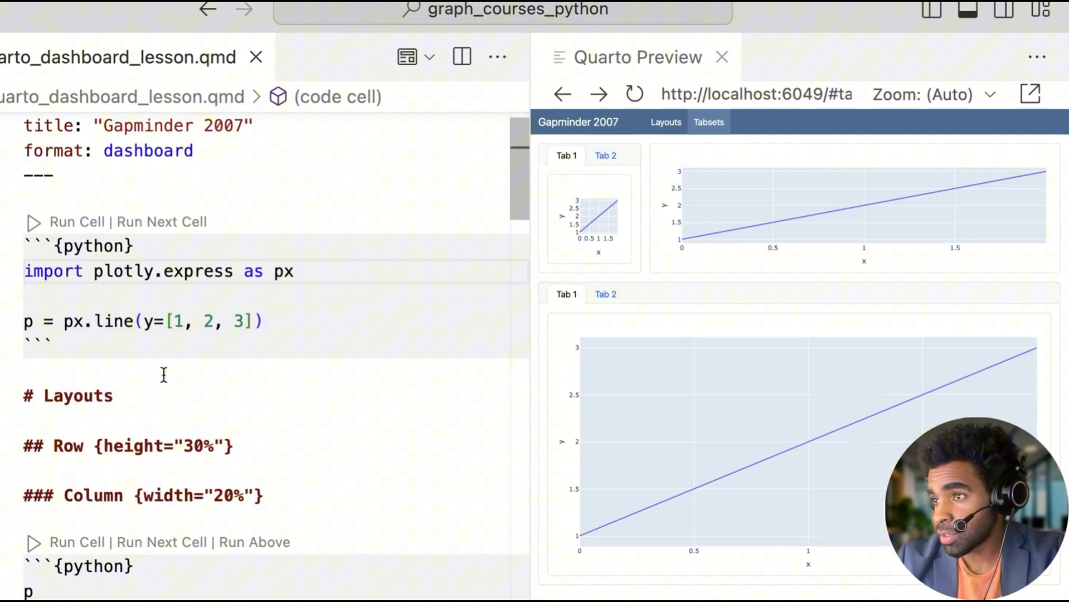
# - Add a '# Value Boxes' page heading at the end of quarto_dashboard_lesson.qmd
pyautogui.scroll(-3)
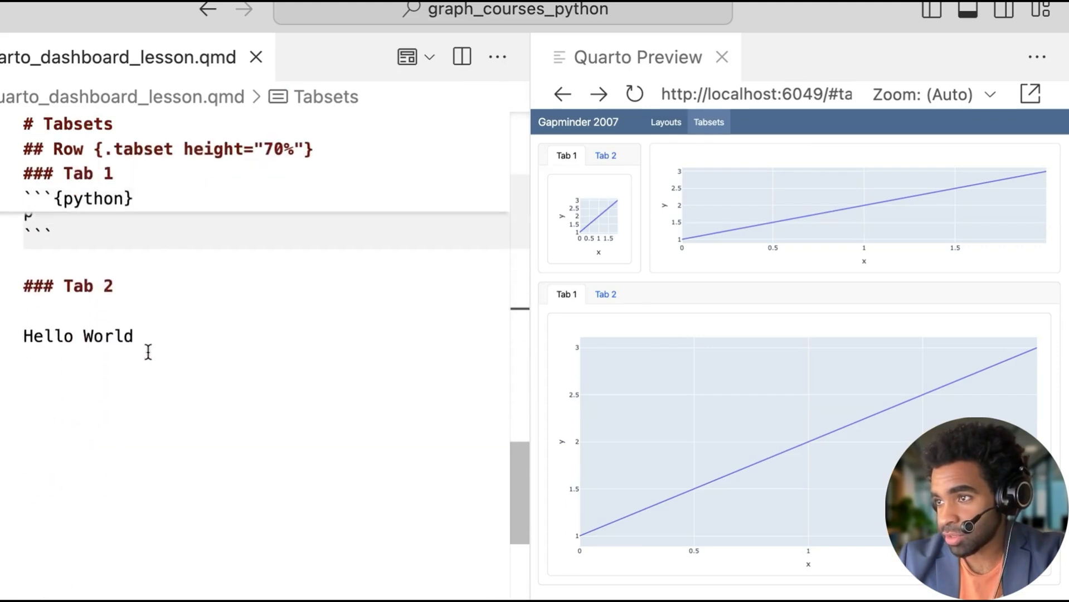
pyautogui.write('# Value B')
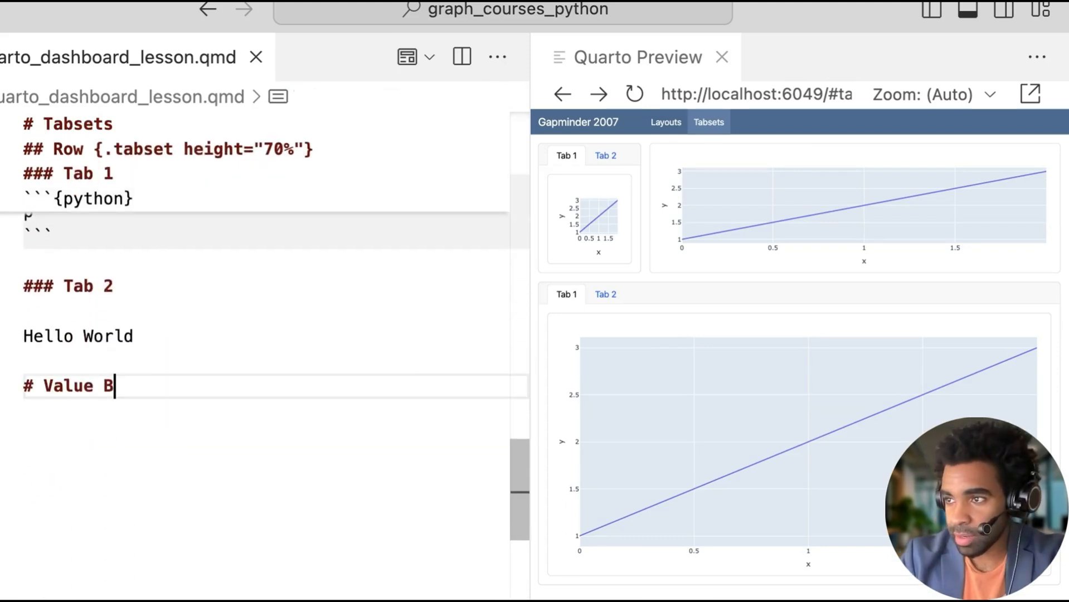
pyautogui.write('oxes')
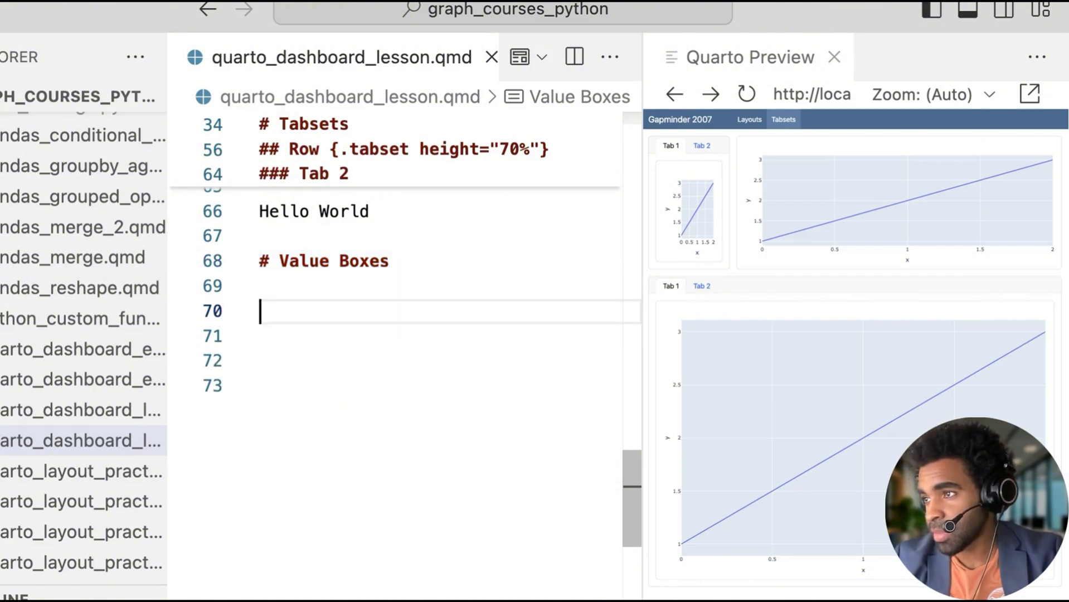
# - Add two '##' chart rows under Value Boxes, giving the first {height="20%"} and removing its code cell
pyautogui.write('##')
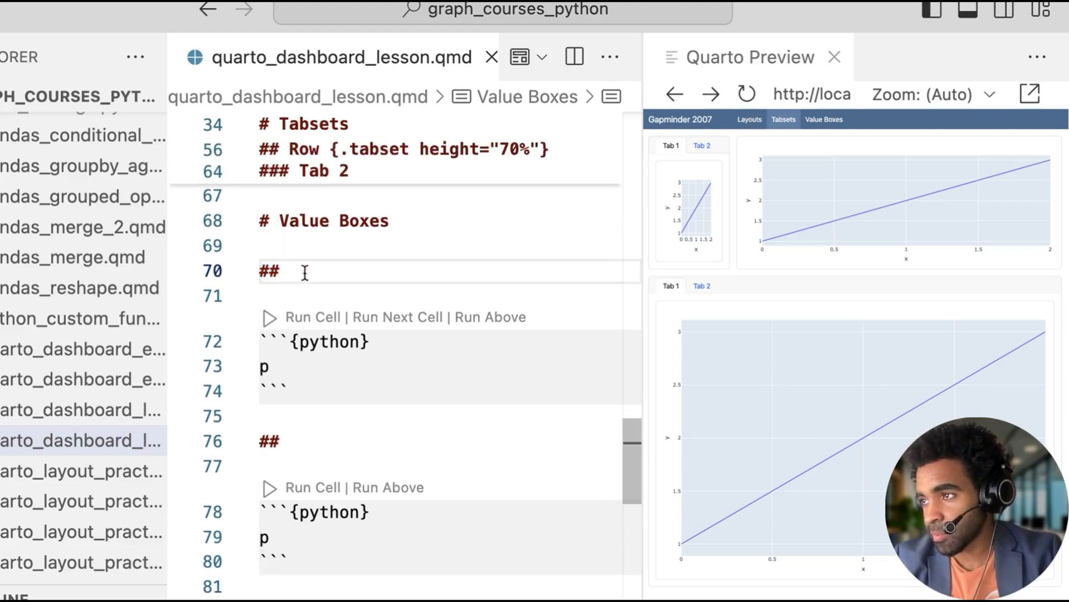
pyautogui.write('{height}')
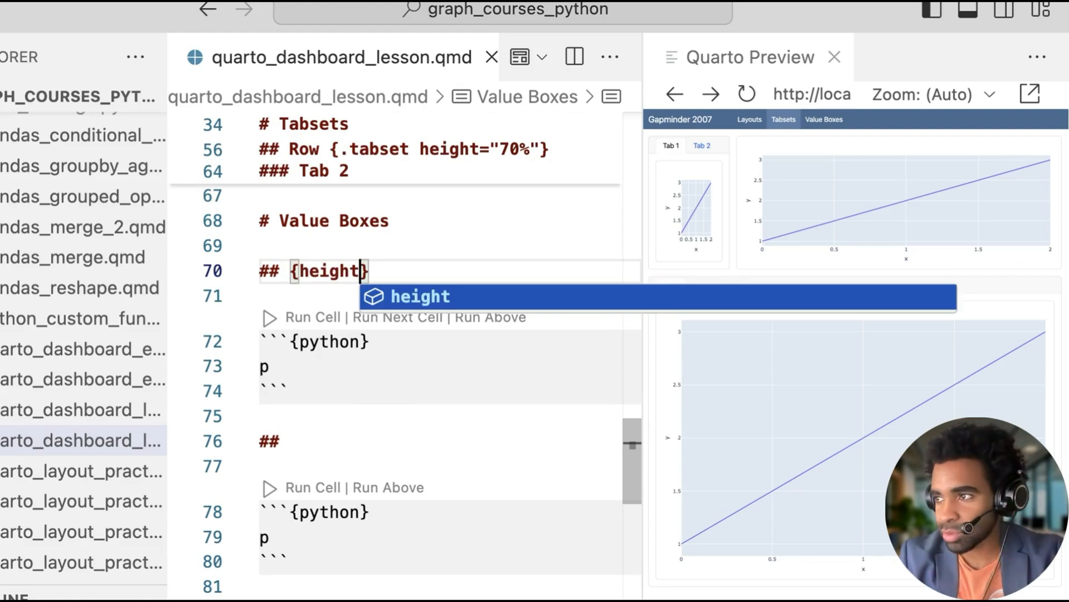
pyautogui.write('="20%')
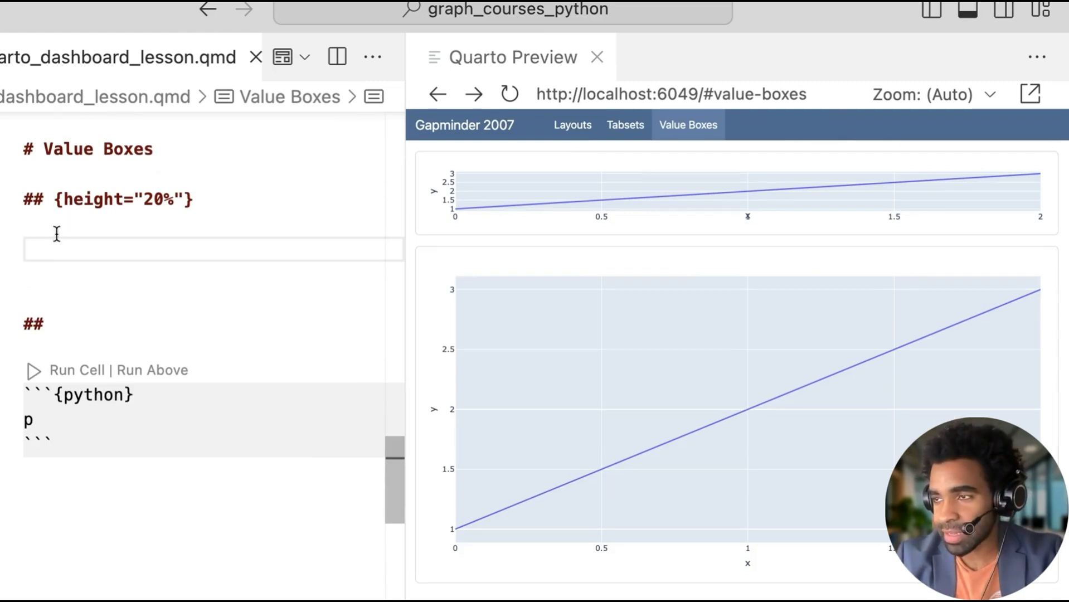
# - Fill the 20% row with three '::: {.valuebox}' divs each containing 1
pyautogui.write(':::')
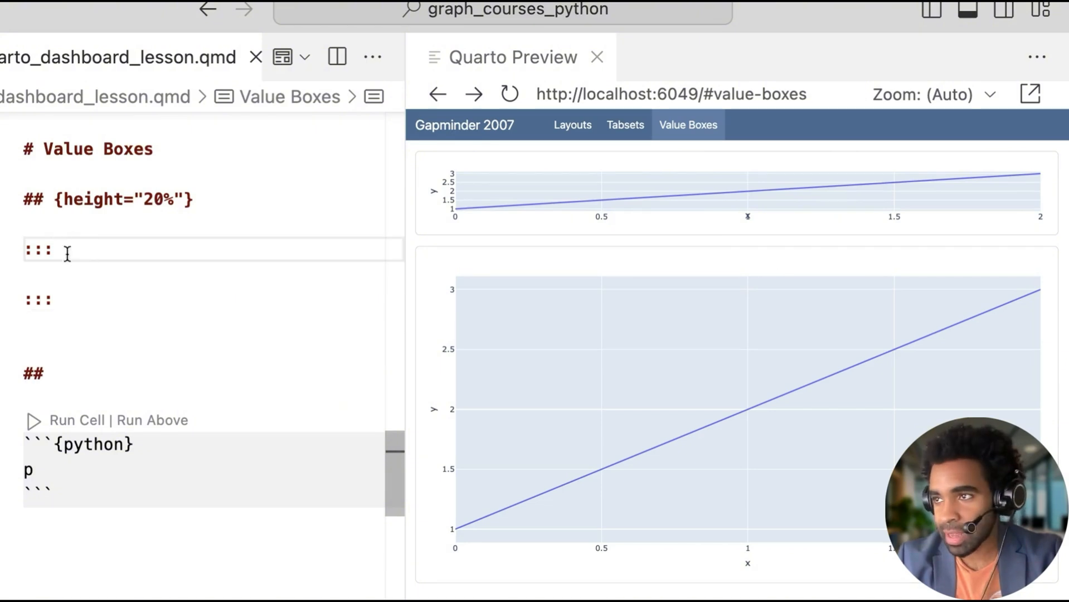
pyautogui.write('{}')
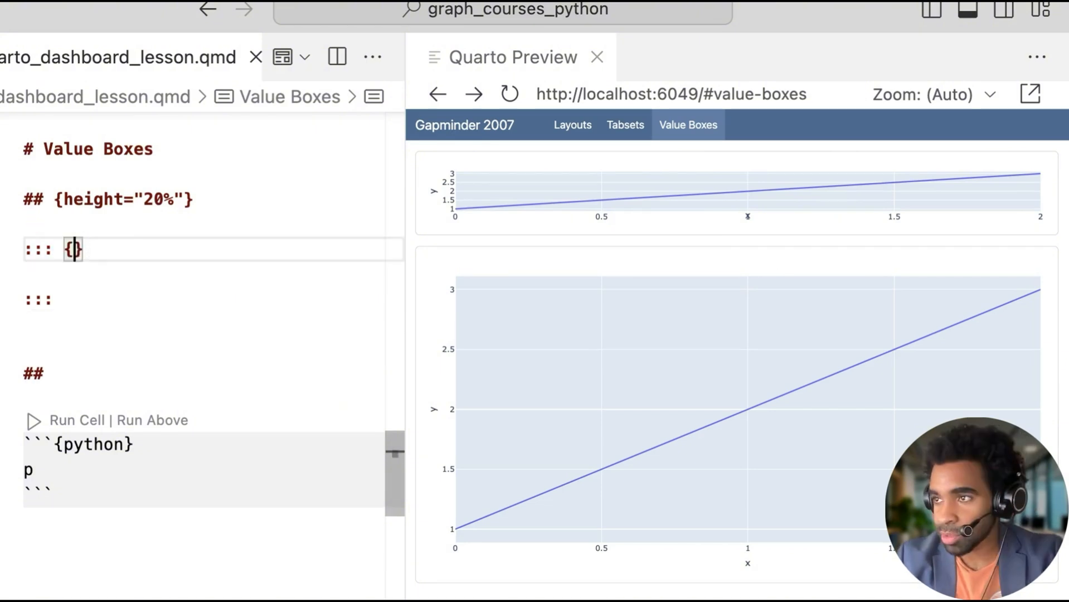
pyautogui.write('.')
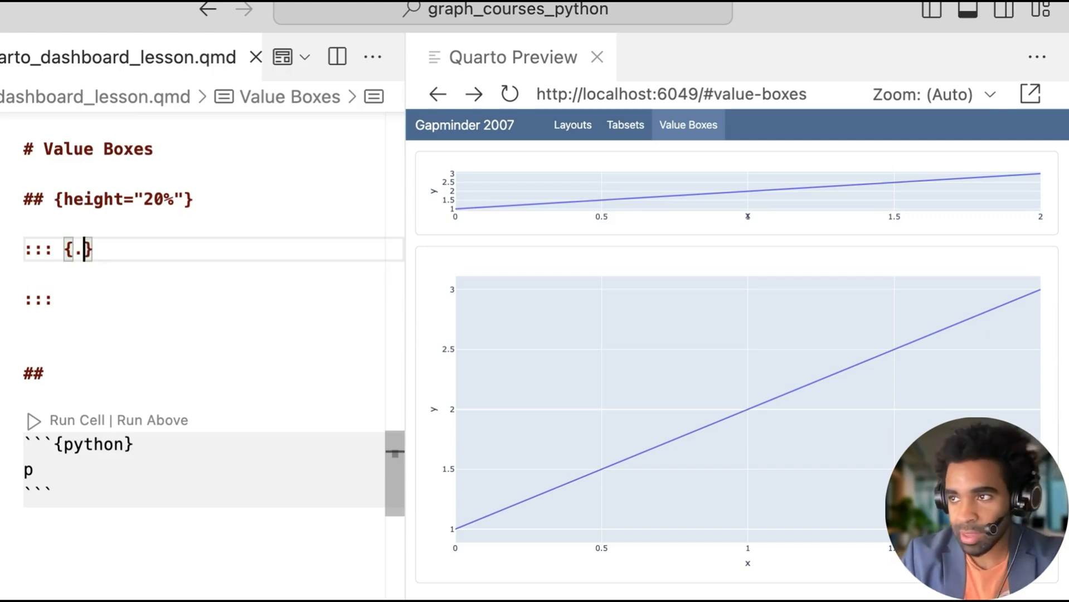
pyautogui.write('valuebox}')
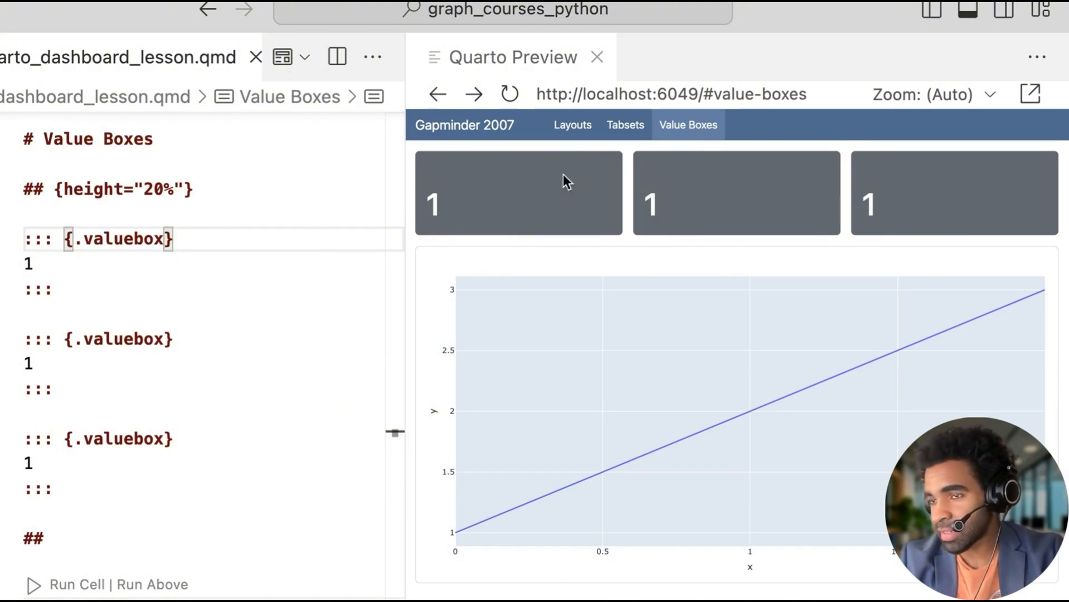
# - Title the three value boxes Big Number, Small Number and Medium Number
pyautogui.write('" "')
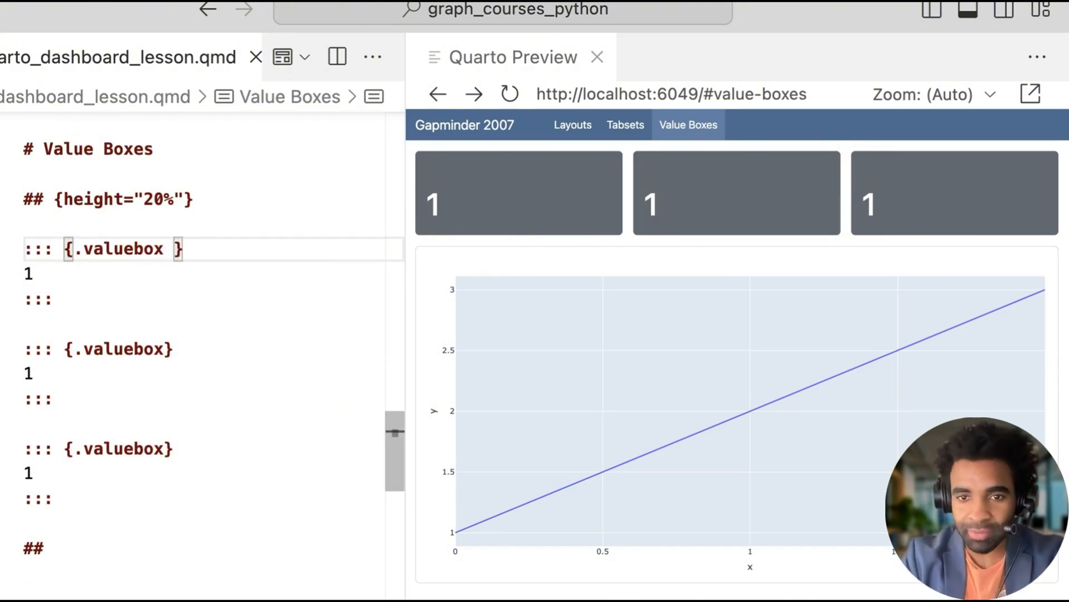
pyautogui.write('title')
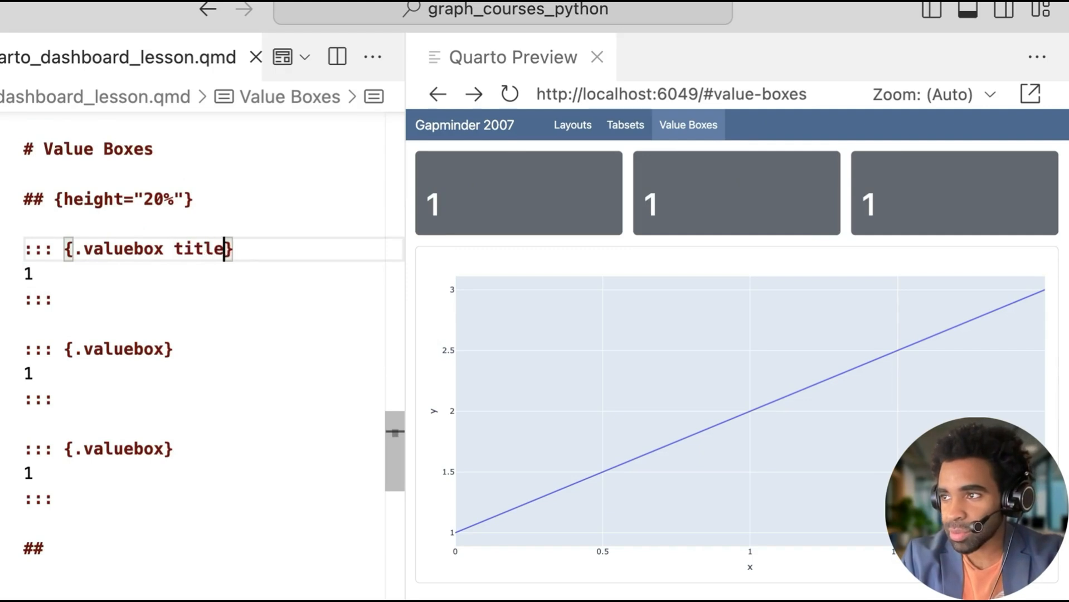
pyautogui.write('="Big "')
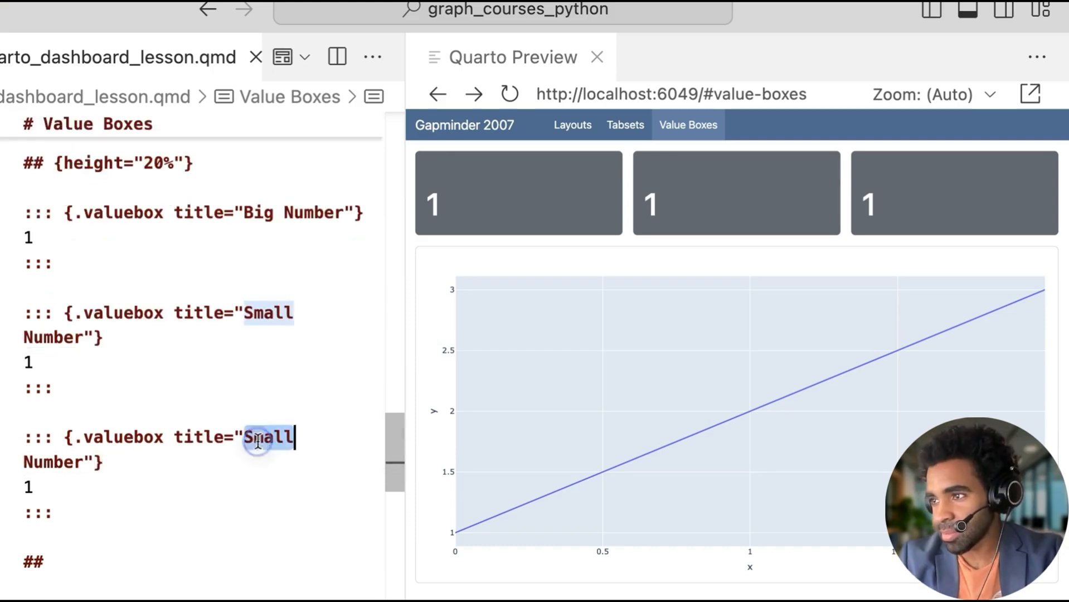
pyautogui.write('Medium')
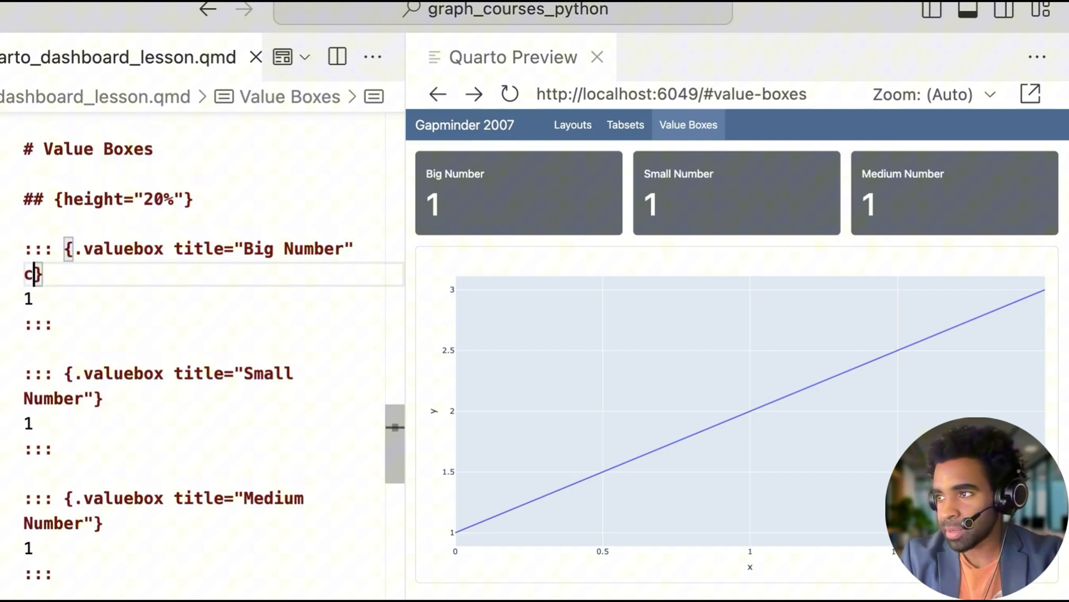
# - Colour the boxes primary, secondary and hex #5ba3b6
pyautogui.write('color')
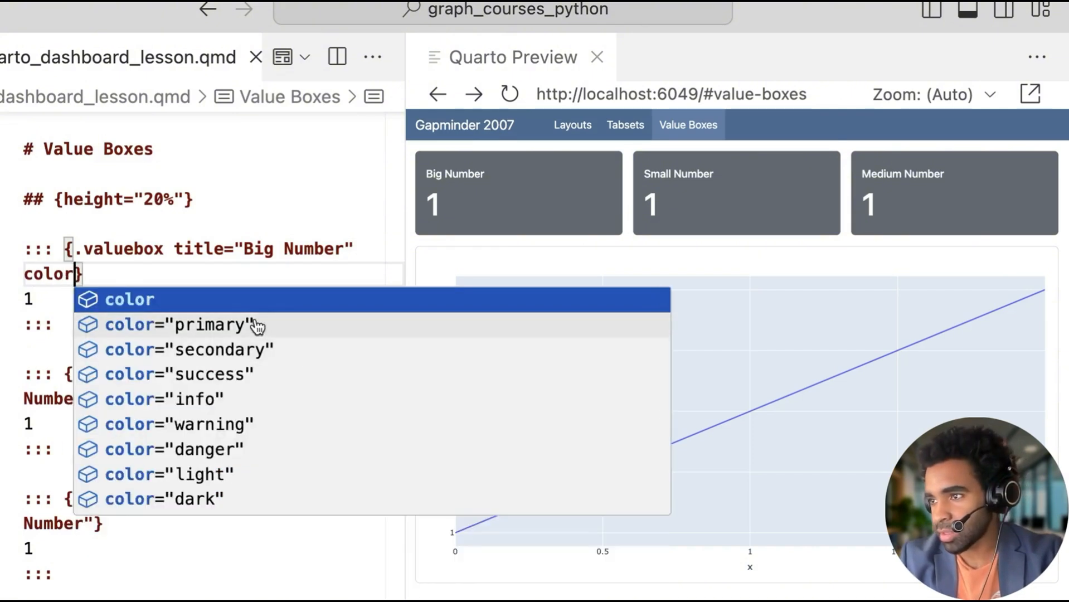
pyautogui.moveTo(201, 498)
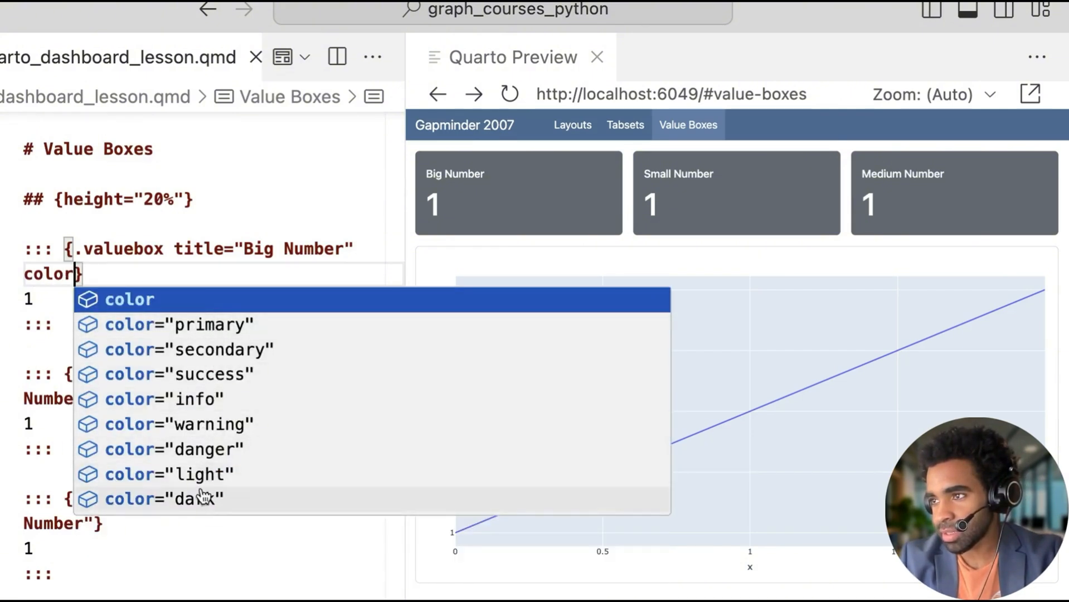
pyautogui.click(177, 324)
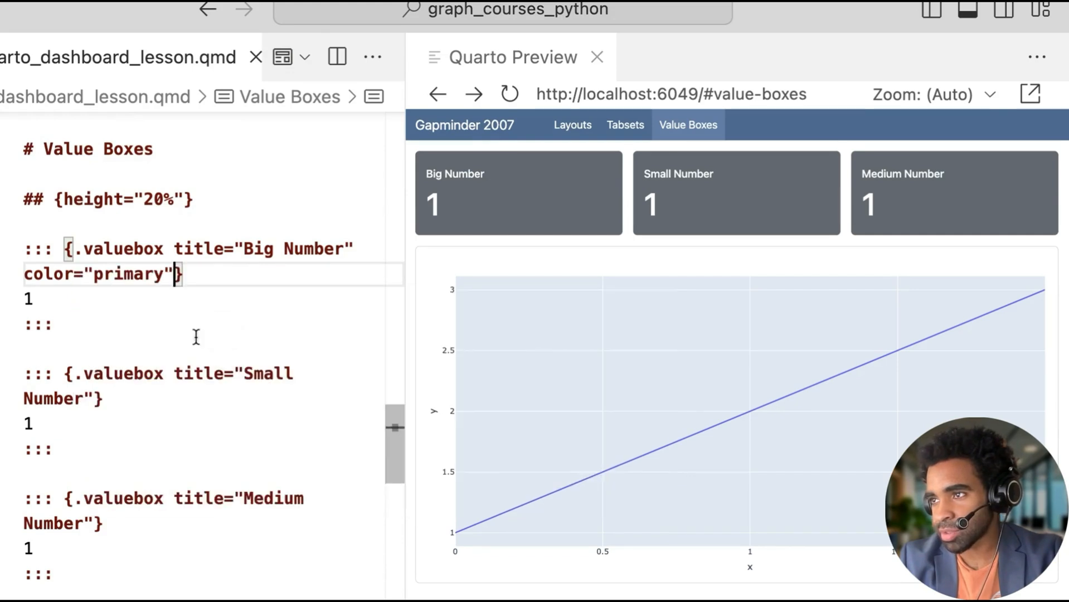
pyautogui.write('color=')
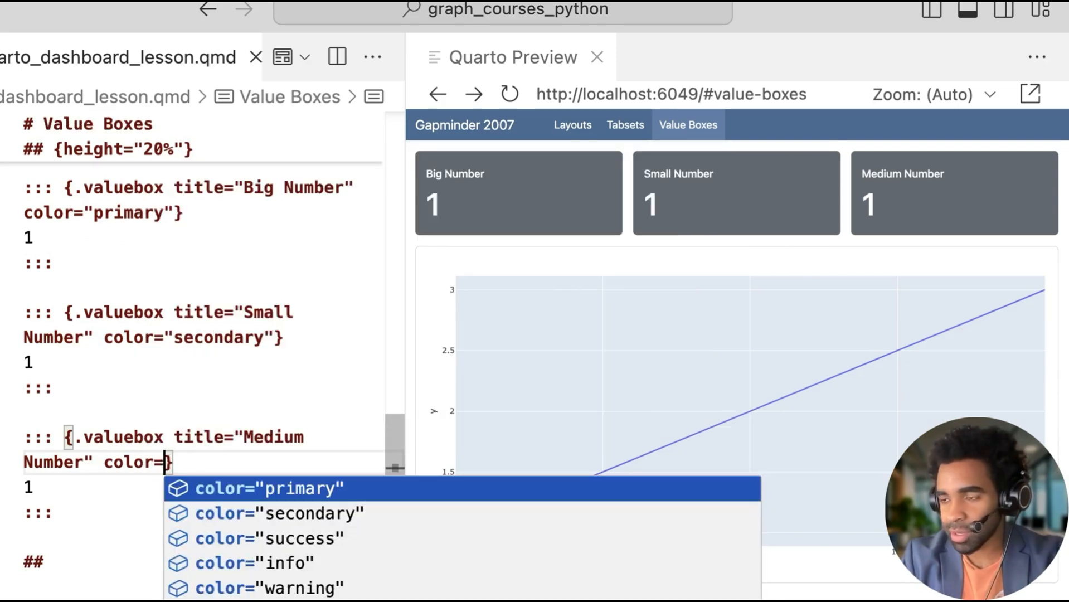
pyautogui.write('"#"')
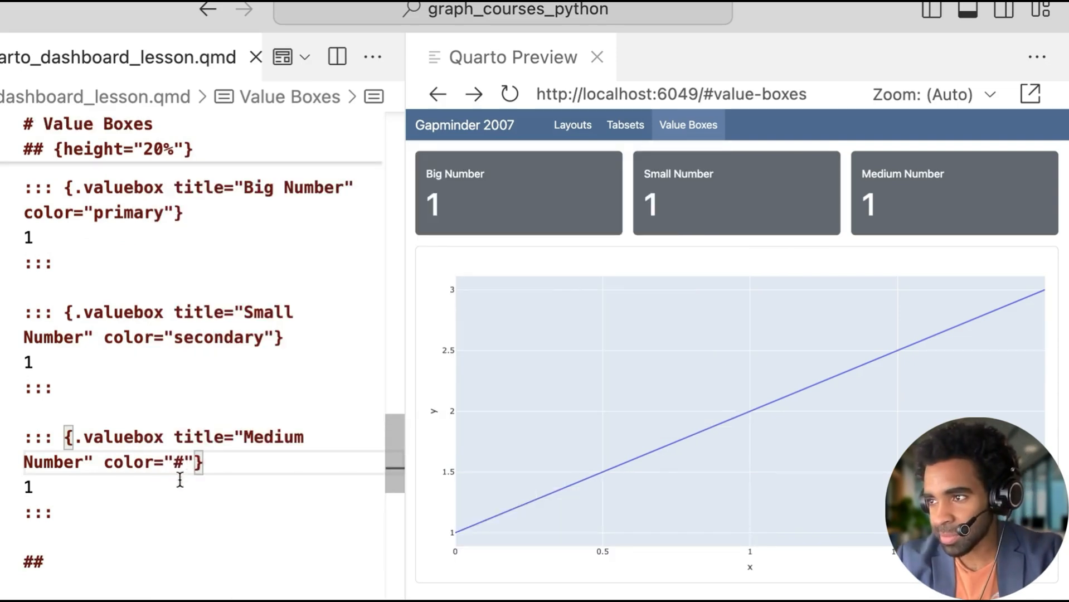
pyautogui.write('34')
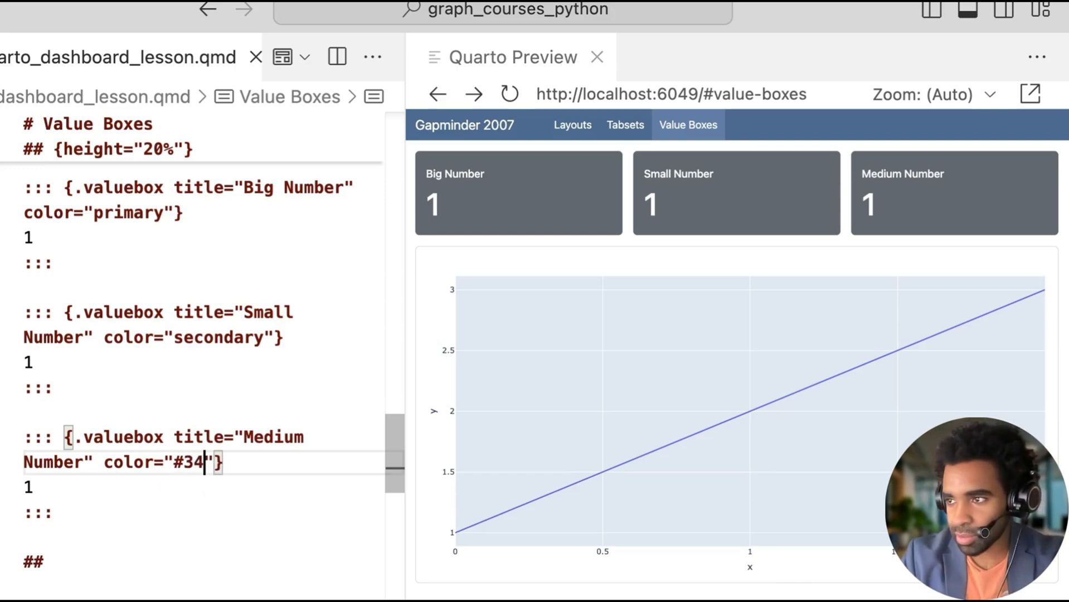
pyautogui.press('Backspace')
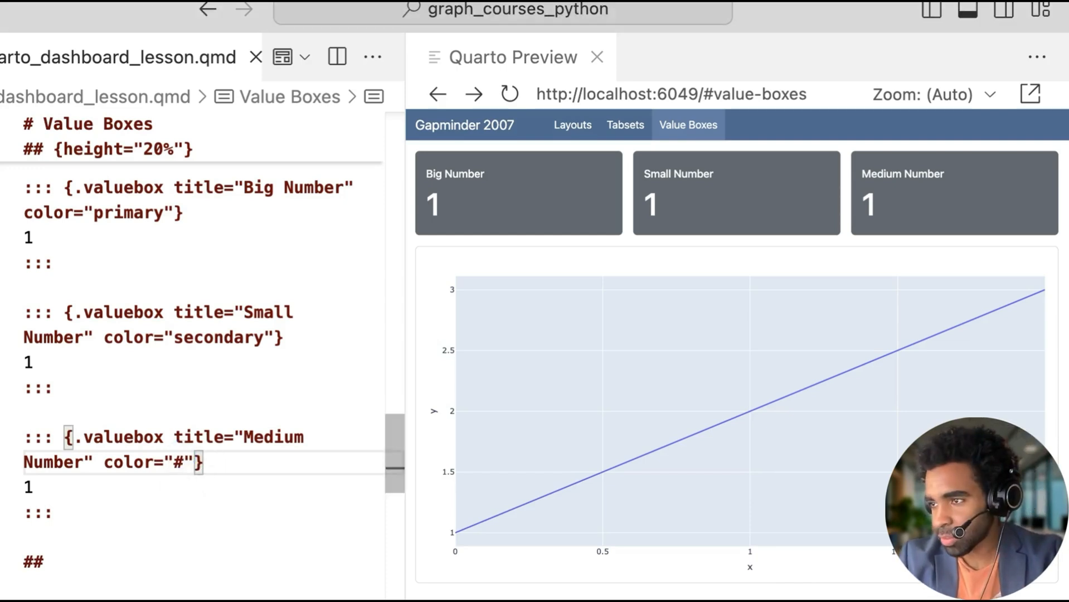
pyautogui.write('5ba3b6')
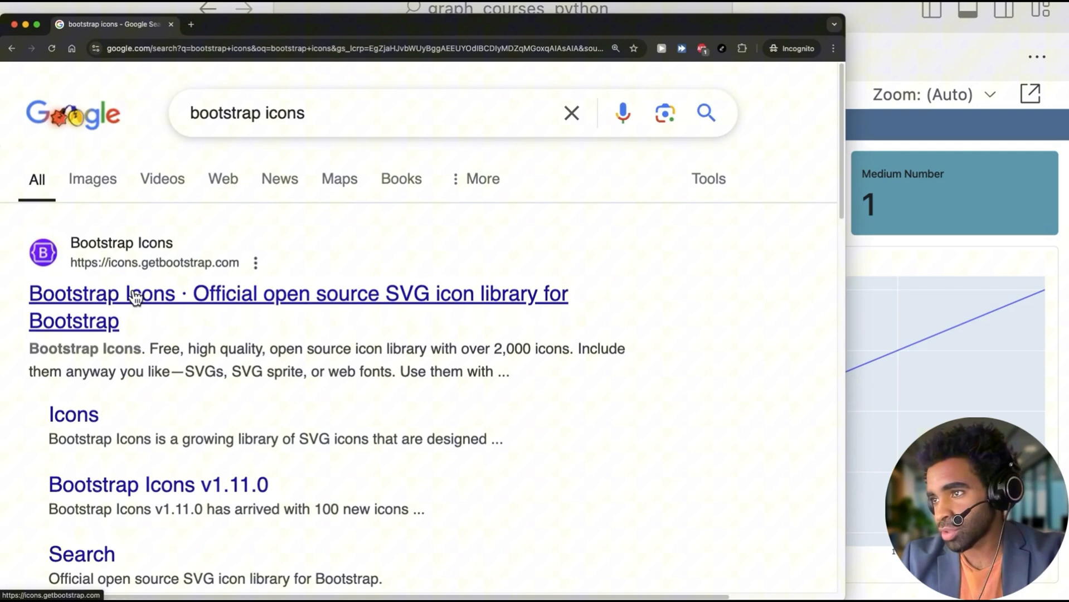
# - Open the icons.getbootstrap.com result from the Google search
pyautogui.click(135, 293)
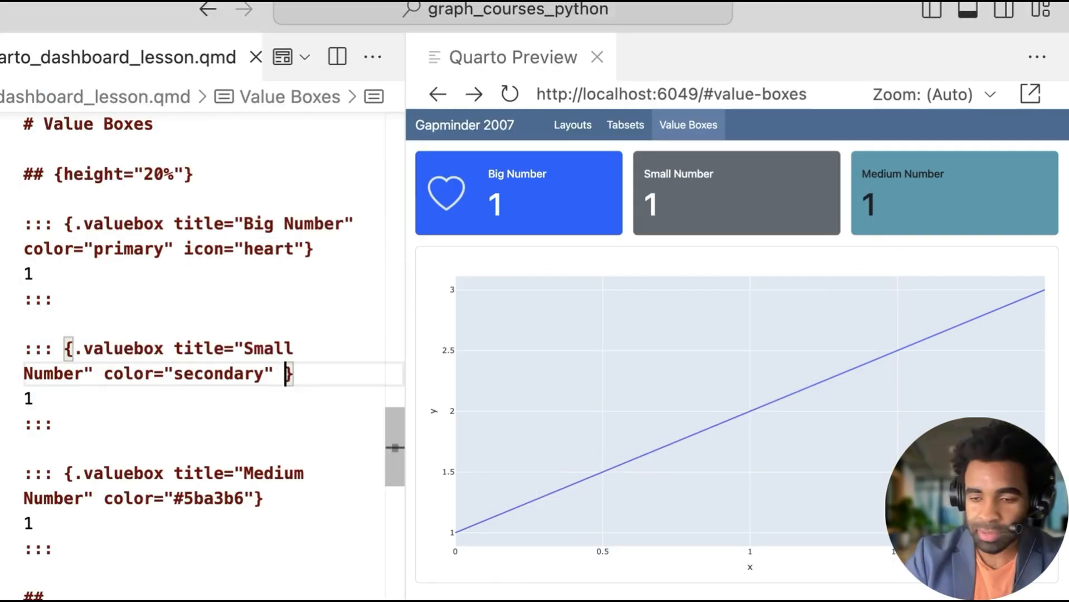
# - Give the Small Number box icon="arrow-down" and the Medium Number box icon="bar-chart"
pyautogui.write('icon="arrow-down')
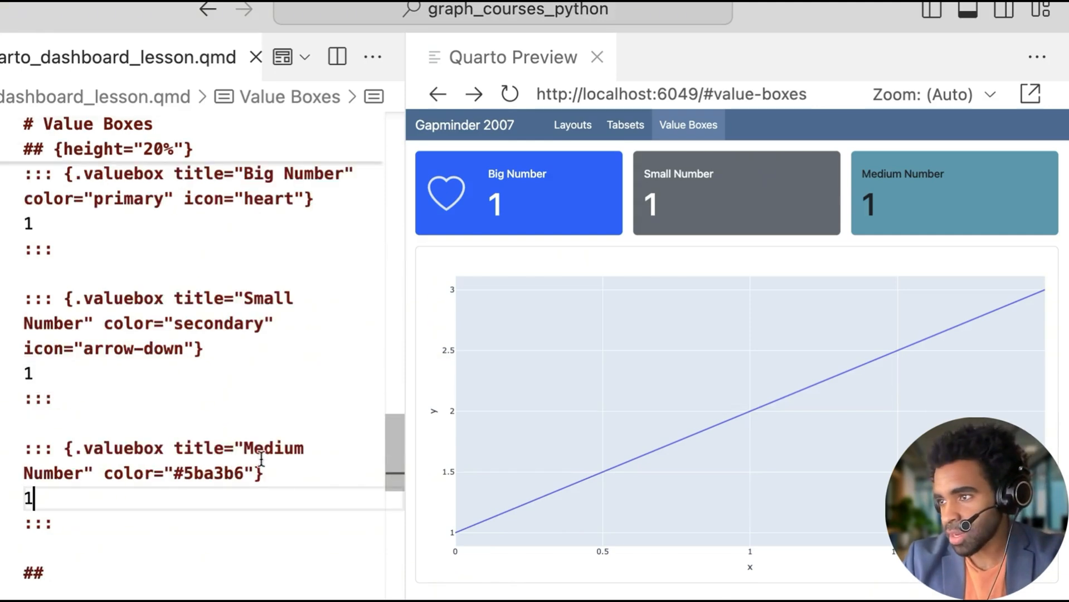
pyautogui.write('icon="bar-chart"')
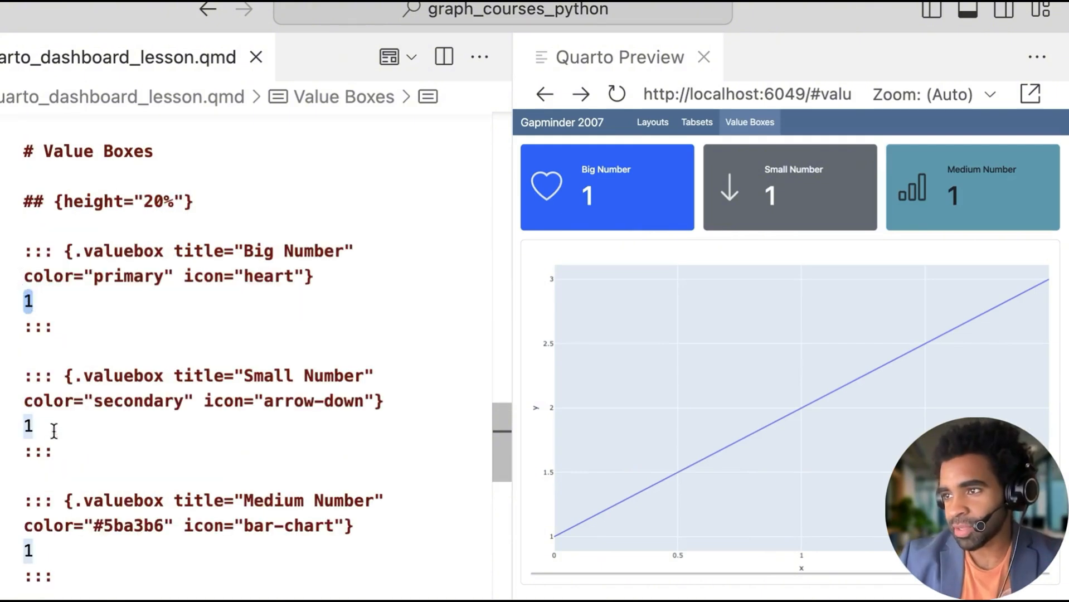
pyautogui.click(25, 551)
pyautogui.write('t')
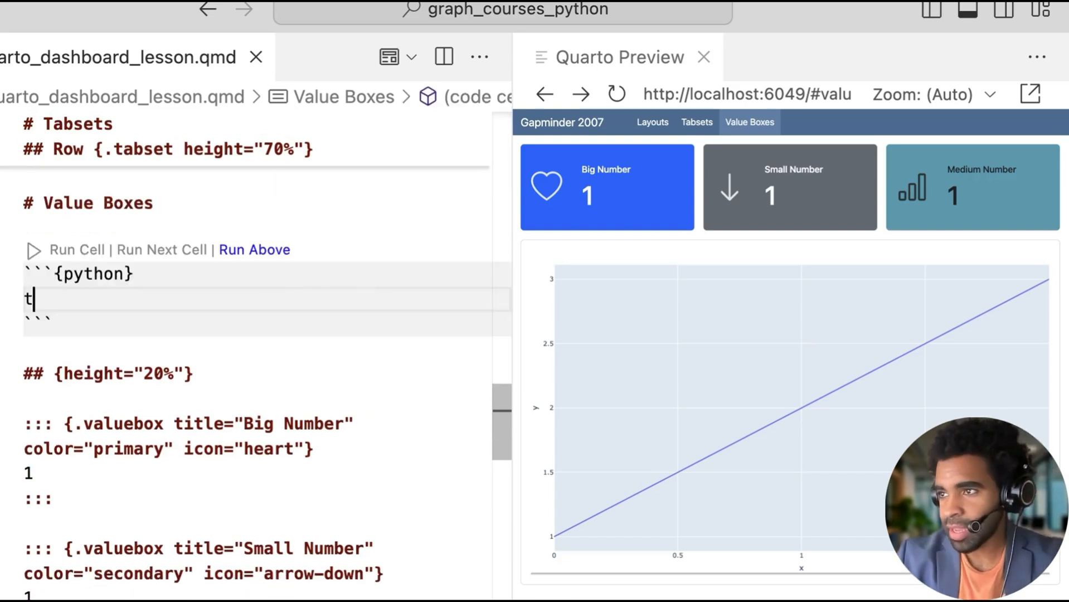
# - In a new Python cell, write tips = px.data.tips() to load the tips dataset
pyautogui.write('ips =')
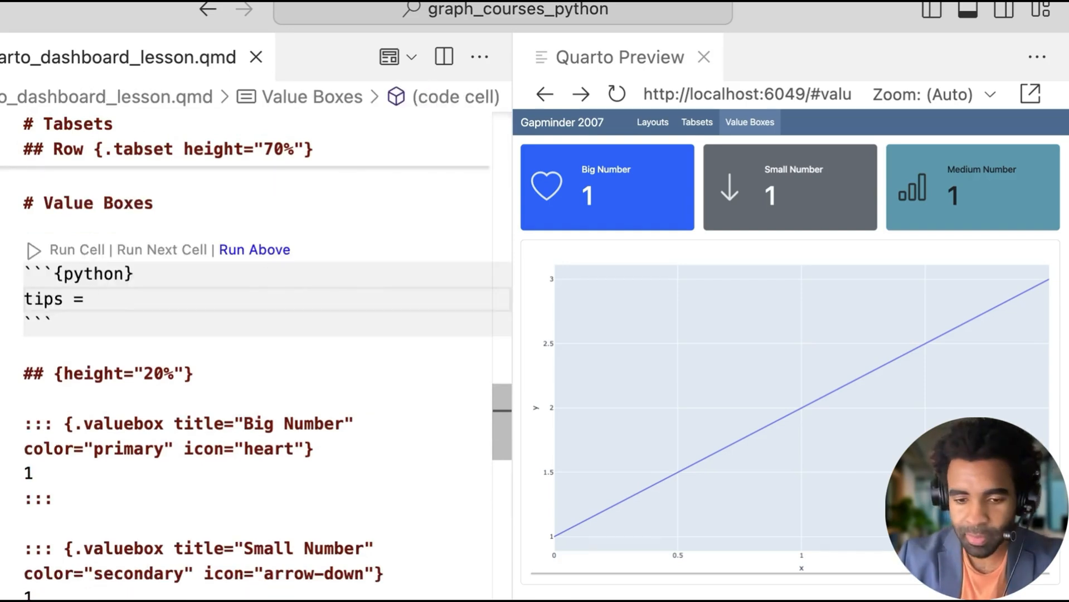
pyautogui.click(95, 298)
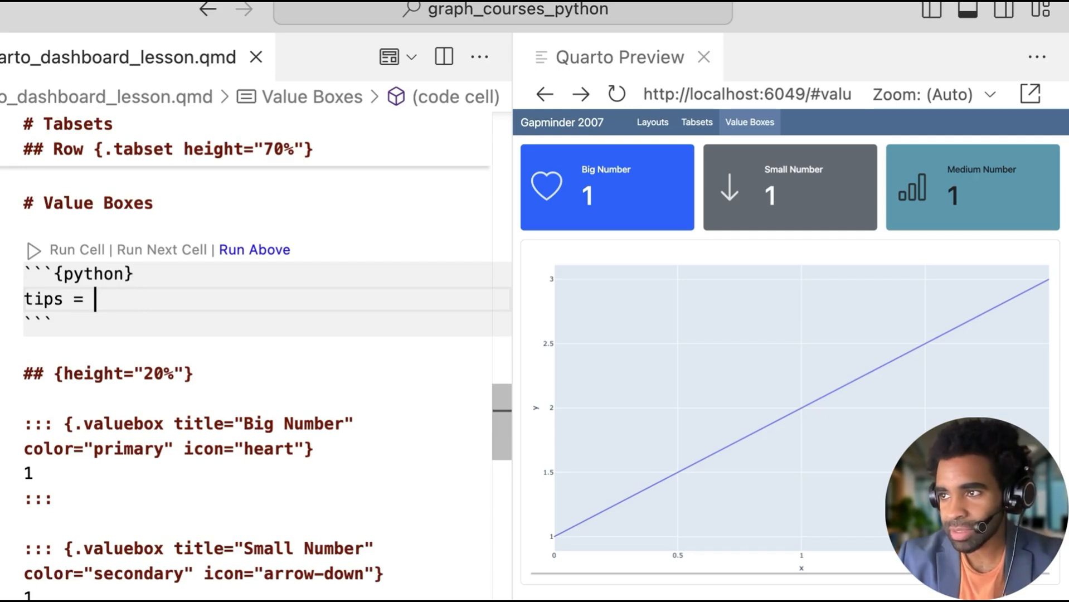
pyautogui.write('px.data.')
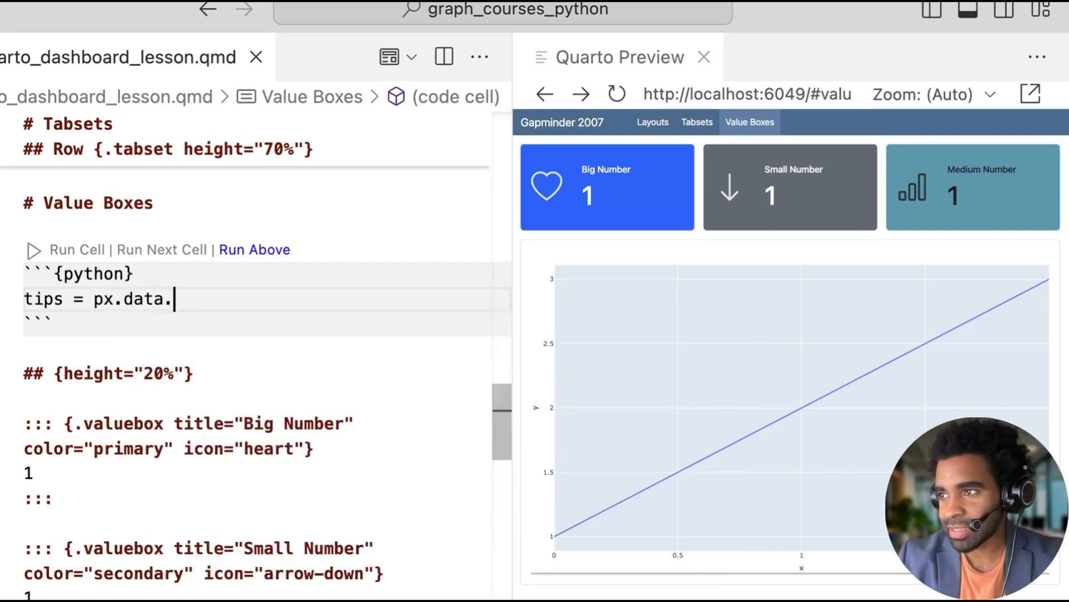
pyautogui.write('tips()')
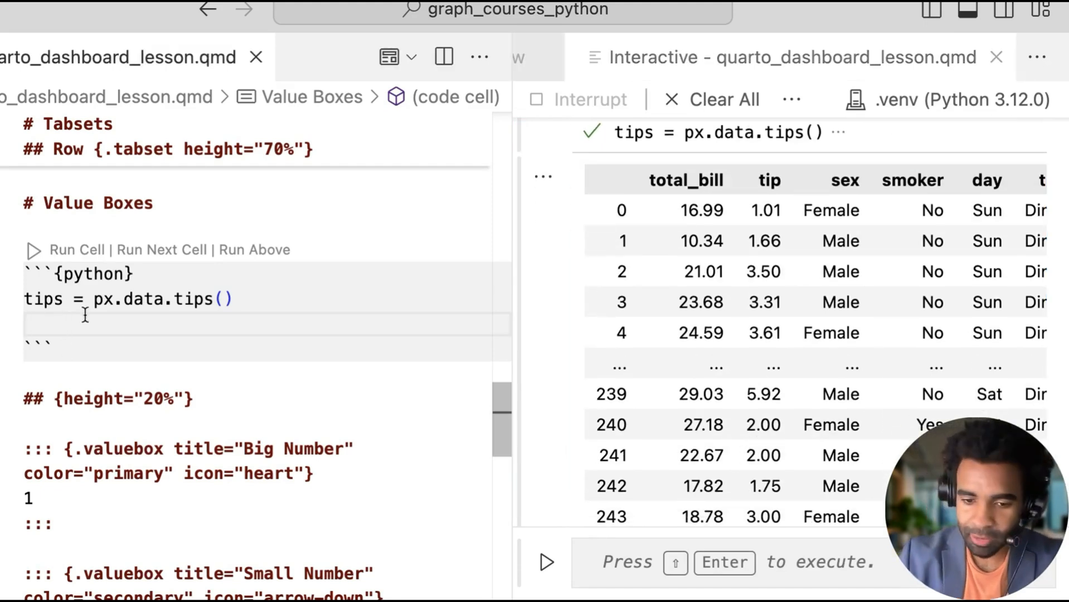
# - Set num_cols = tips.shape[1] and num_rows = tips.shape[0], running tips.shape to check
pyautogui.write('num_cols =')
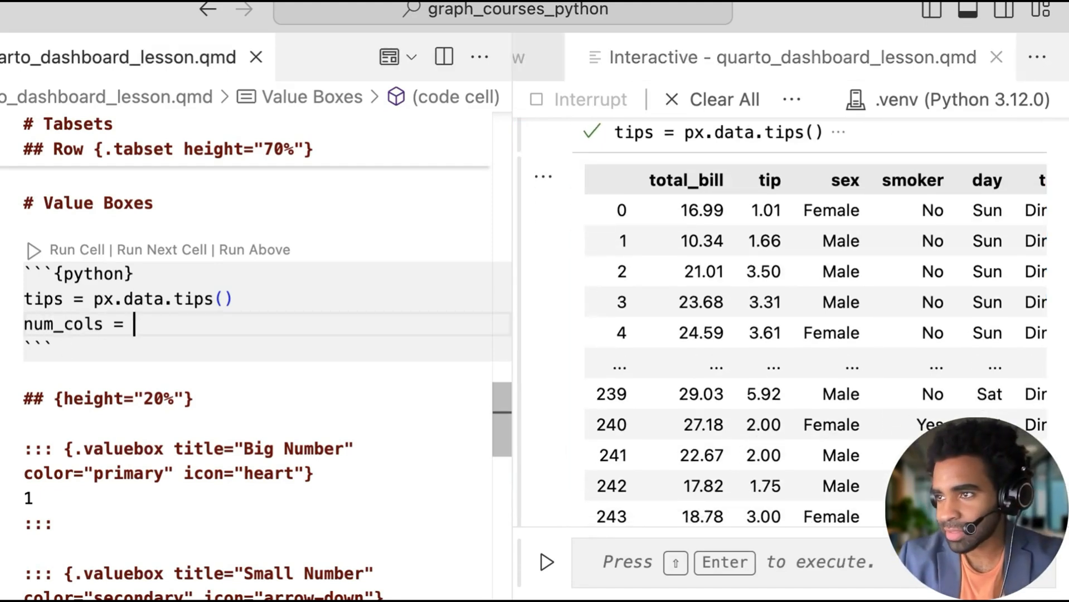
pyautogui.write('tips.shape')
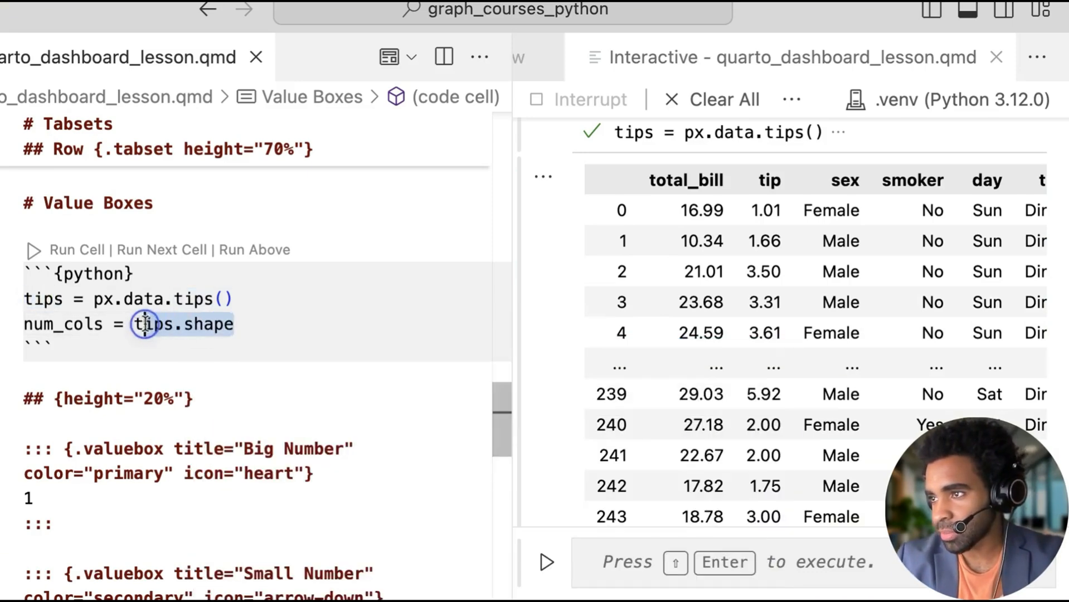
pyautogui.press('Enter')
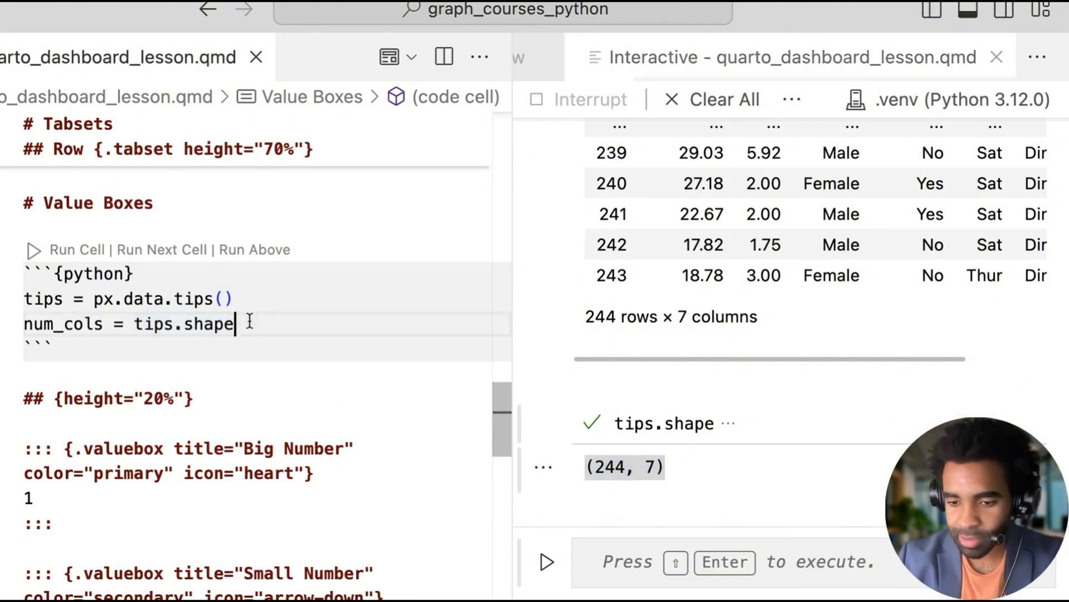
pyautogui.write('[1]')
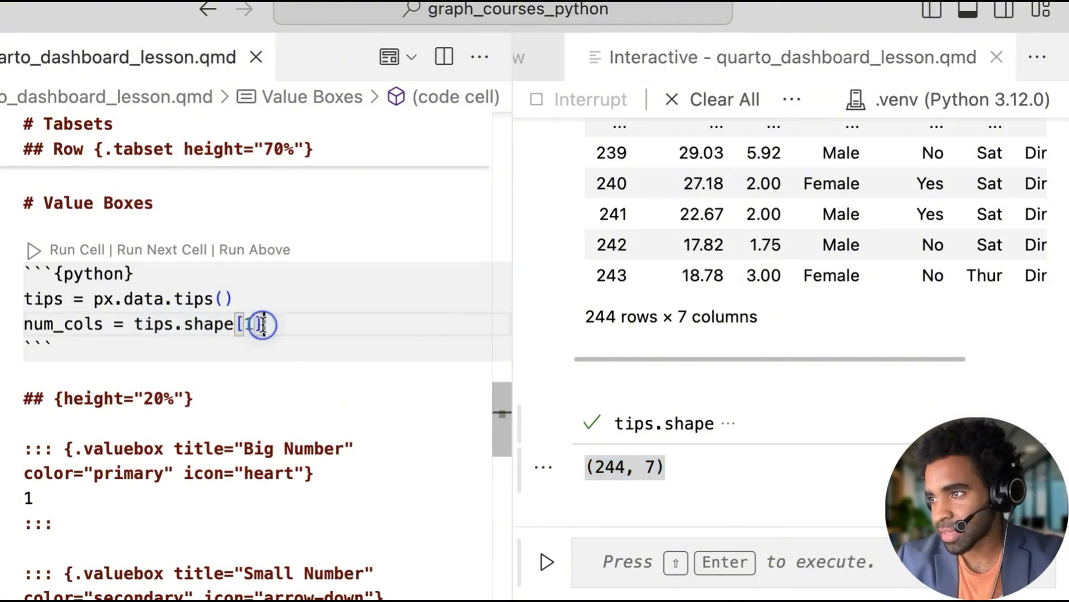
pyautogui.press('Enter')
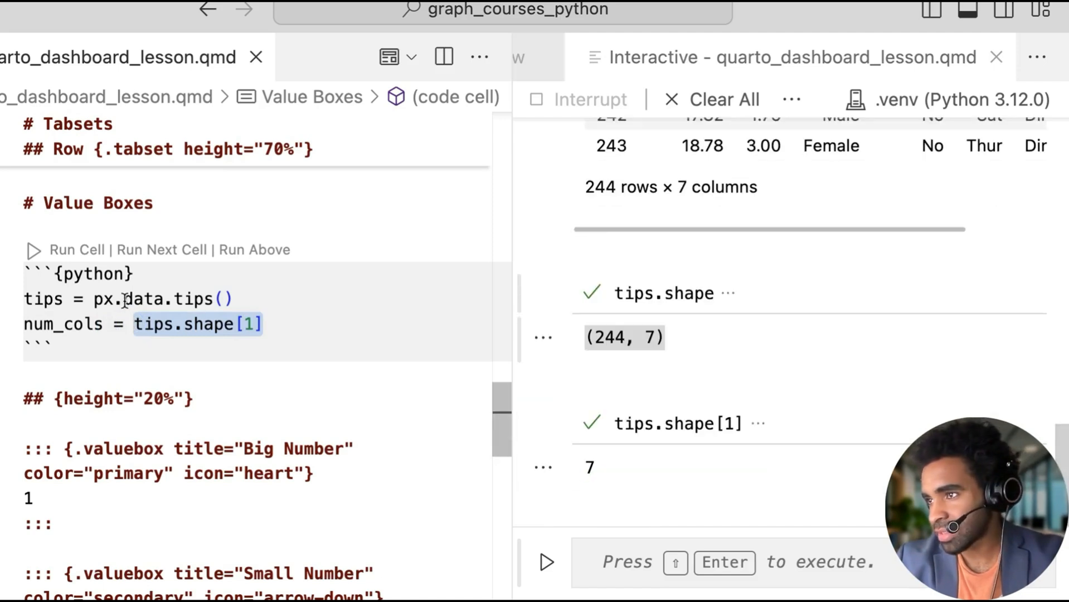
pyautogui.write('num_rows =')
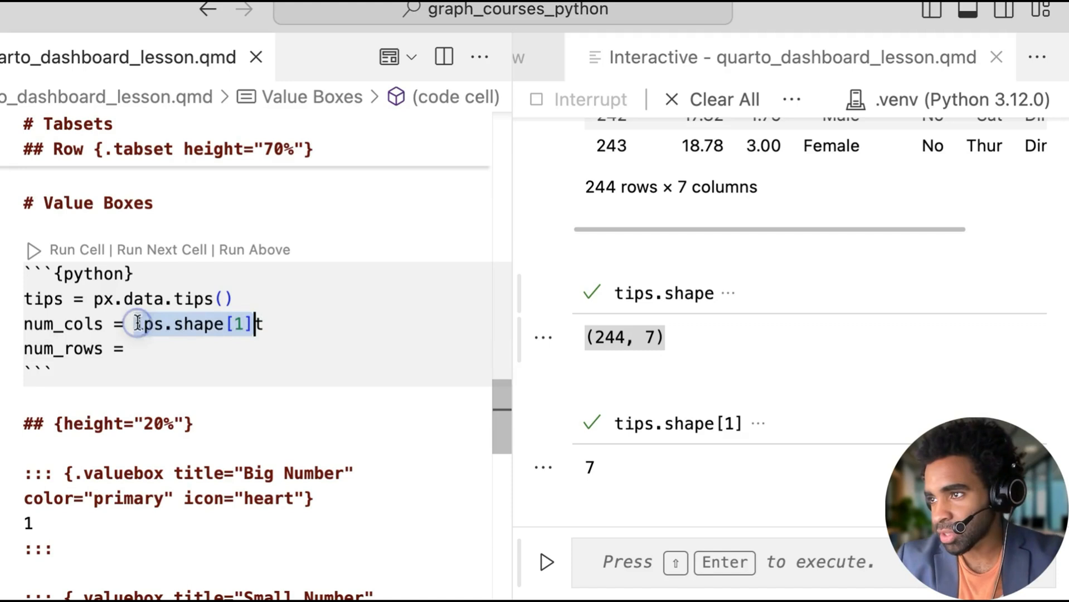
pyautogui.write('tips.shape[0]')
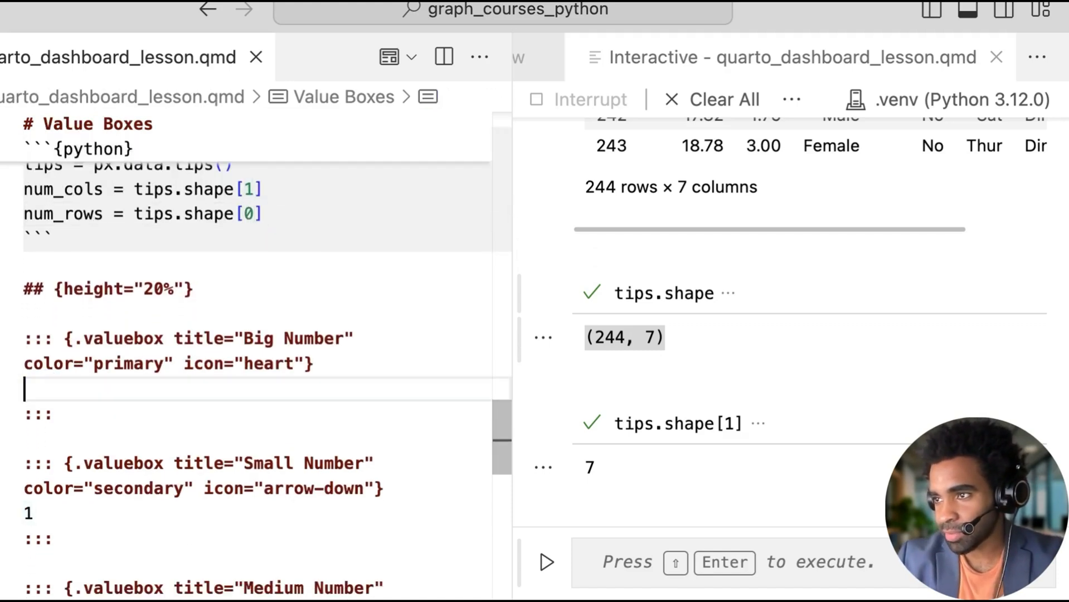
# - Replace the Big Number value with inline `{python} num_cols` and start retitling it 'Number of'
pyautogui.write('`')
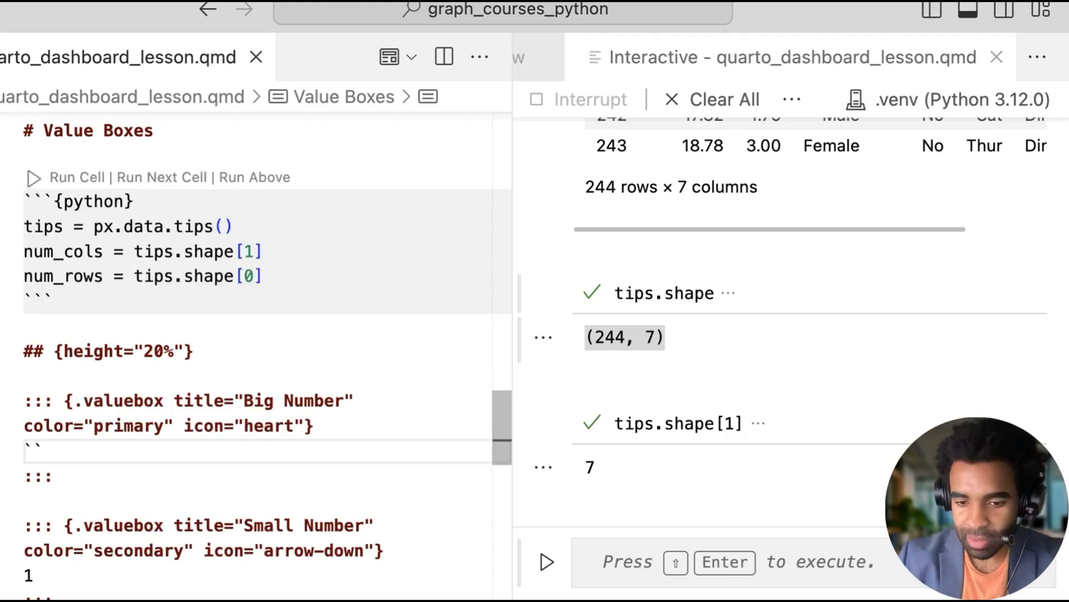
pyautogui.write('python')
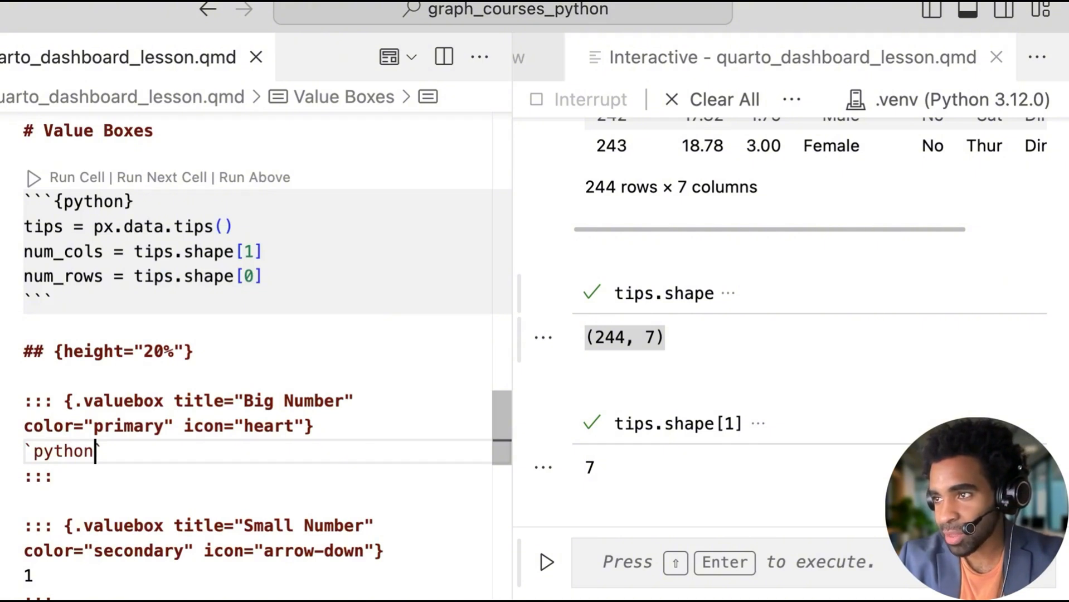
pyautogui.write('`')
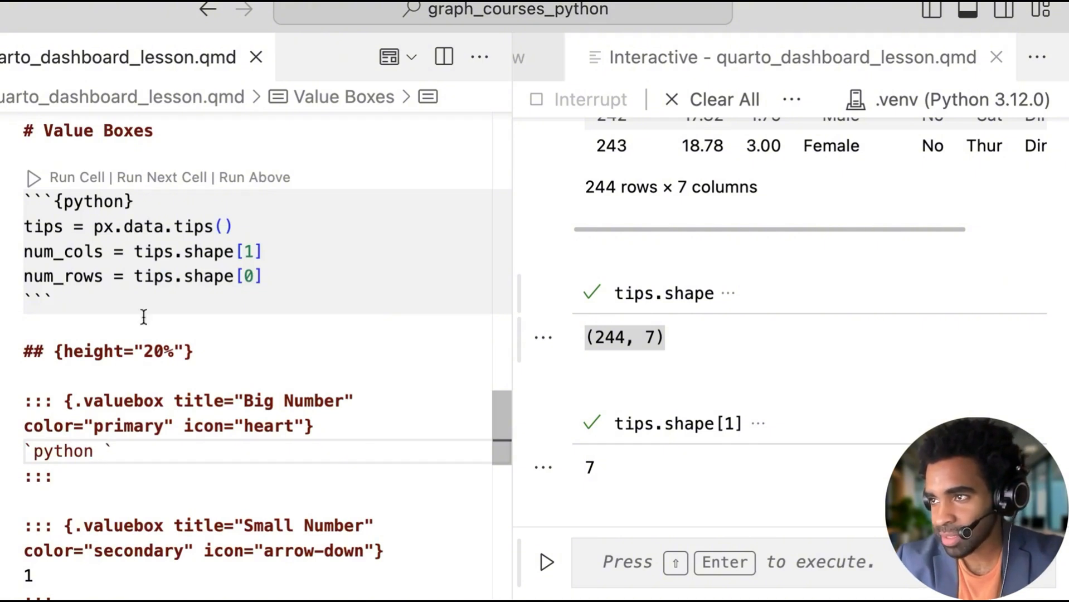
pyautogui.click(101, 451)
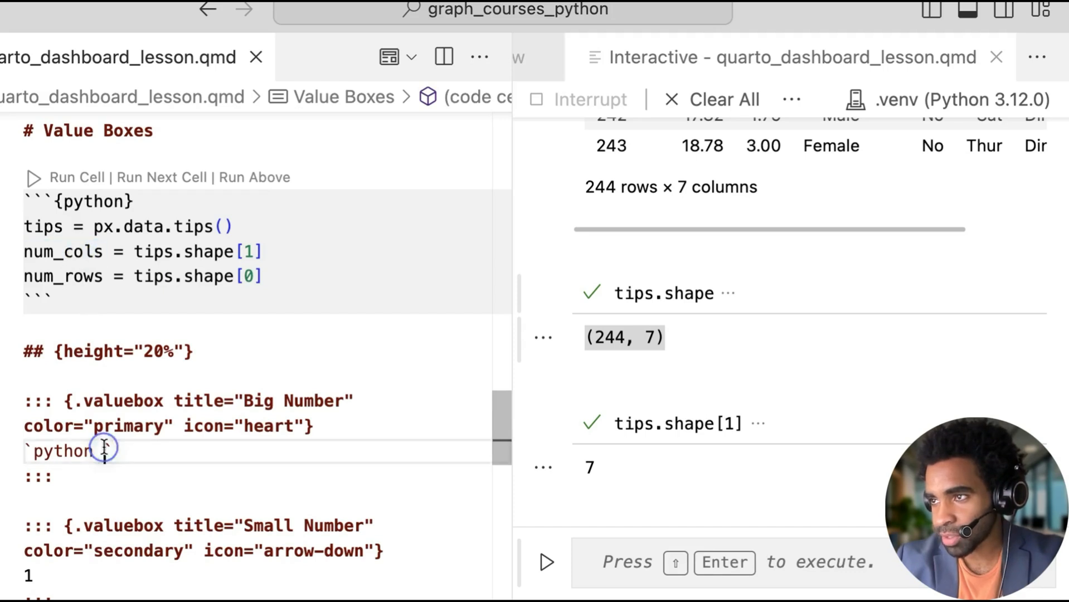
pyautogui.write('num_cols`')
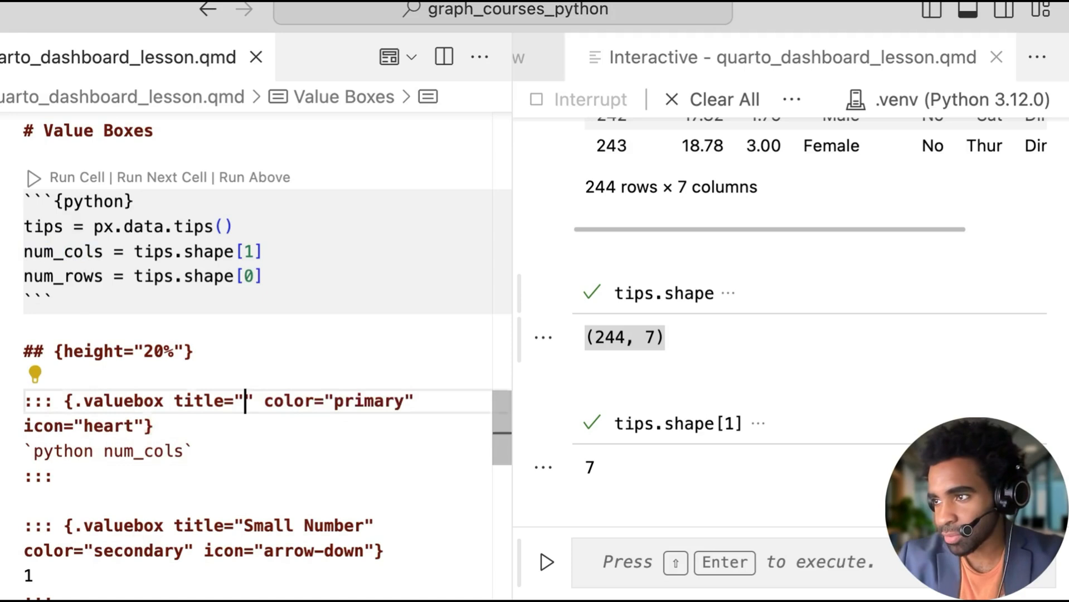
pyautogui.write('Number of')
pyautogui.click(205, 538)
pyautogui.write('Rows')
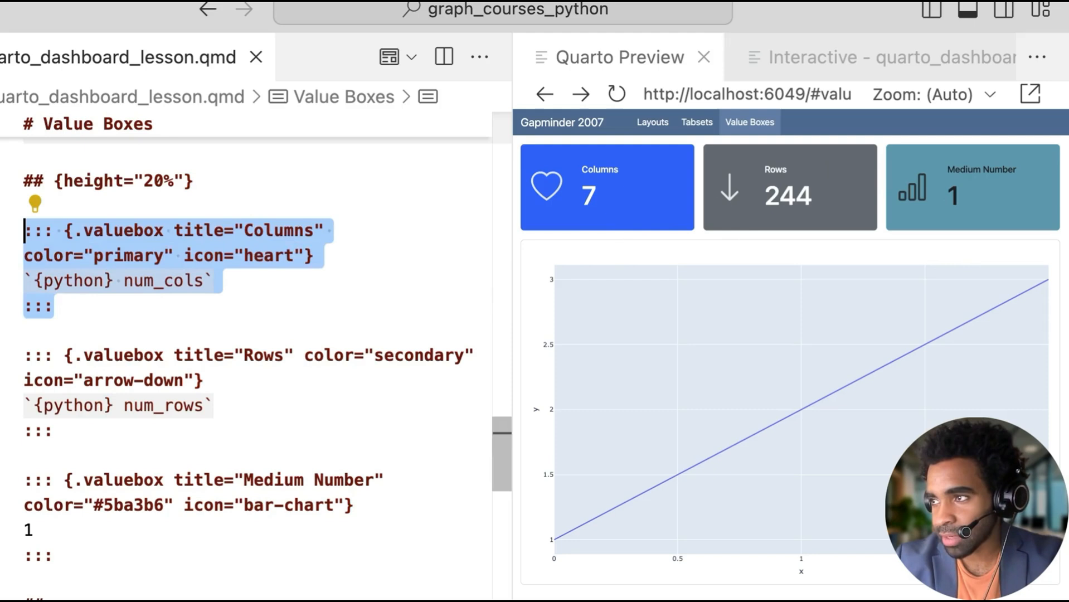
# - Add a 'Few columns' caption line under `{python} num_cols` in the Columns box
pyautogui.click(198, 279)
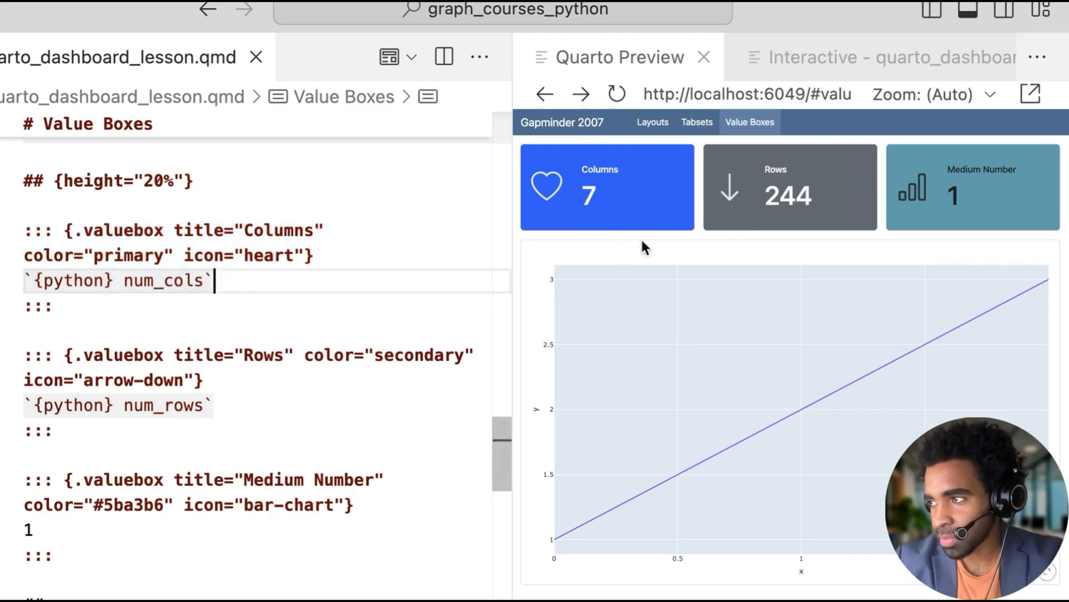
pyautogui.press('Enter')
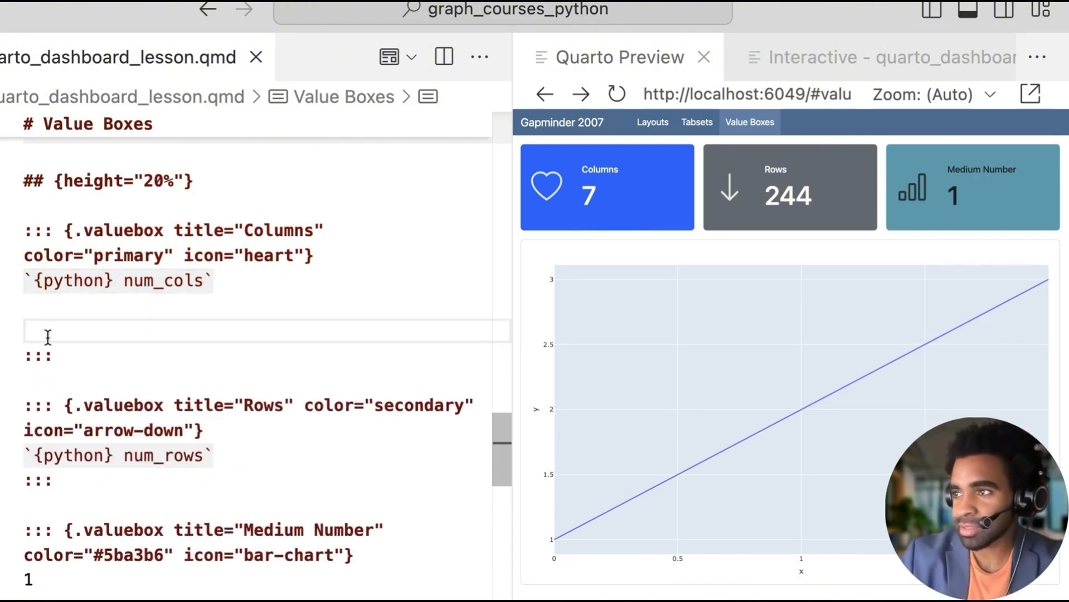
pyautogui.write('Few col')
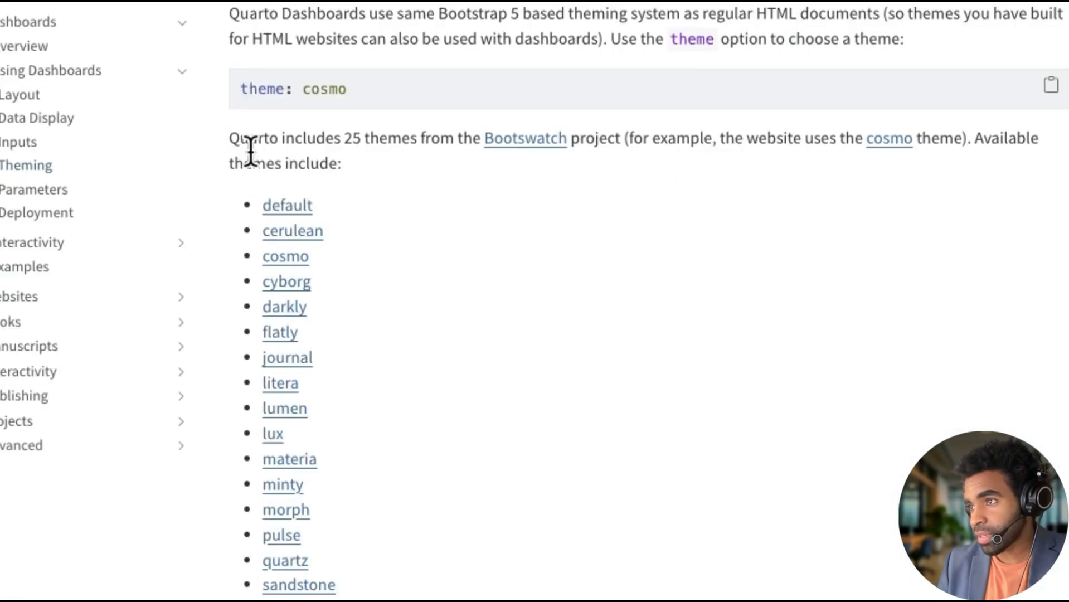
# - Scroll the Quarto Dashboards Theming page to the list of 25 Bootswatch themes
pyautogui.scroll(-3)
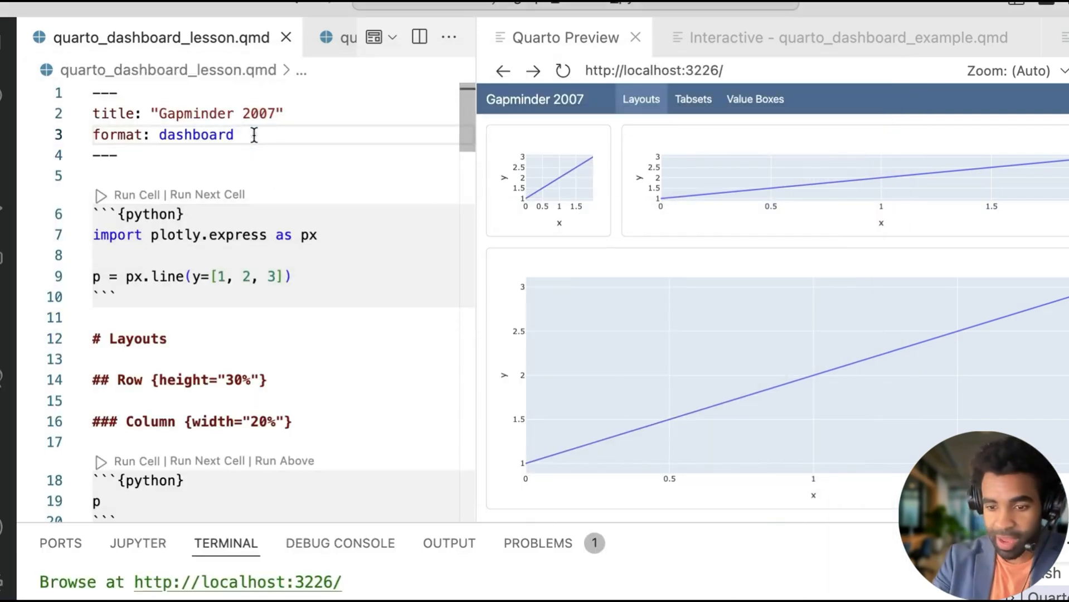
# - Add a `theme:` key under `format: dashboard` in the YAML front matter
pyautogui.write('theme:')
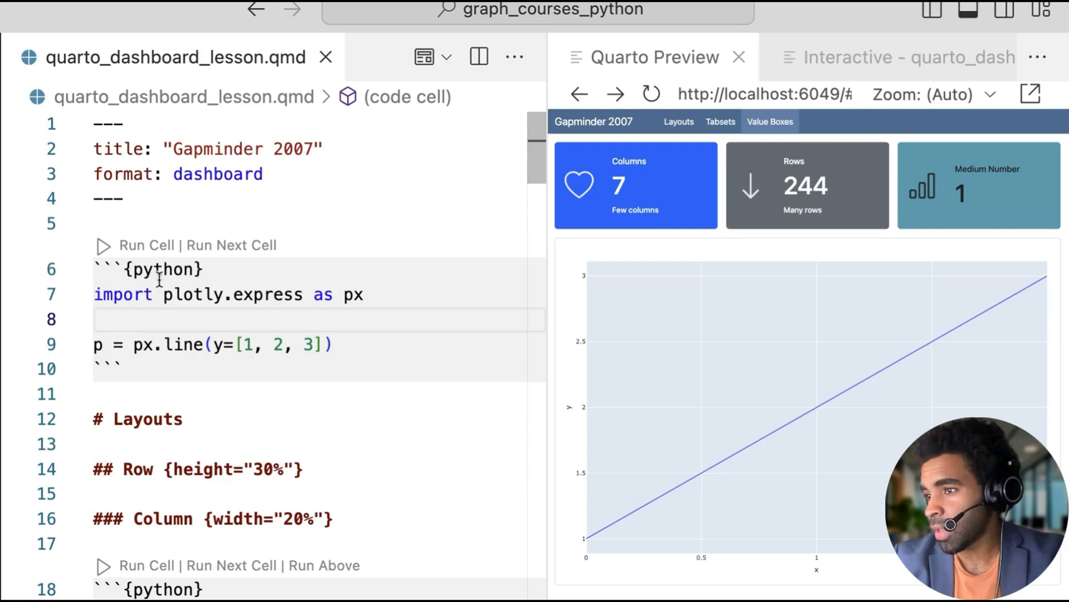
pyautogui.moveTo(566, 229)
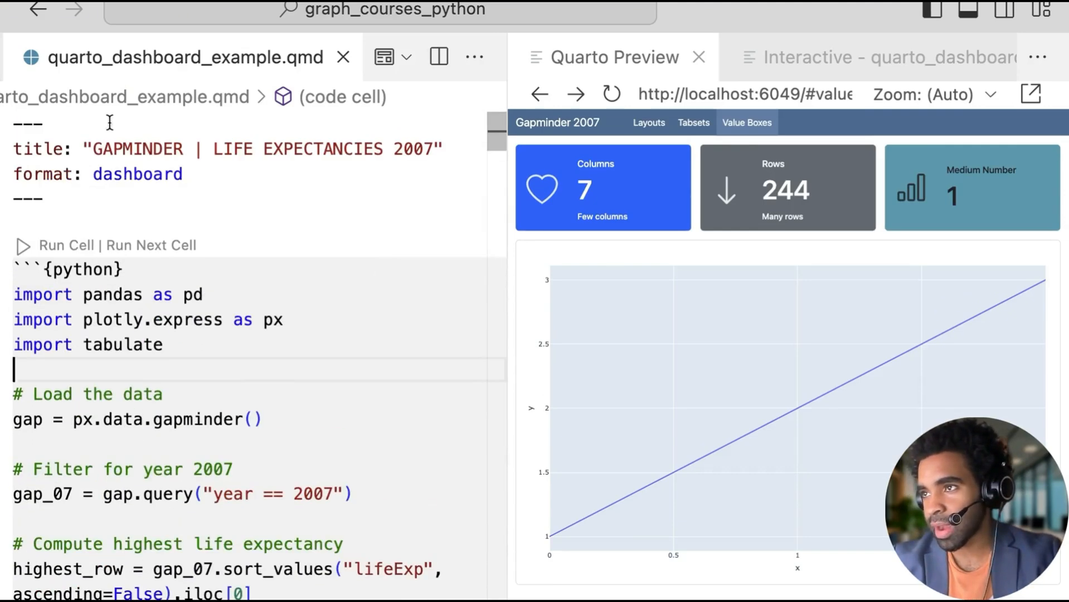
# - Scroll through quarto_dashboard_example.qmd's data code and the Interactive output showing Japan and gap_07
pyautogui.scroll(-3)
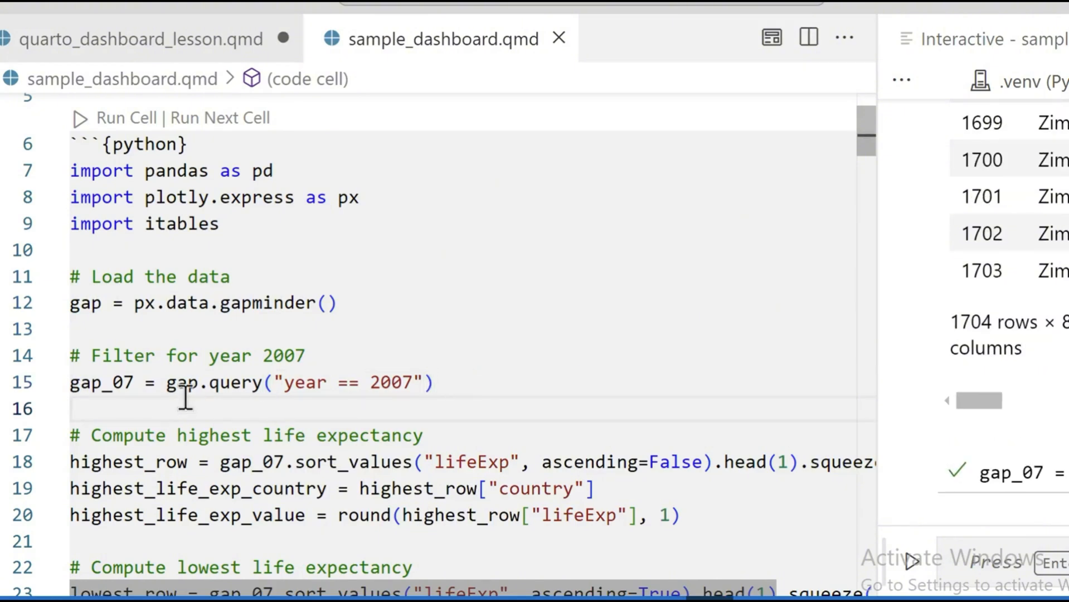
pyautogui.scroll(-3)
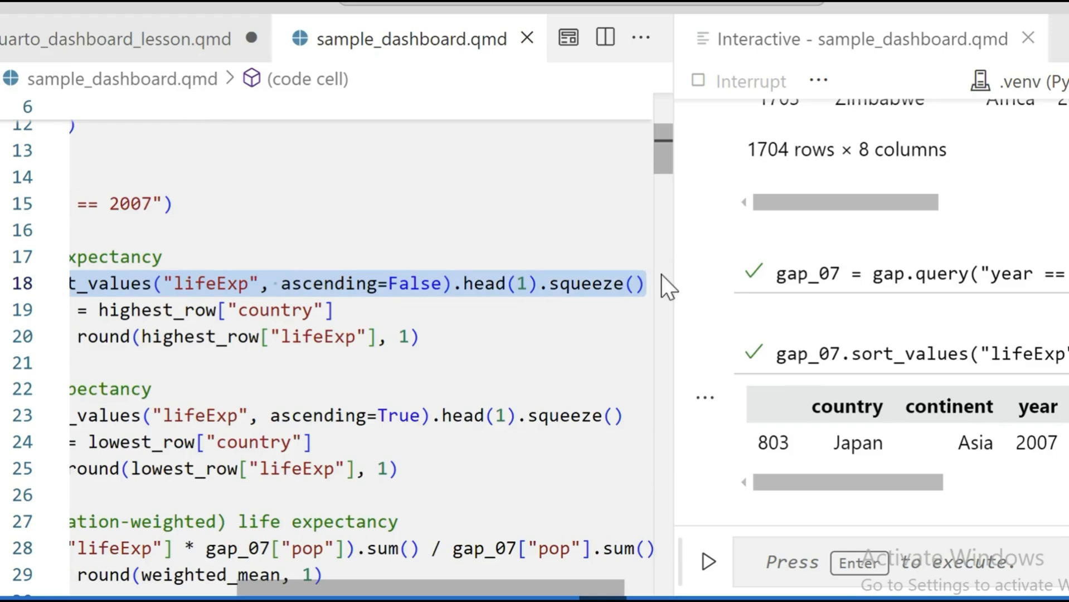
pyautogui.scroll(-3)
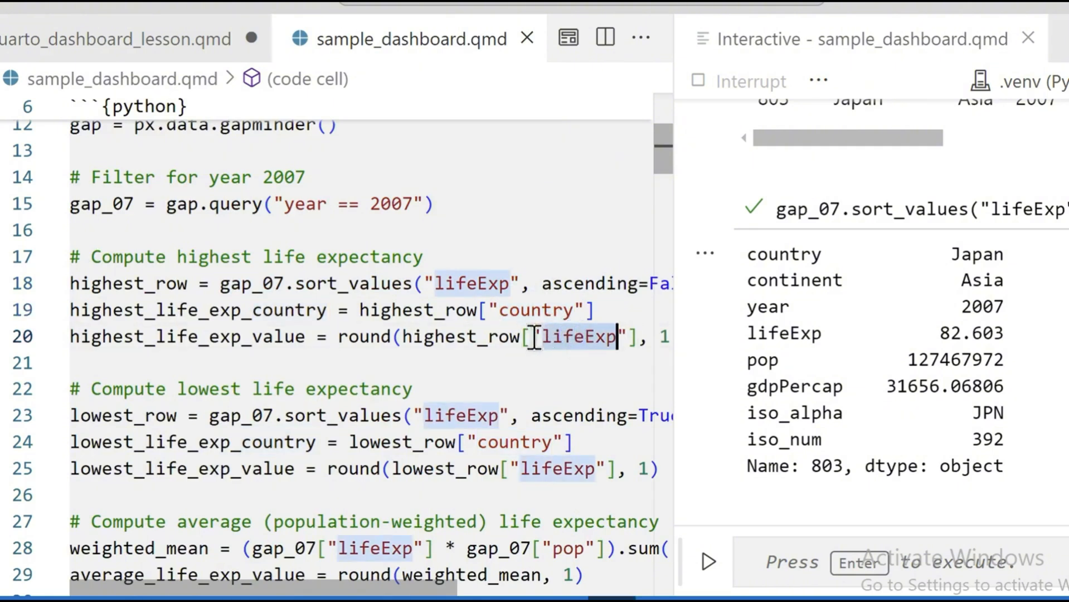
pyautogui.scroll(-3)
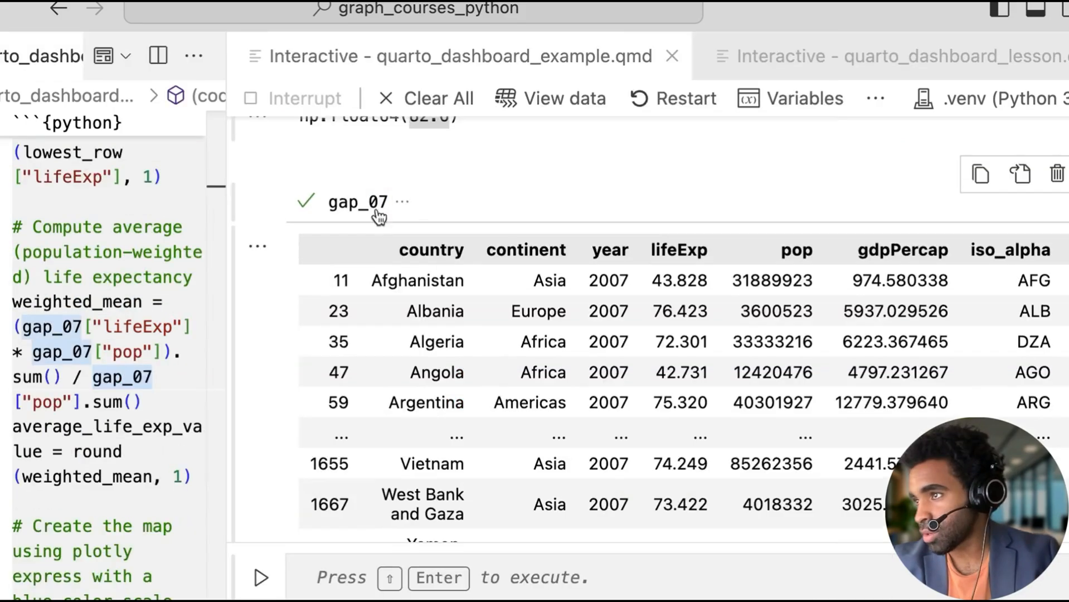
pyautogui.moveTo(1009, 248)
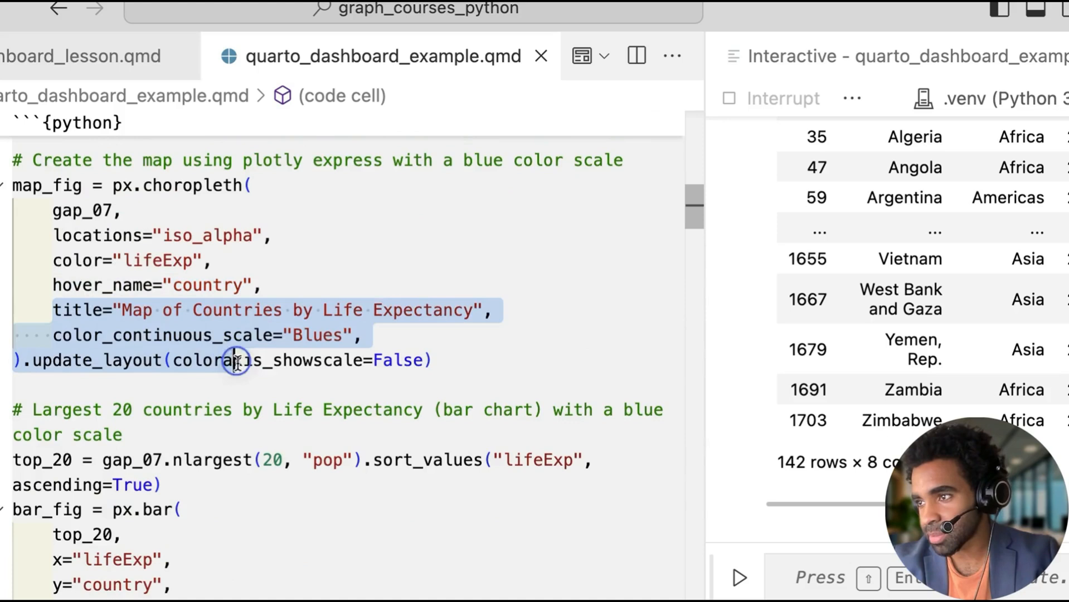
# - Scroll the Interactive output to view the gap_07 table and the life-expectancy choropleth map
pyautogui.scroll(-3)
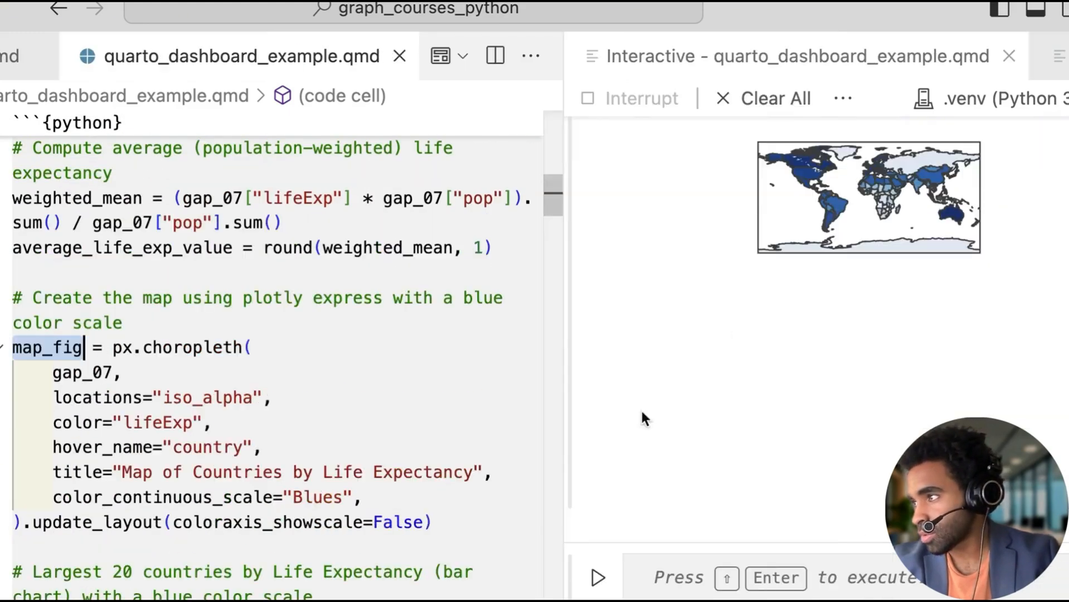
pyautogui.scroll(-3)
pyautogui.write('highest_life_exp_value')
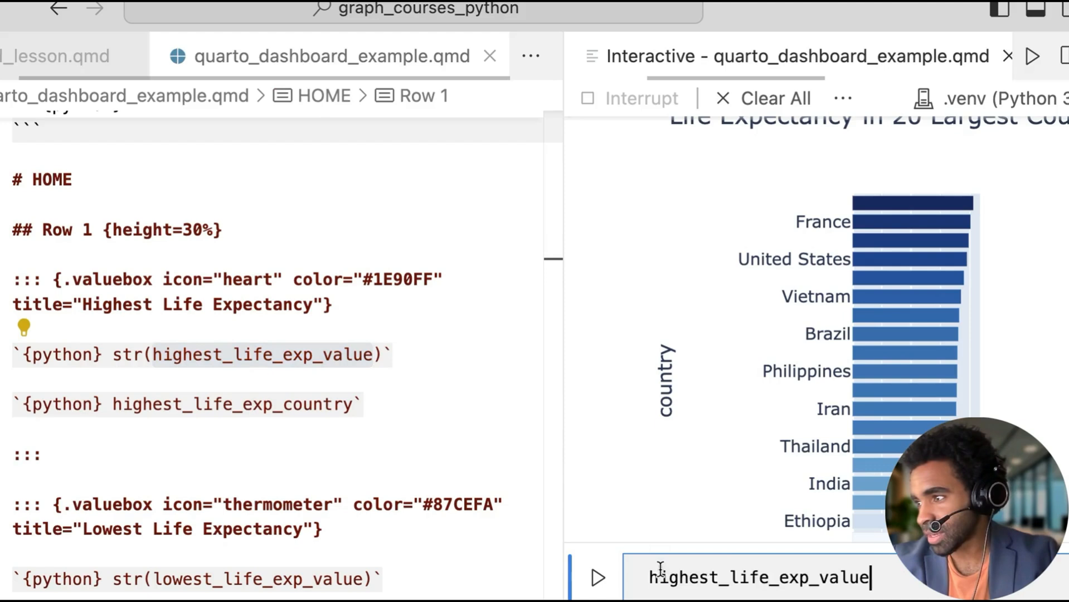
# - Evaluate `highest_life_exp_value` to 82.6 and scroll on to the Regional page code
pyautogui.press('Enter')
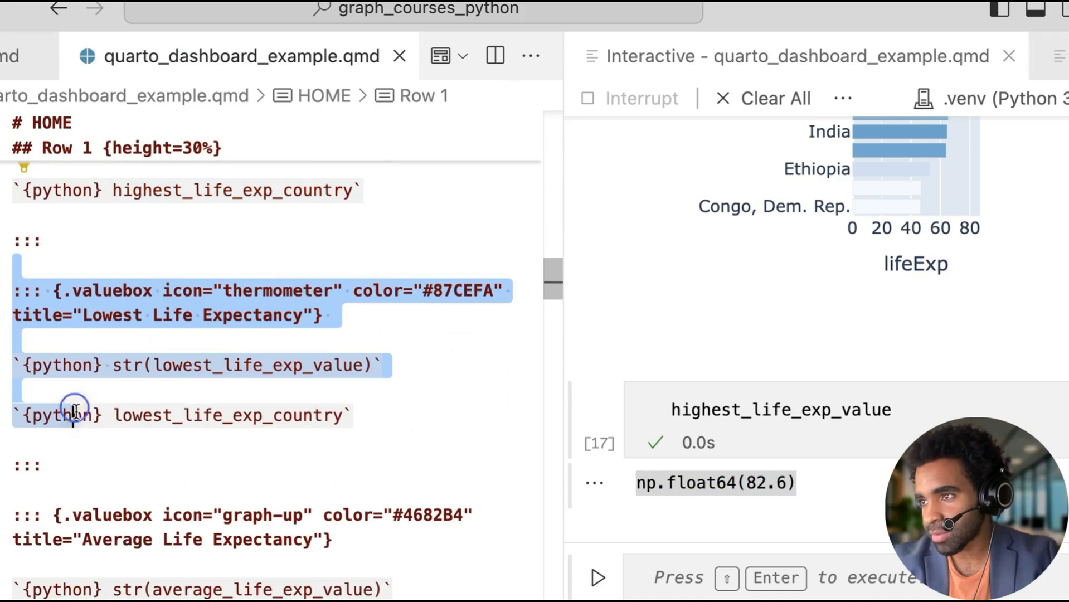
pyautogui.scroll(-3)
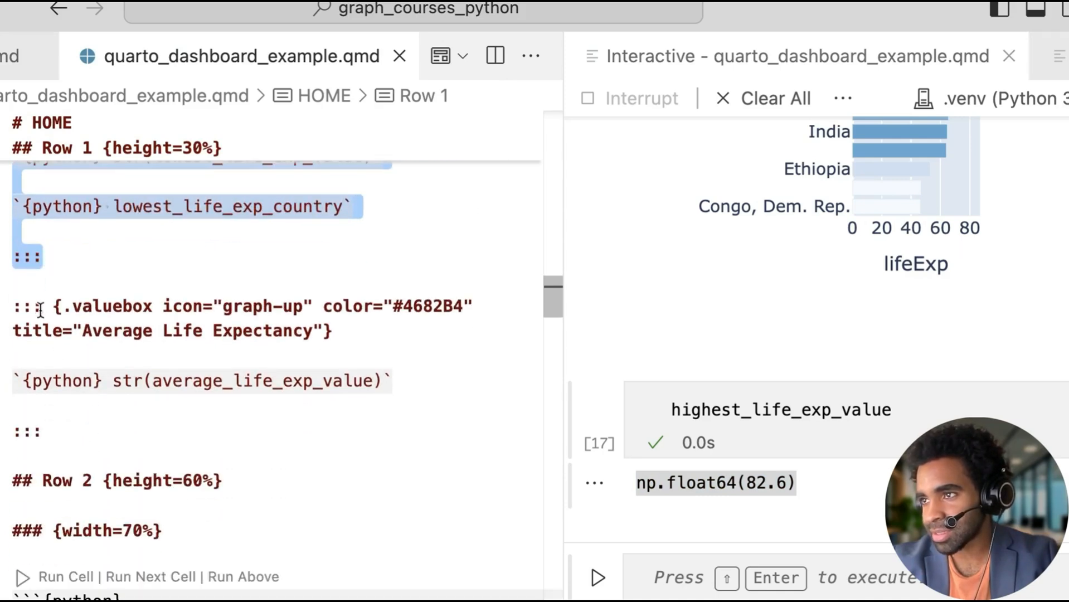
pyautogui.scroll(-3)
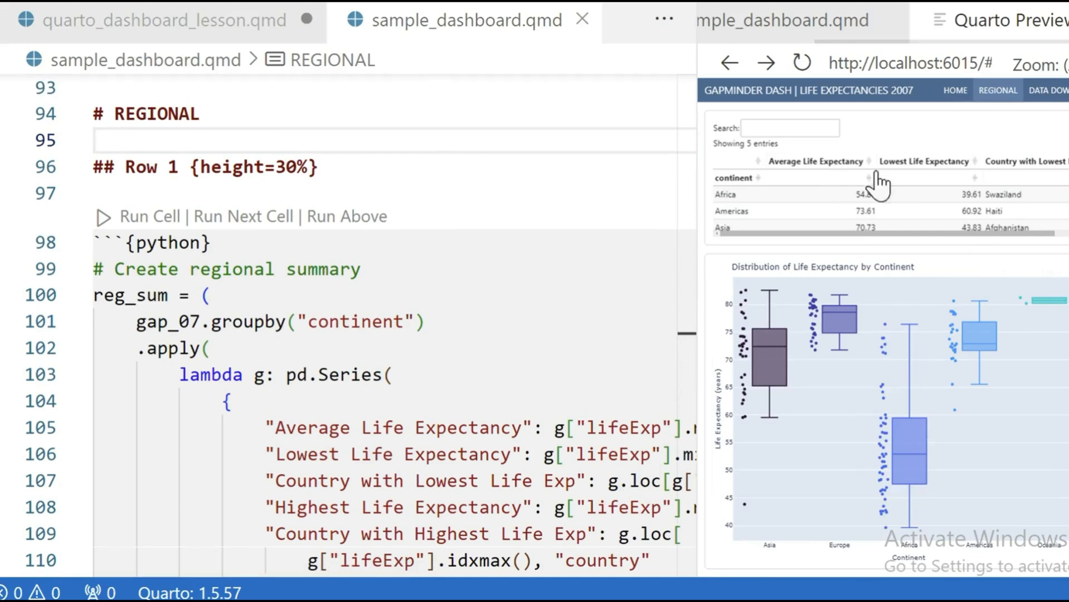
# - Focus the regional summary code and scroll through the commentary, Data Download and About sections
pyautogui.click(225, 526)
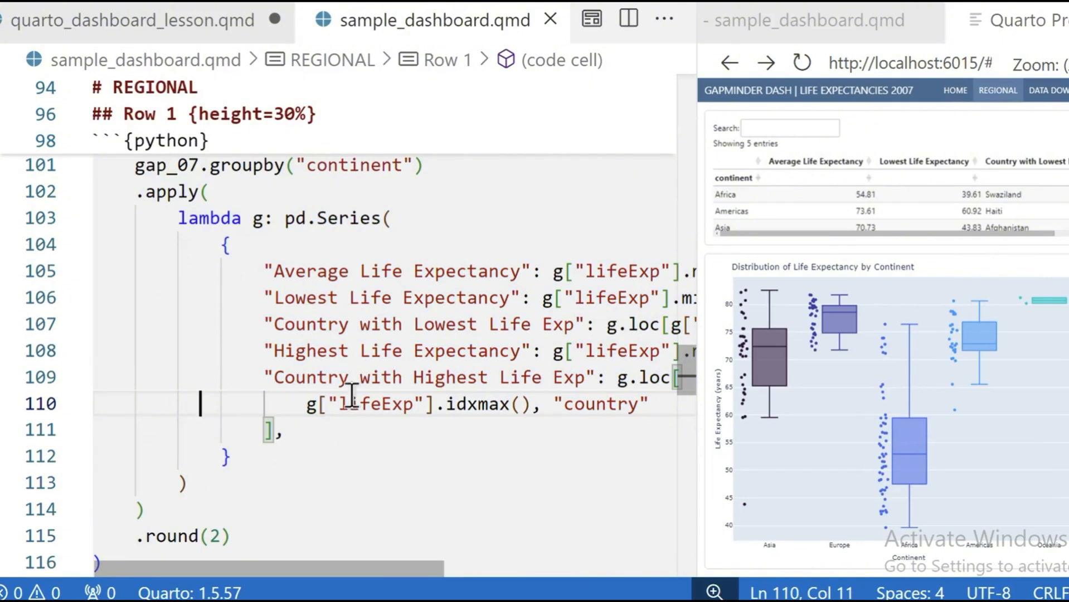
pyautogui.hscroll(3)
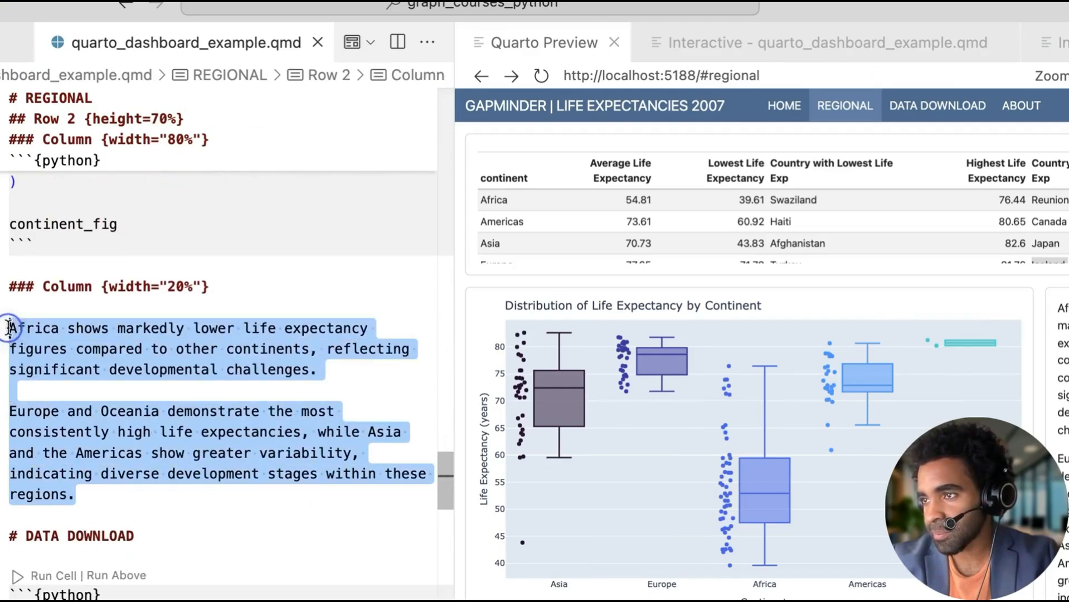
pyautogui.scroll(-3)
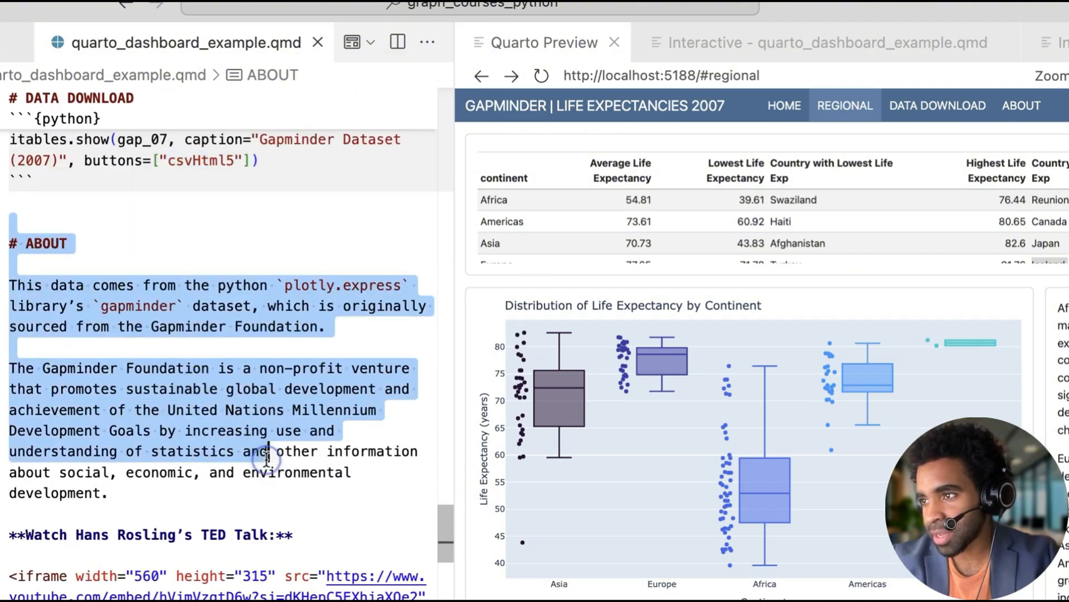
pyautogui.scroll(-3)
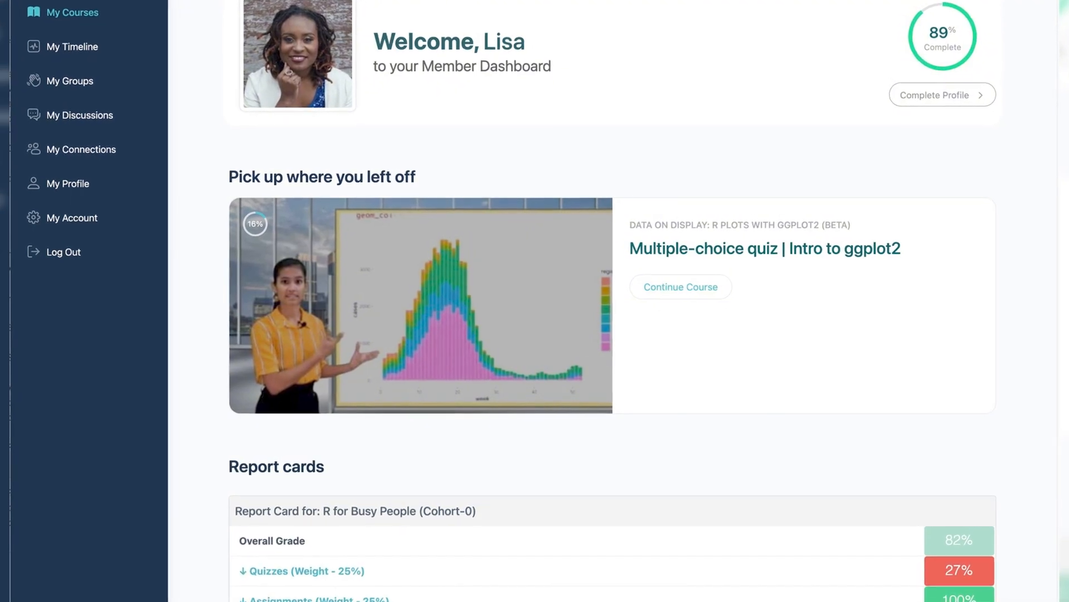
# - Go to My Groups, enter the cosmos.video virtual office and switch to Gallery view
pyautogui.click(680, 286)
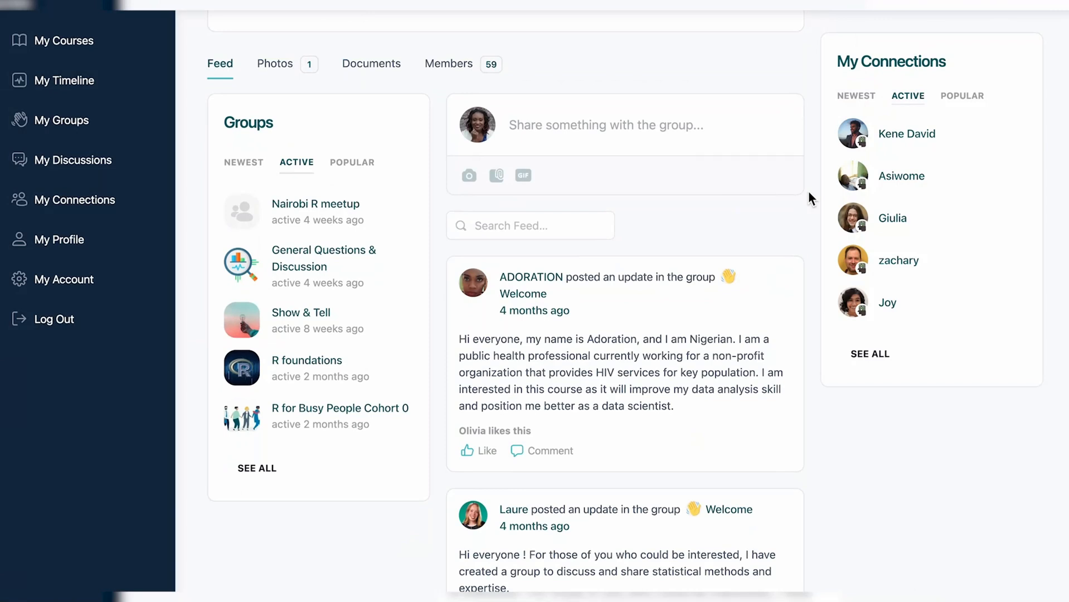
pyautogui.click(606, 125)
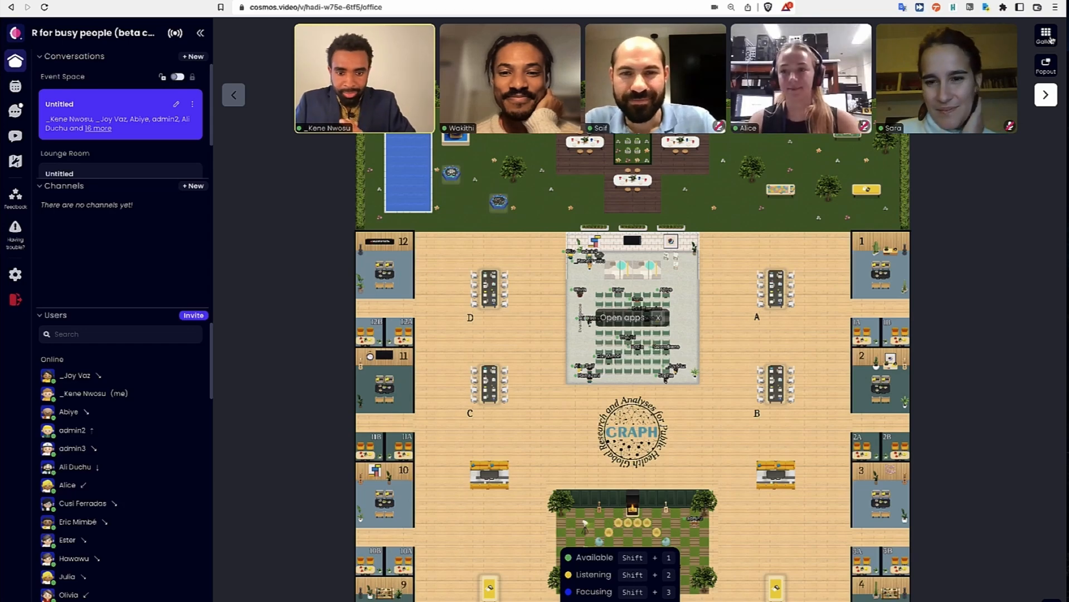
pyautogui.click(1046, 29)
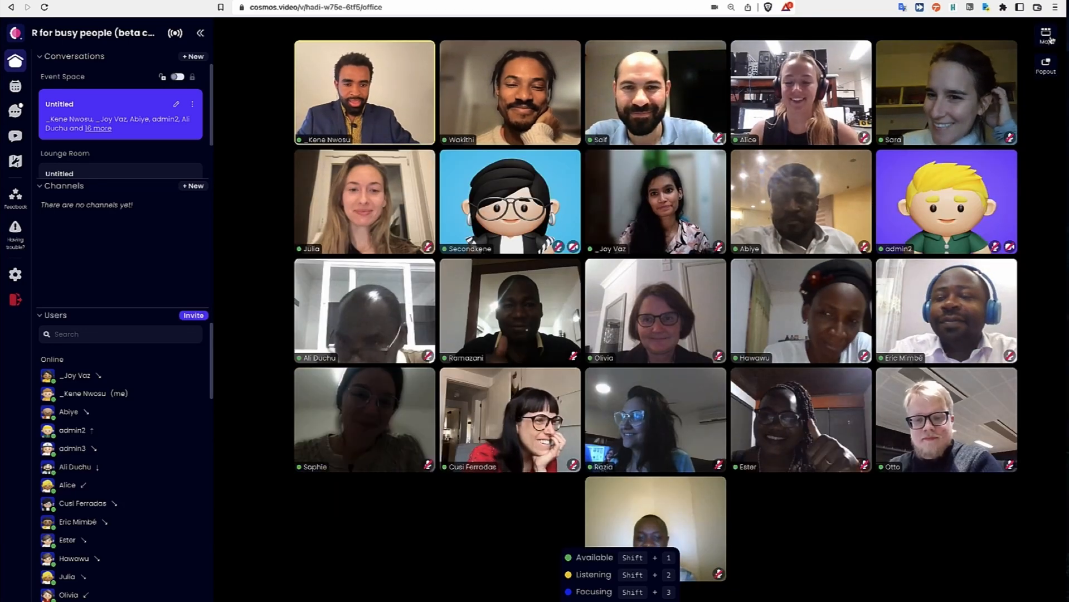